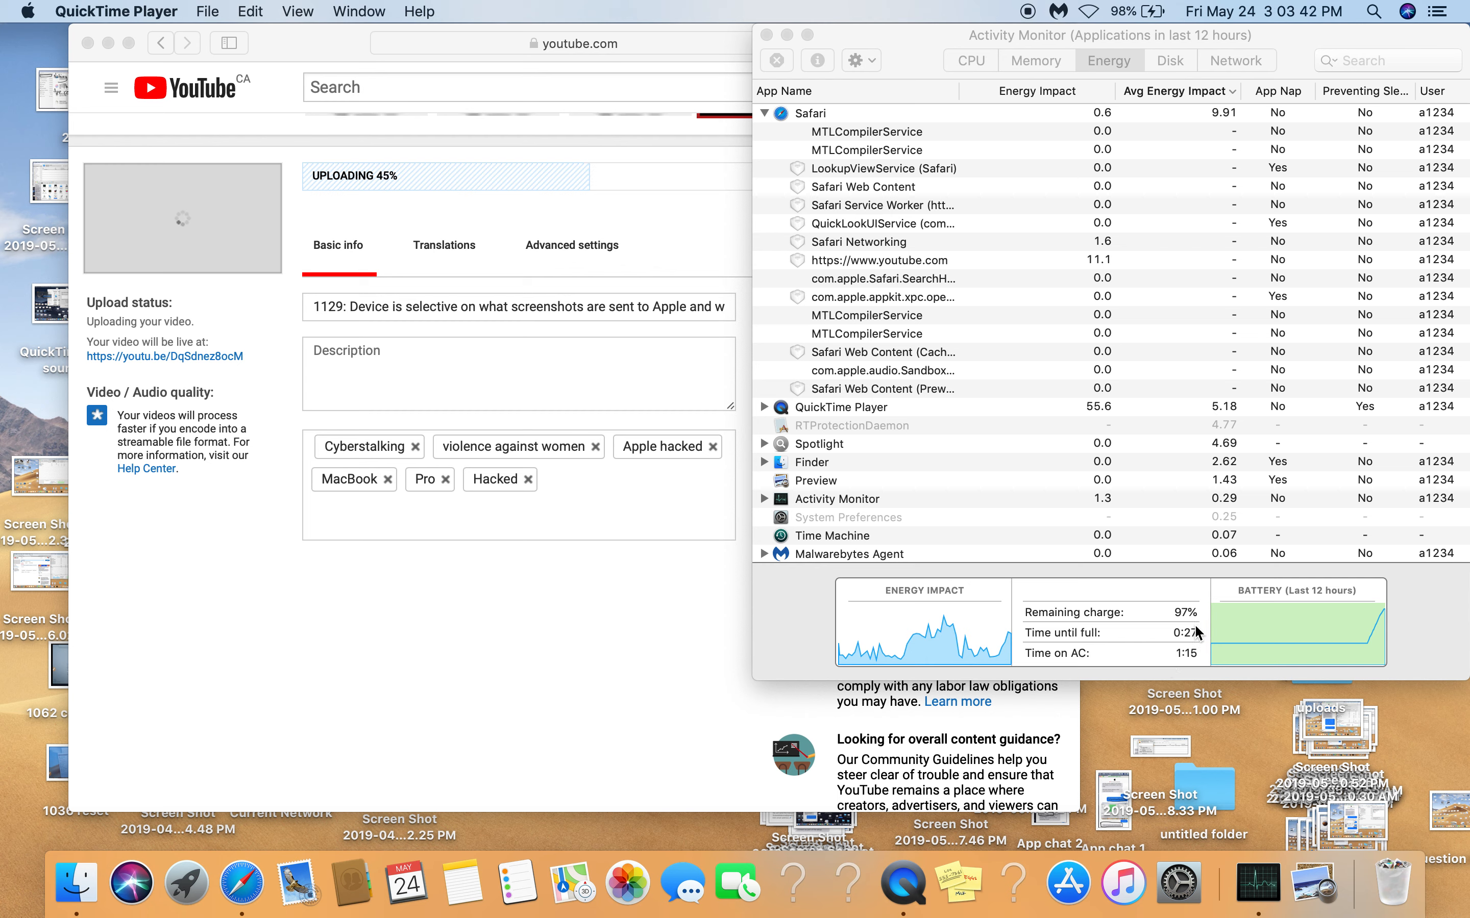
{"action": "mouse_move", "coordinate": [648, 565]}
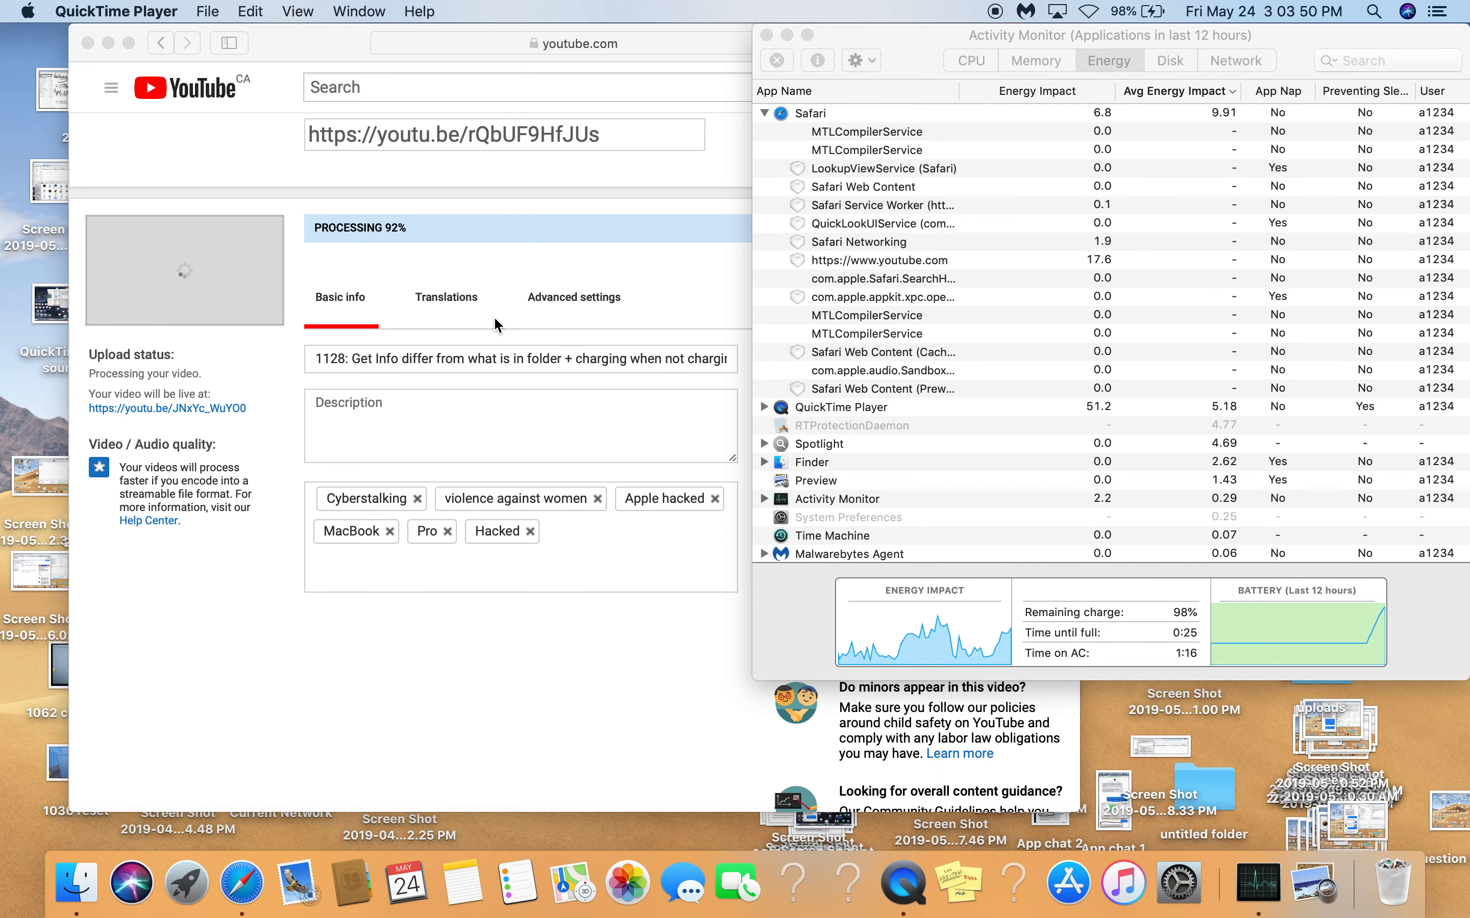
{"action": "mouse_move", "coordinate": [362, 251]}
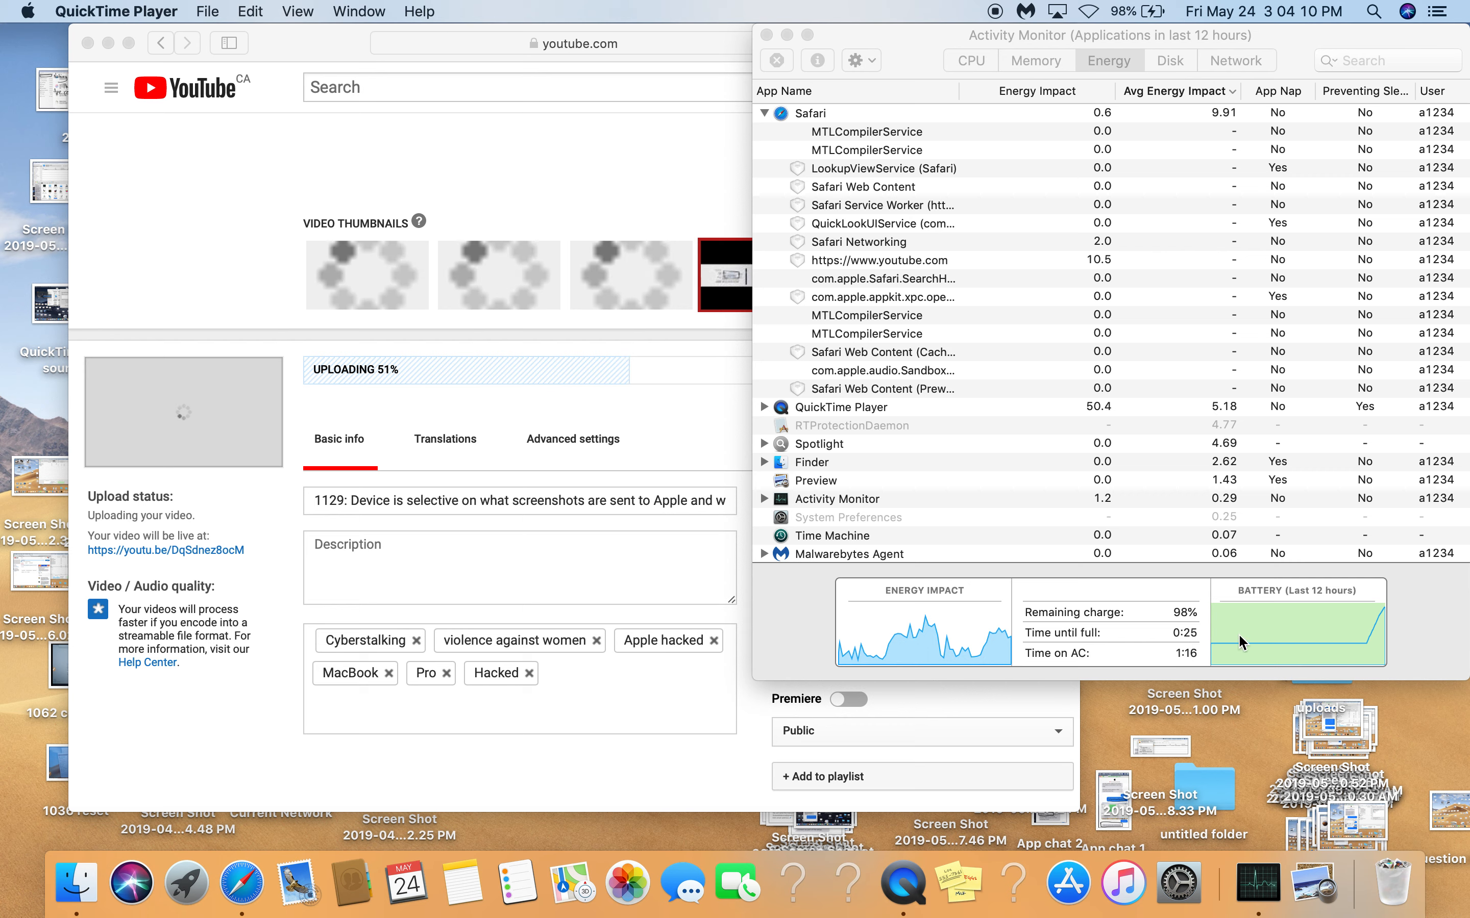
{"action": "mouse_move", "coordinate": [1407, 645]}
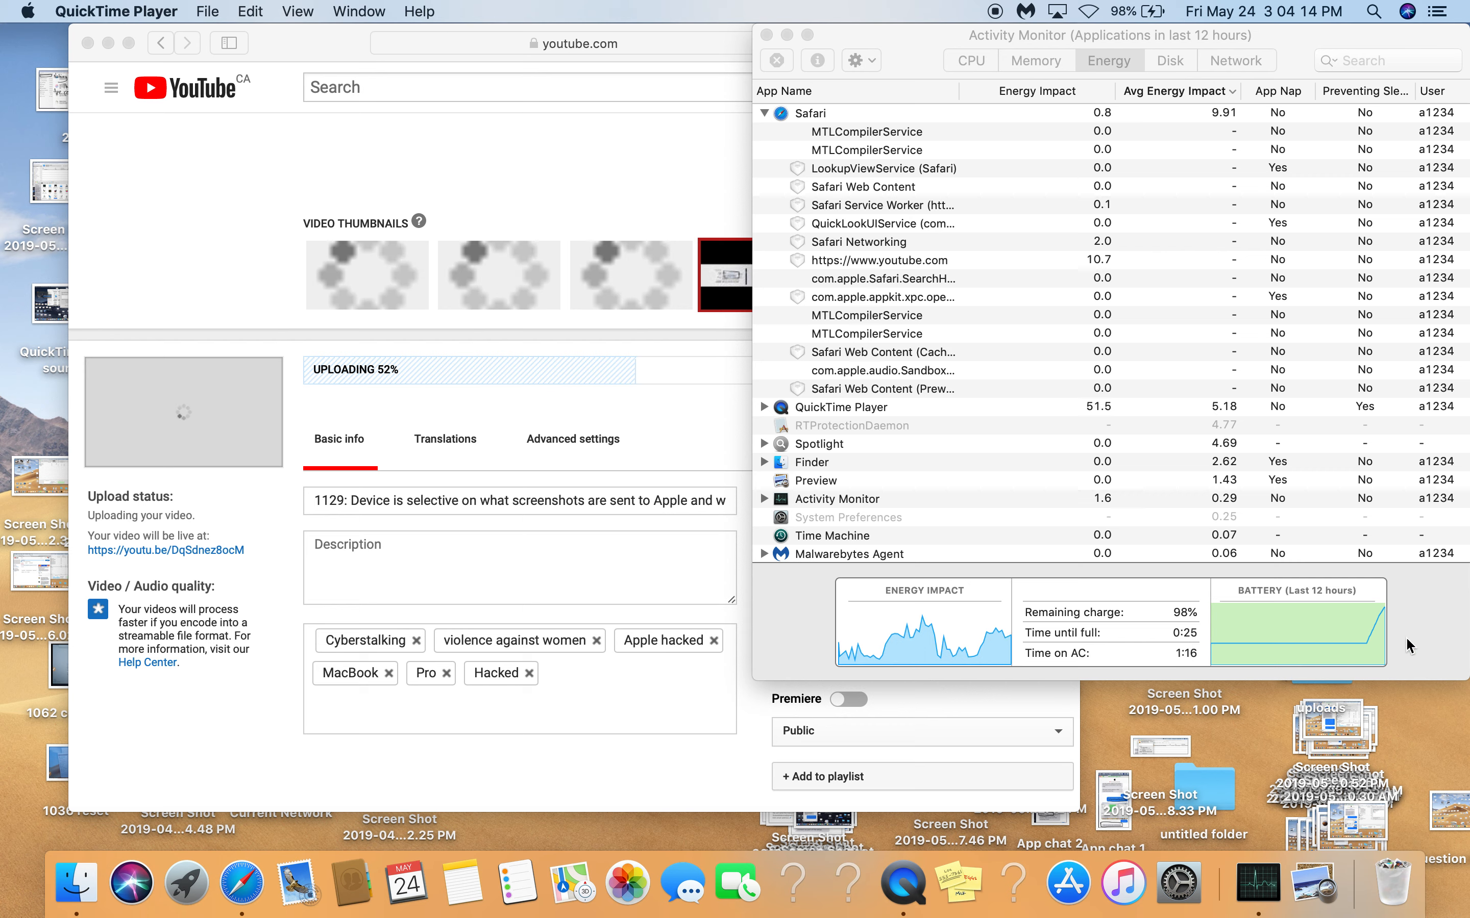
{"action": "mouse_move", "coordinate": [779, 430]}
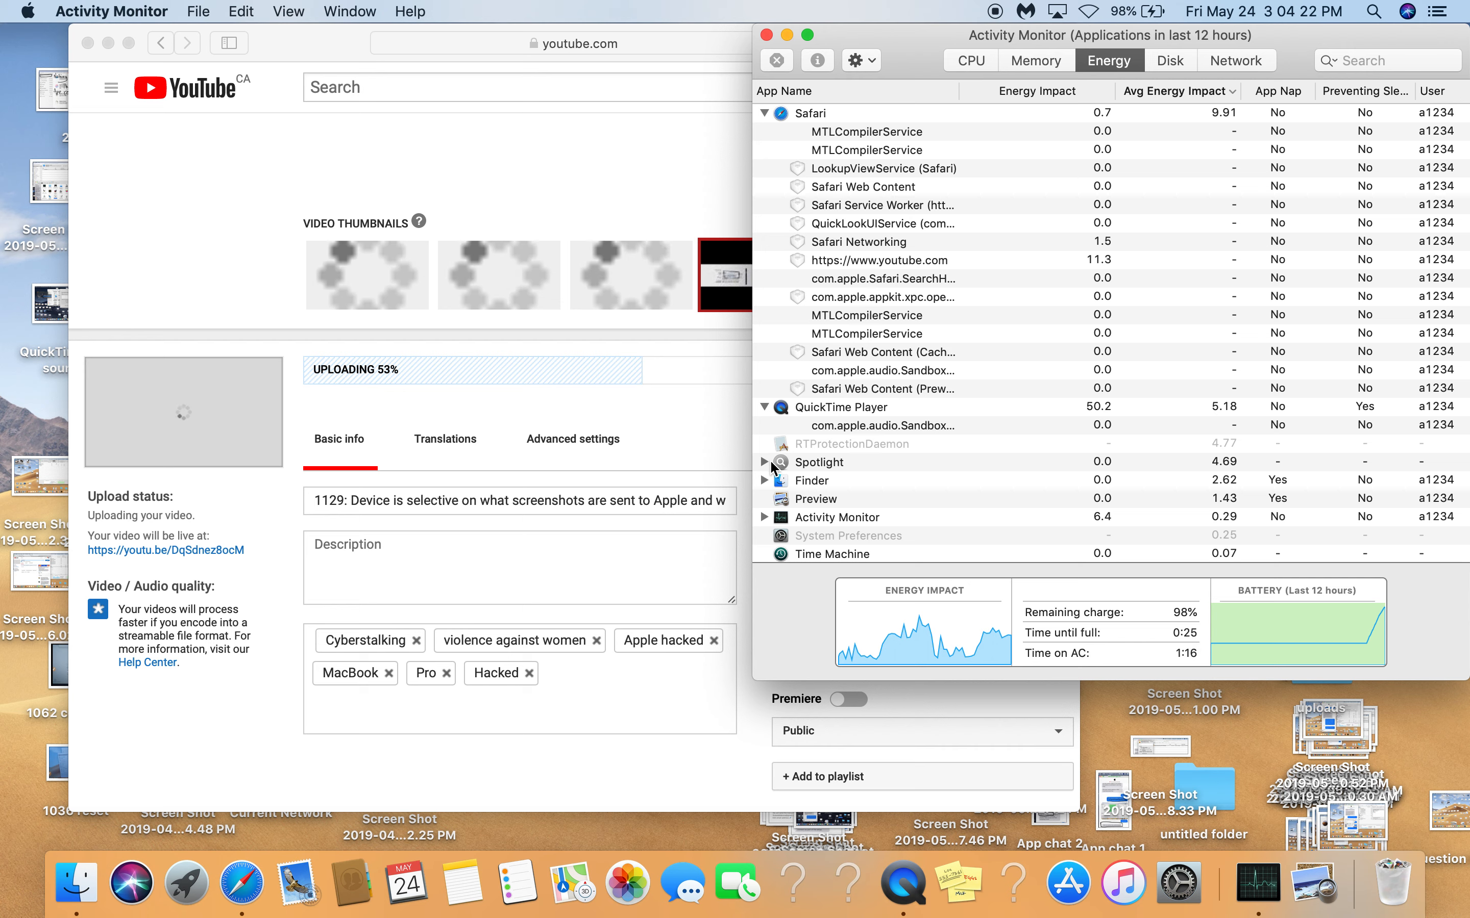
Expand the Spotlight, Finder and Malwarebytes Agent process groups, then show the Stickies note.
{"action": "left_click", "coordinate": [764, 463]}
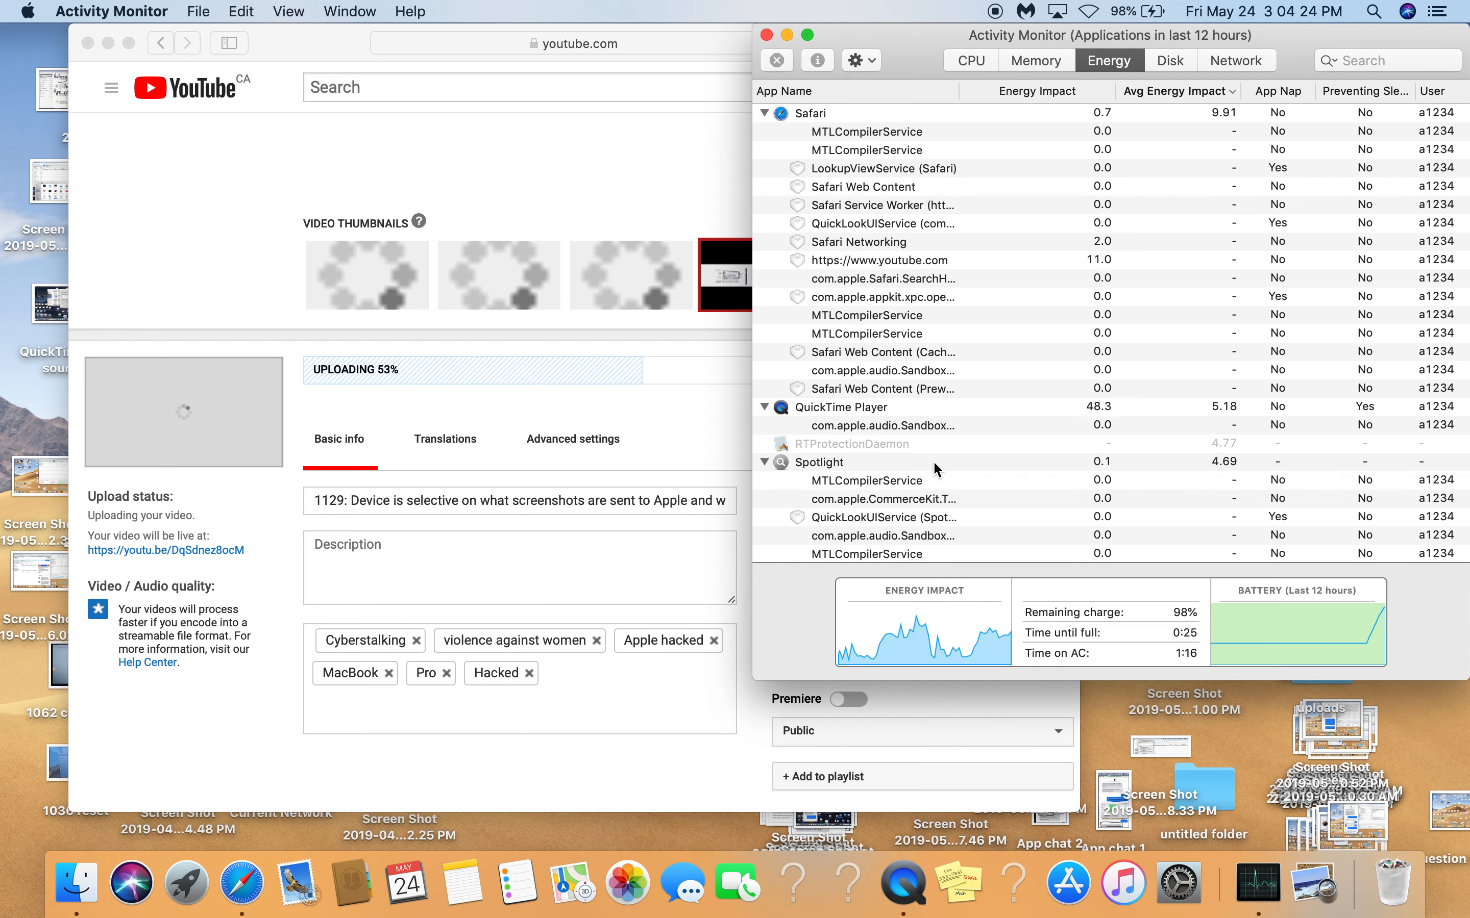
{"action": "scroll", "scroll_direction": "down", "scroll_amount": 3}
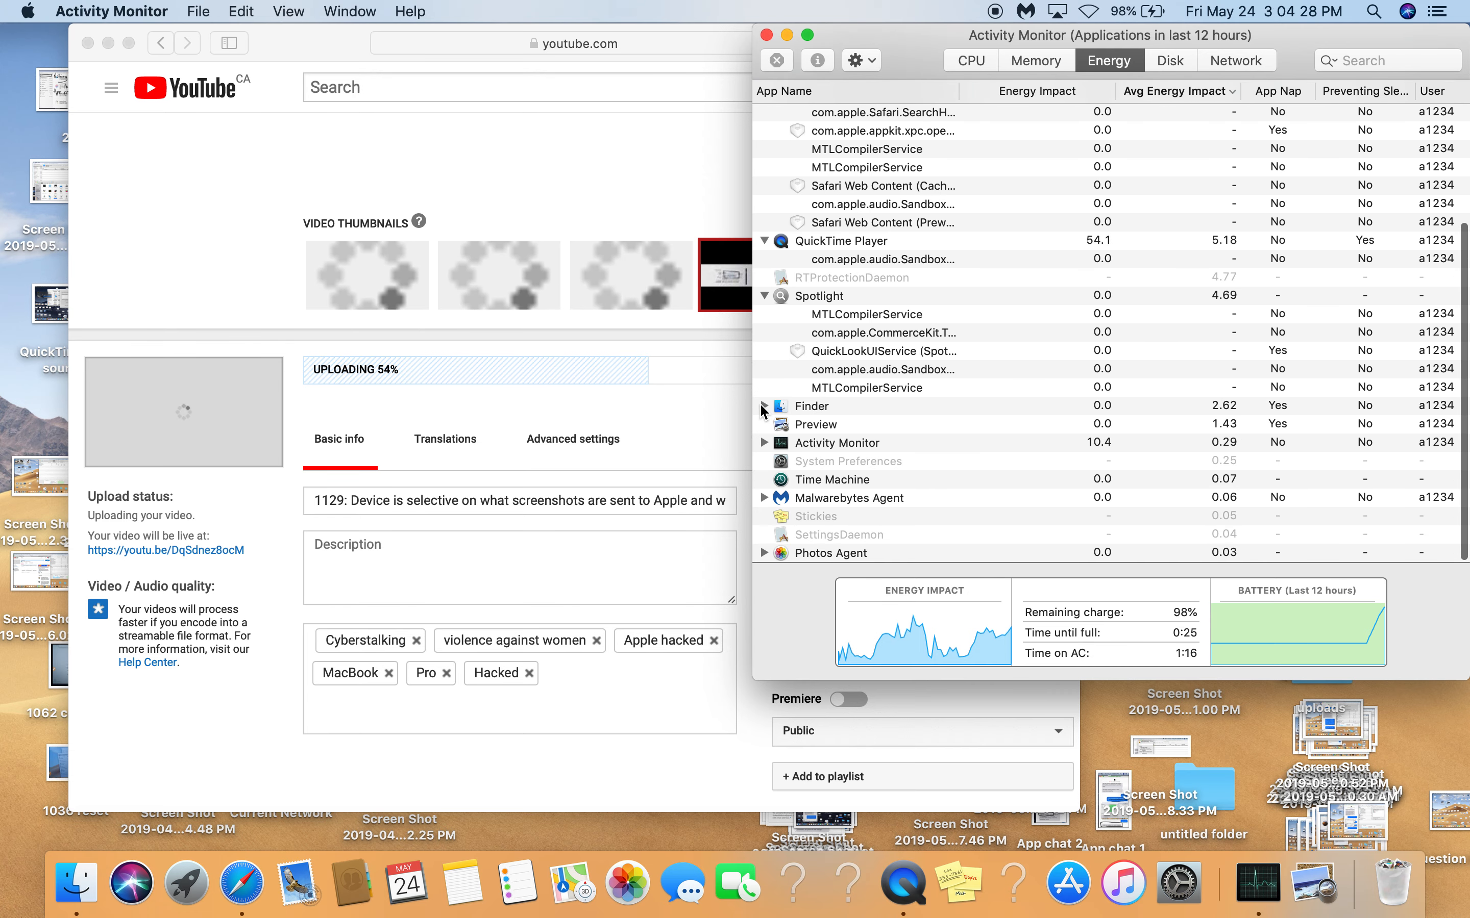
{"action": "left_click", "coordinate": [763, 405]}
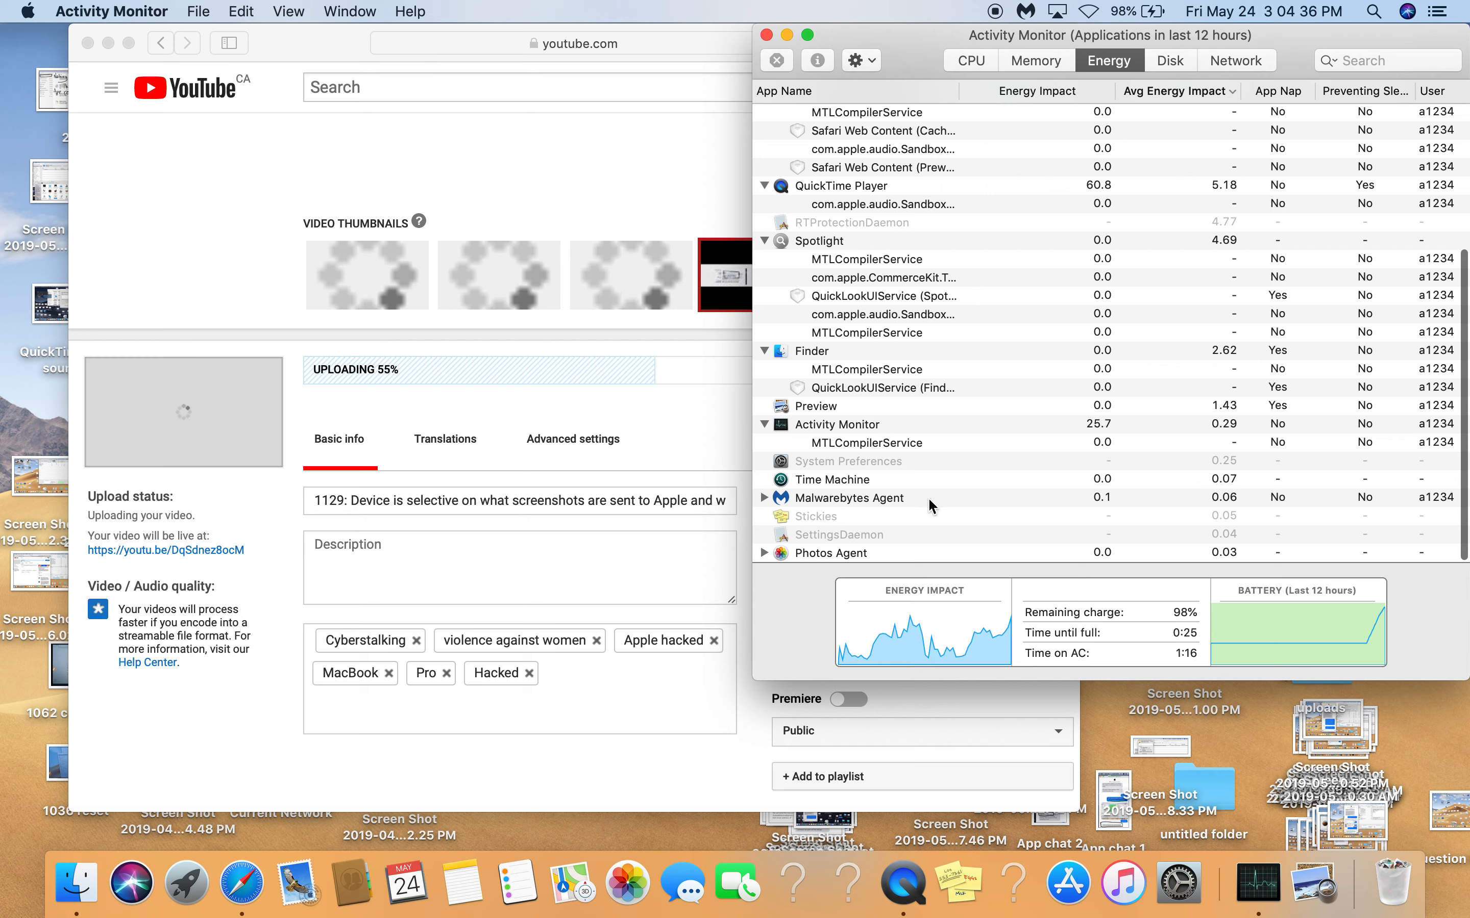
{"action": "left_click", "coordinate": [765, 498]}
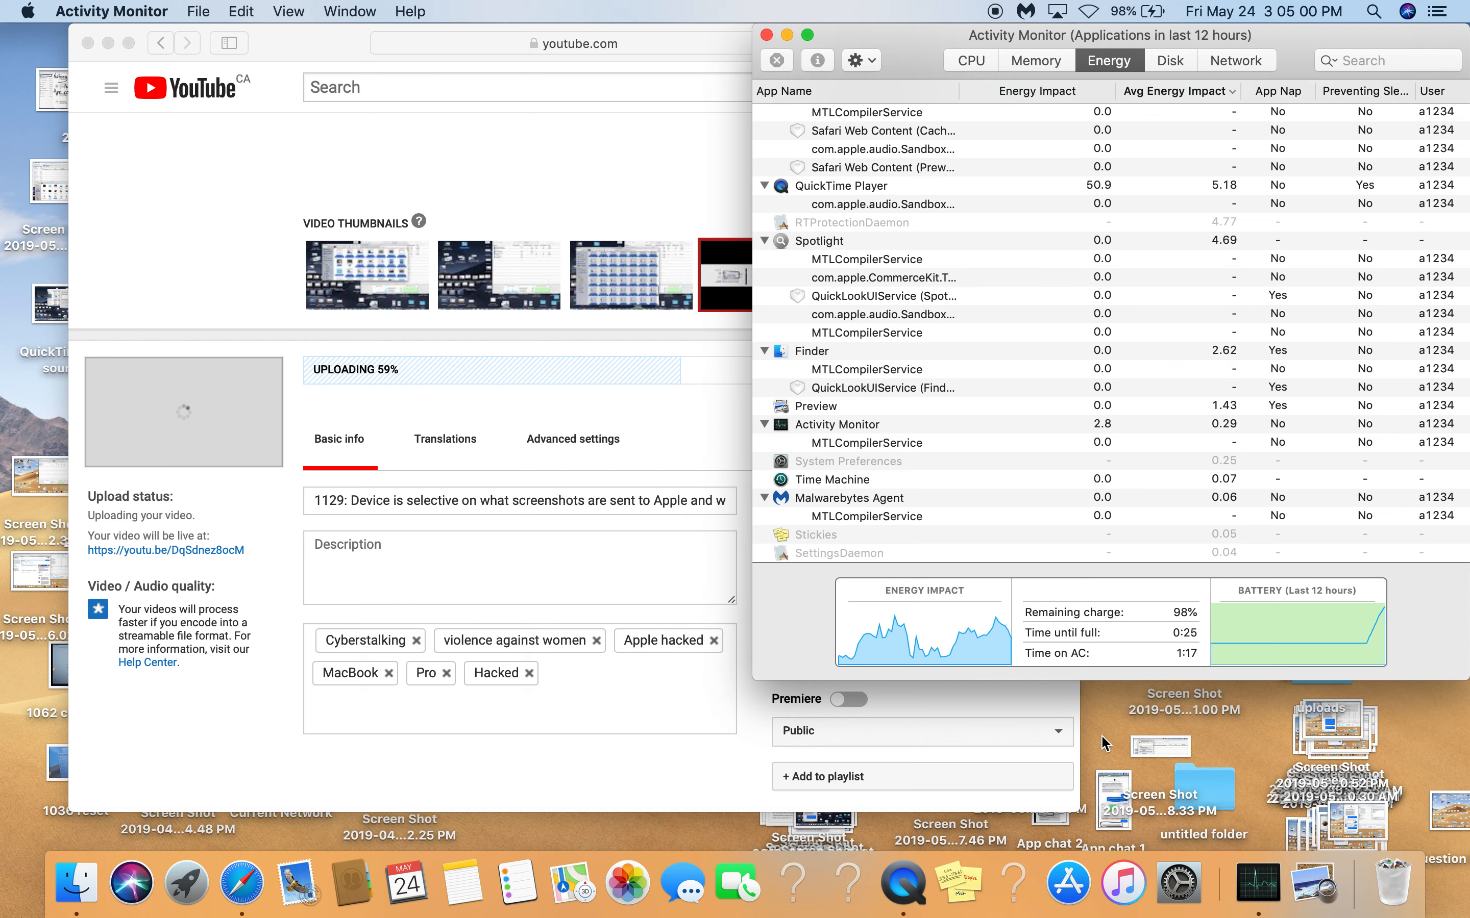
{"action": "mouse_move", "coordinate": [958, 881]}
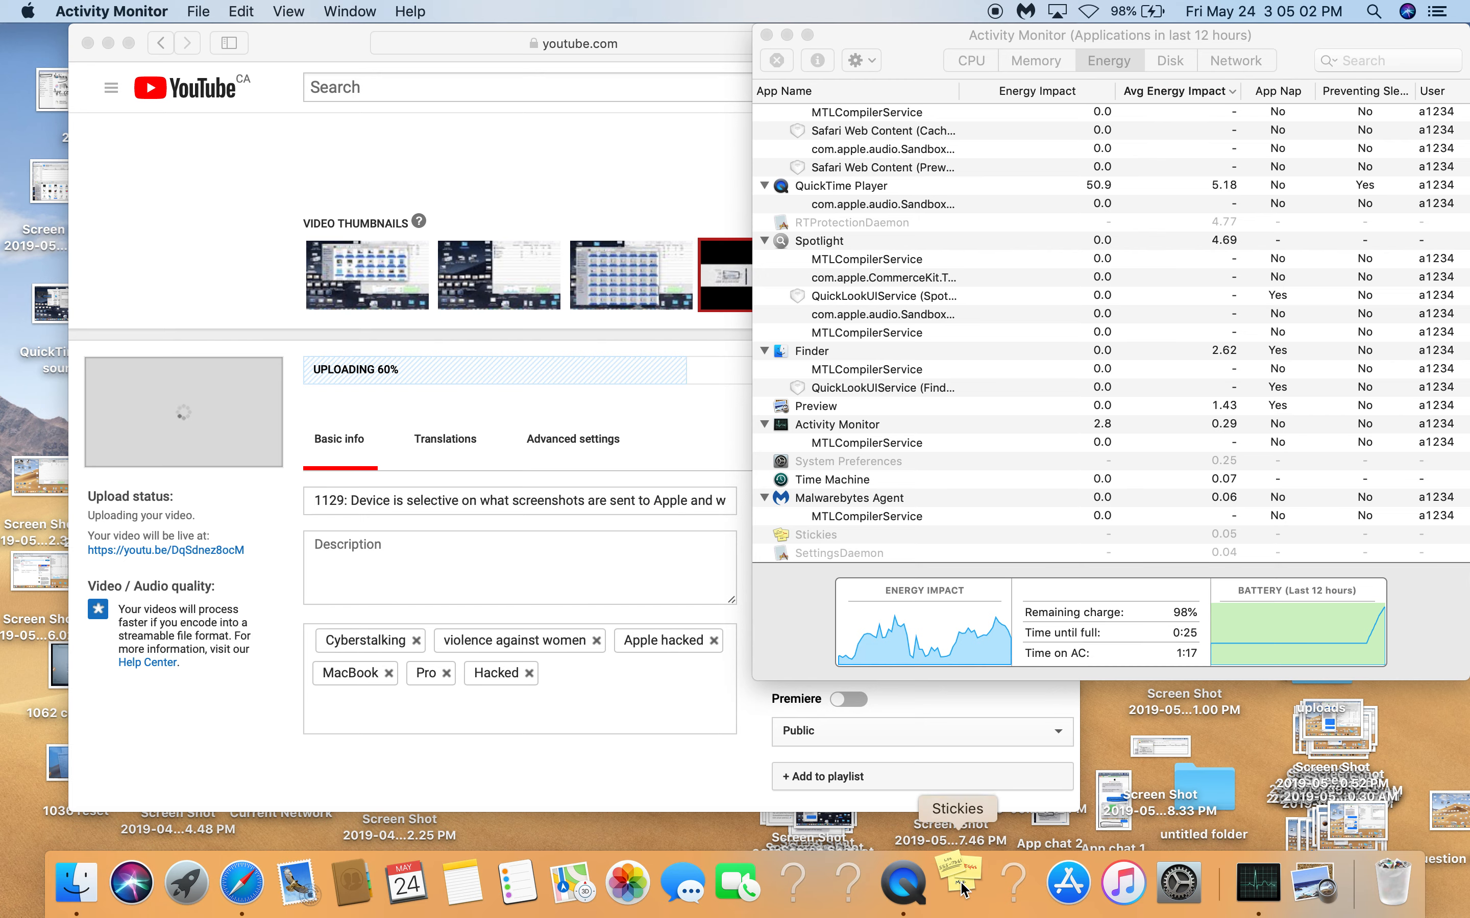
{"action": "left_click", "coordinate": [957, 882]}
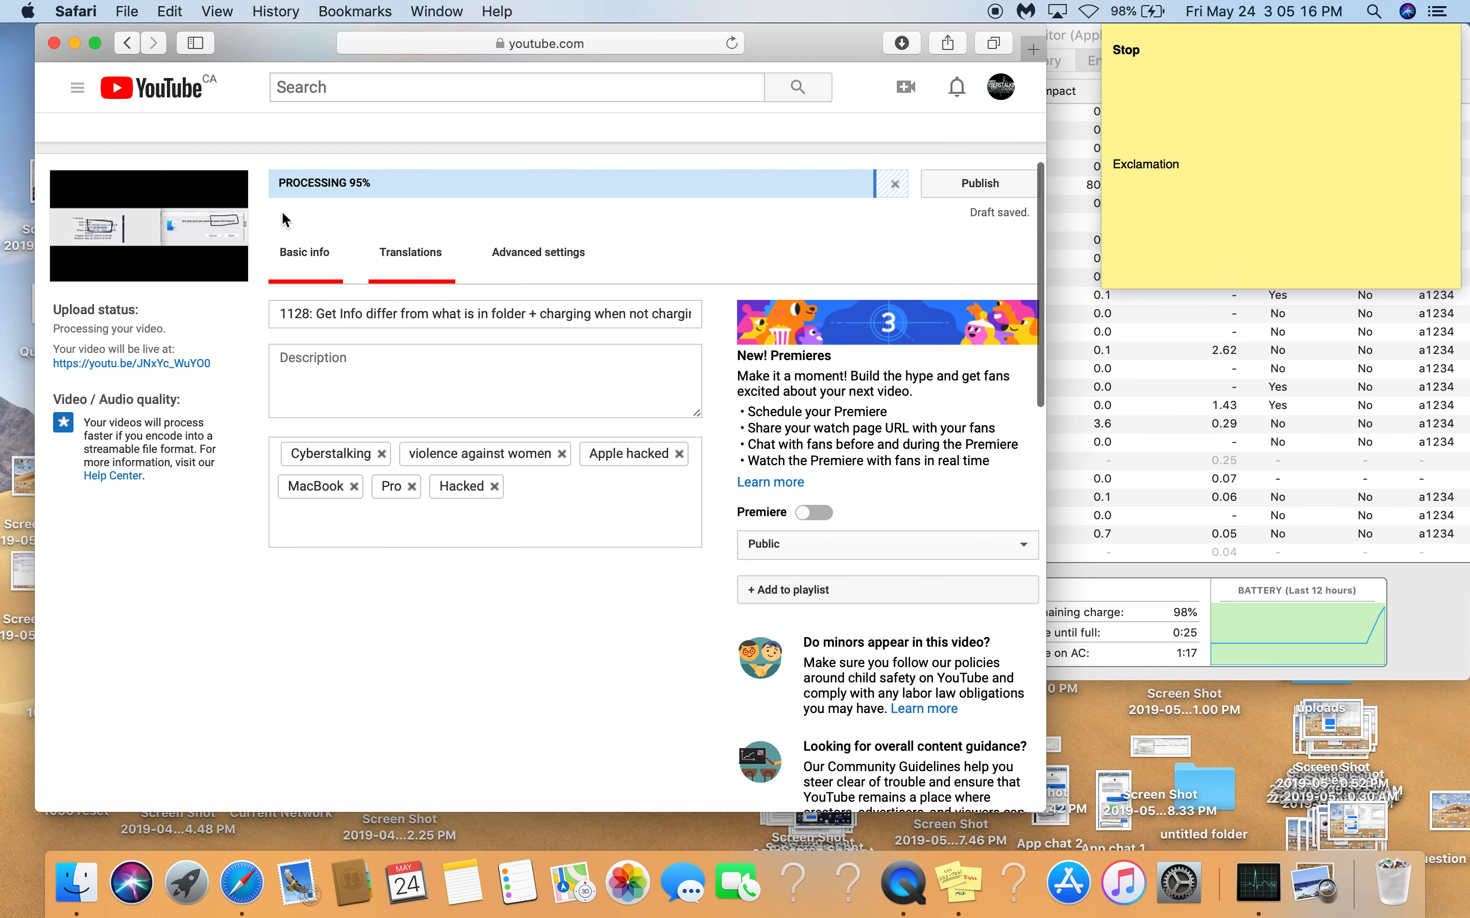
Bring the Safari upload page for video 1128 back in front of the Stickies note.
{"action": "left_click", "coordinate": [538, 252]}
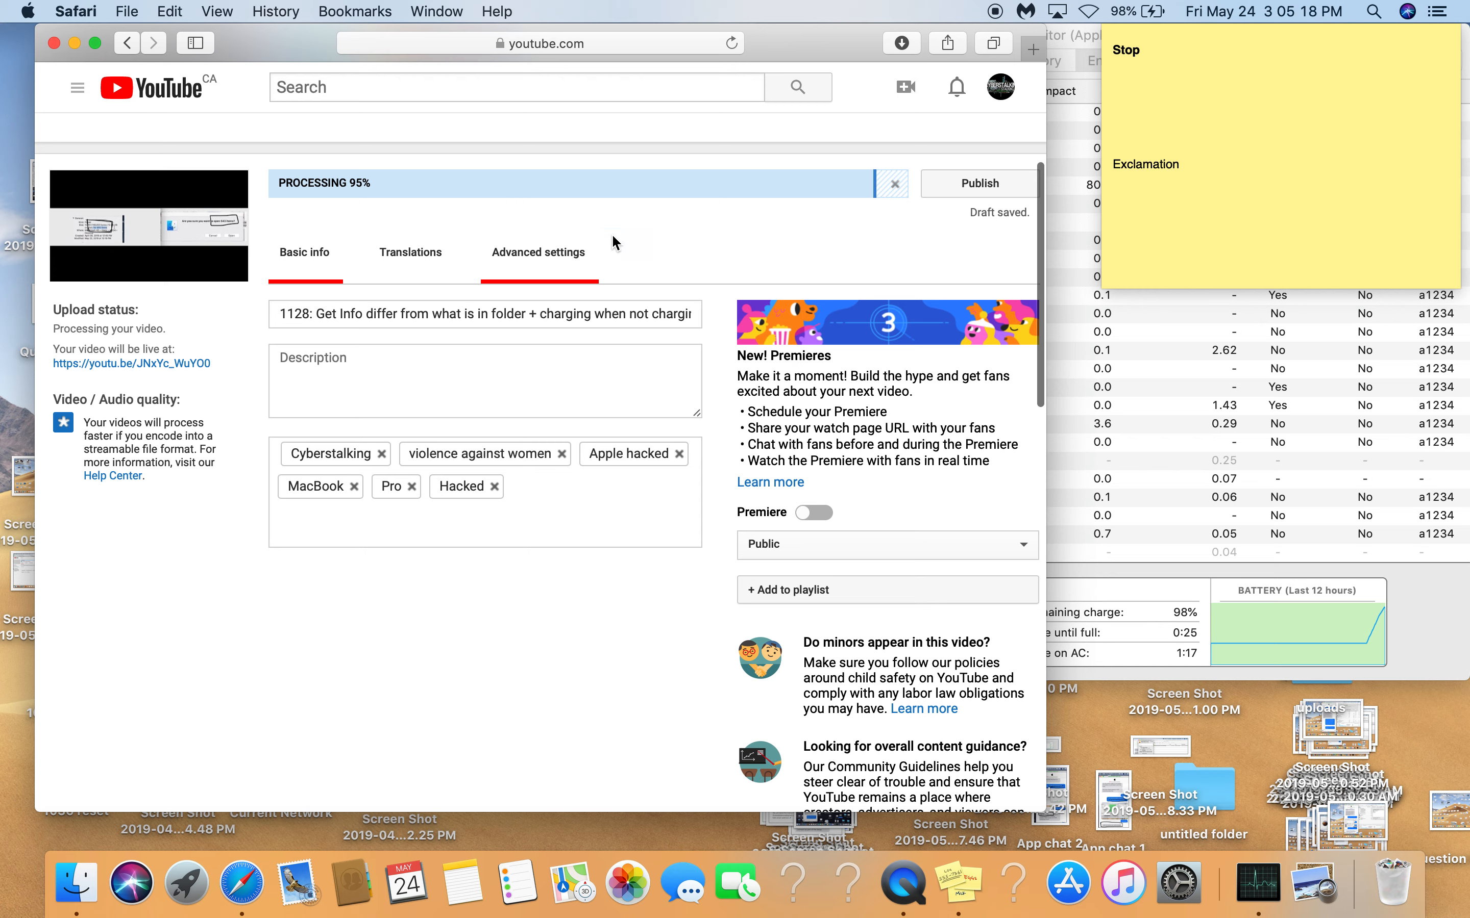
{"action": "left_click", "coordinate": [1218, 70]}
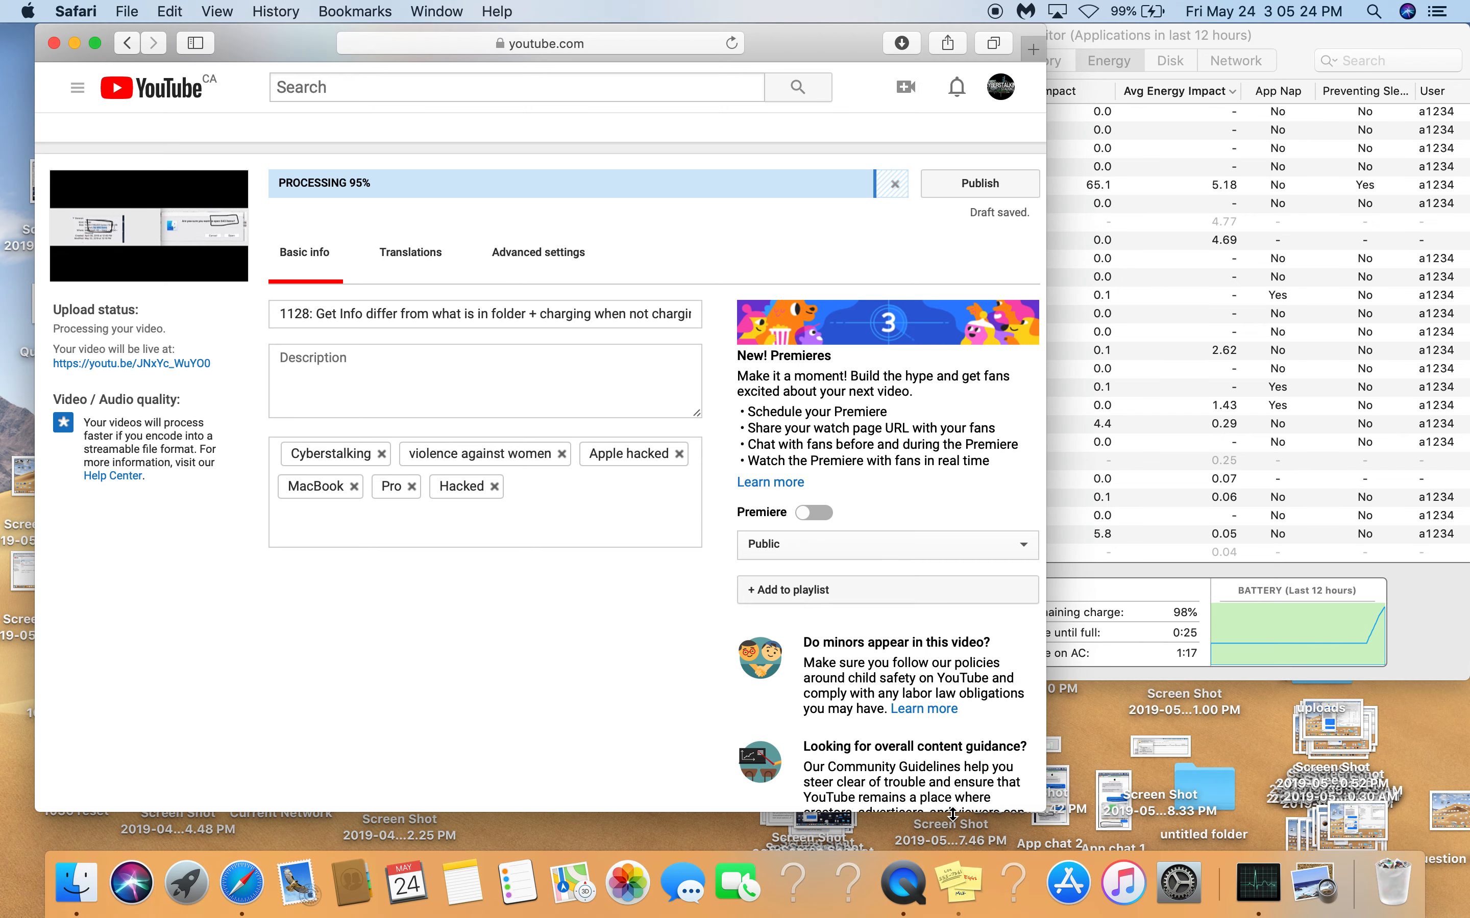
{"action": "mouse_move", "coordinate": [814, 31]}
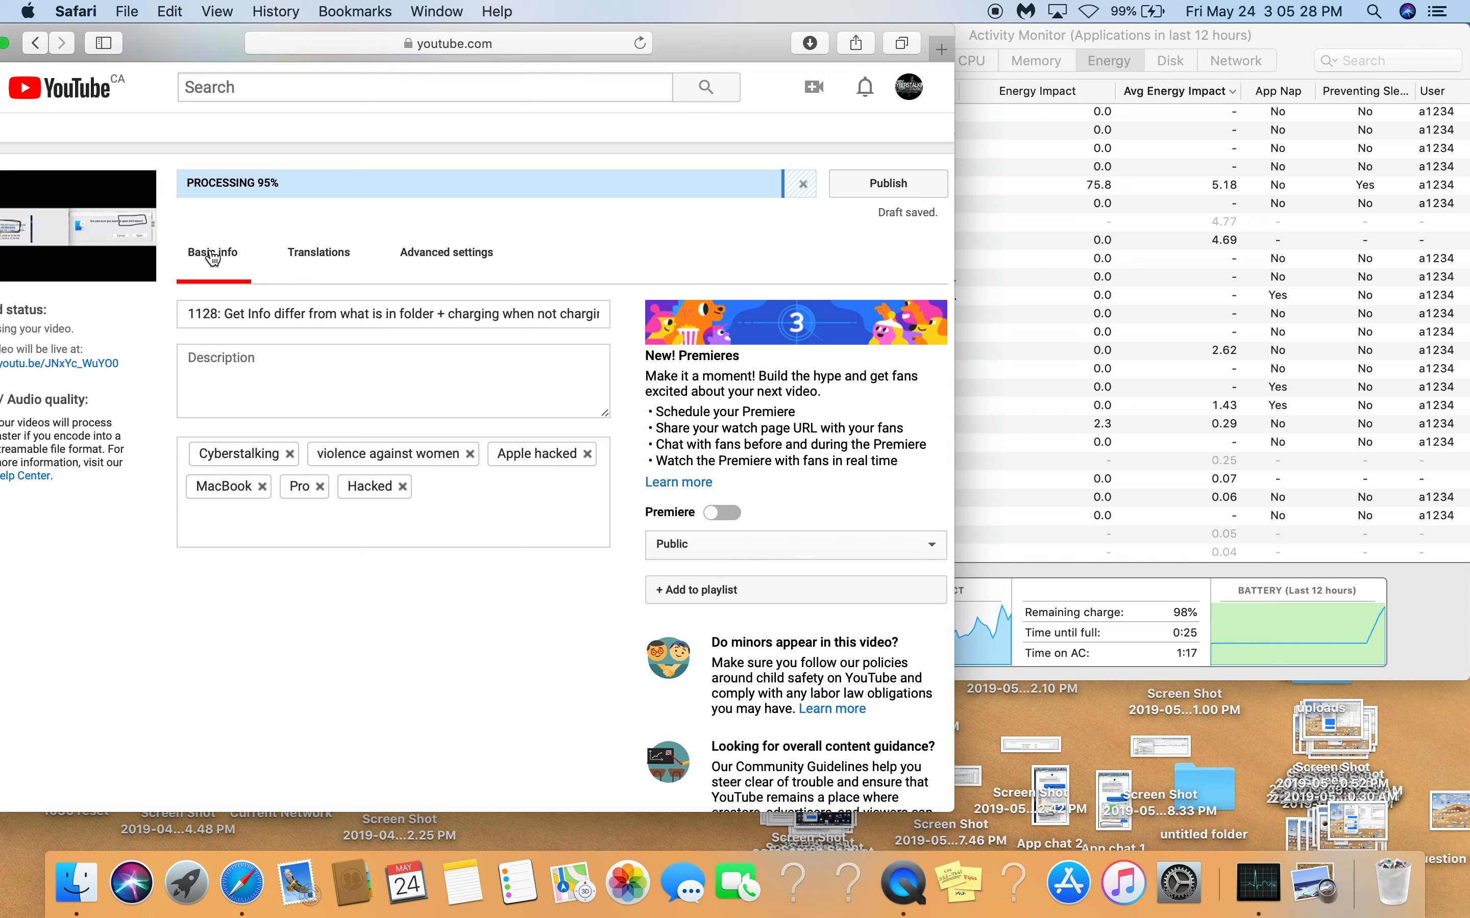
{"action": "mouse_move", "coordinate": [276, 211]}
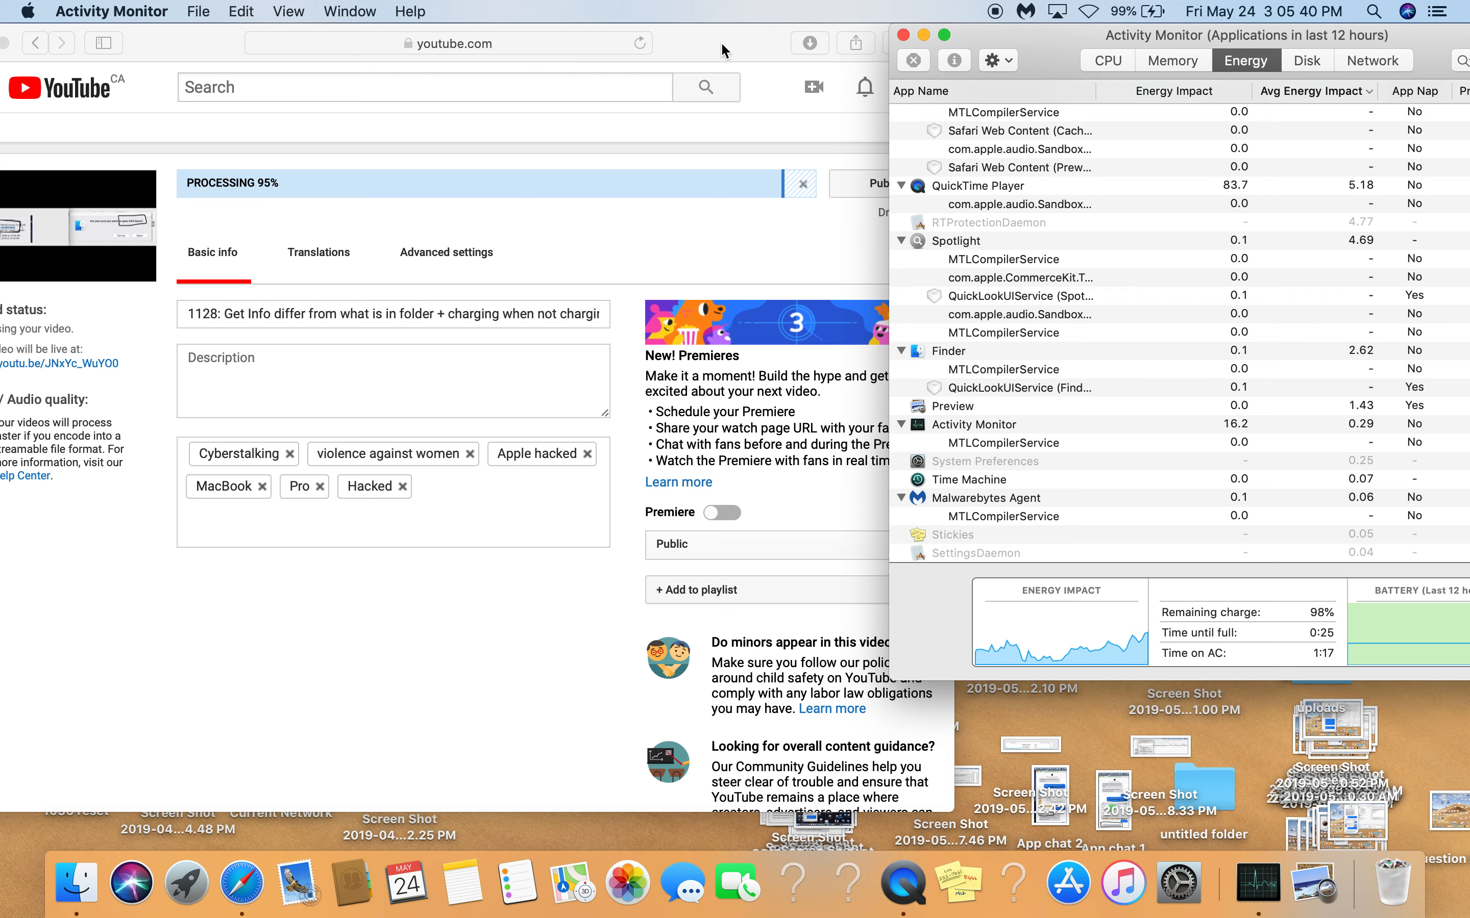
{"action": "mouse_move", "coordinate": [616, 636]}
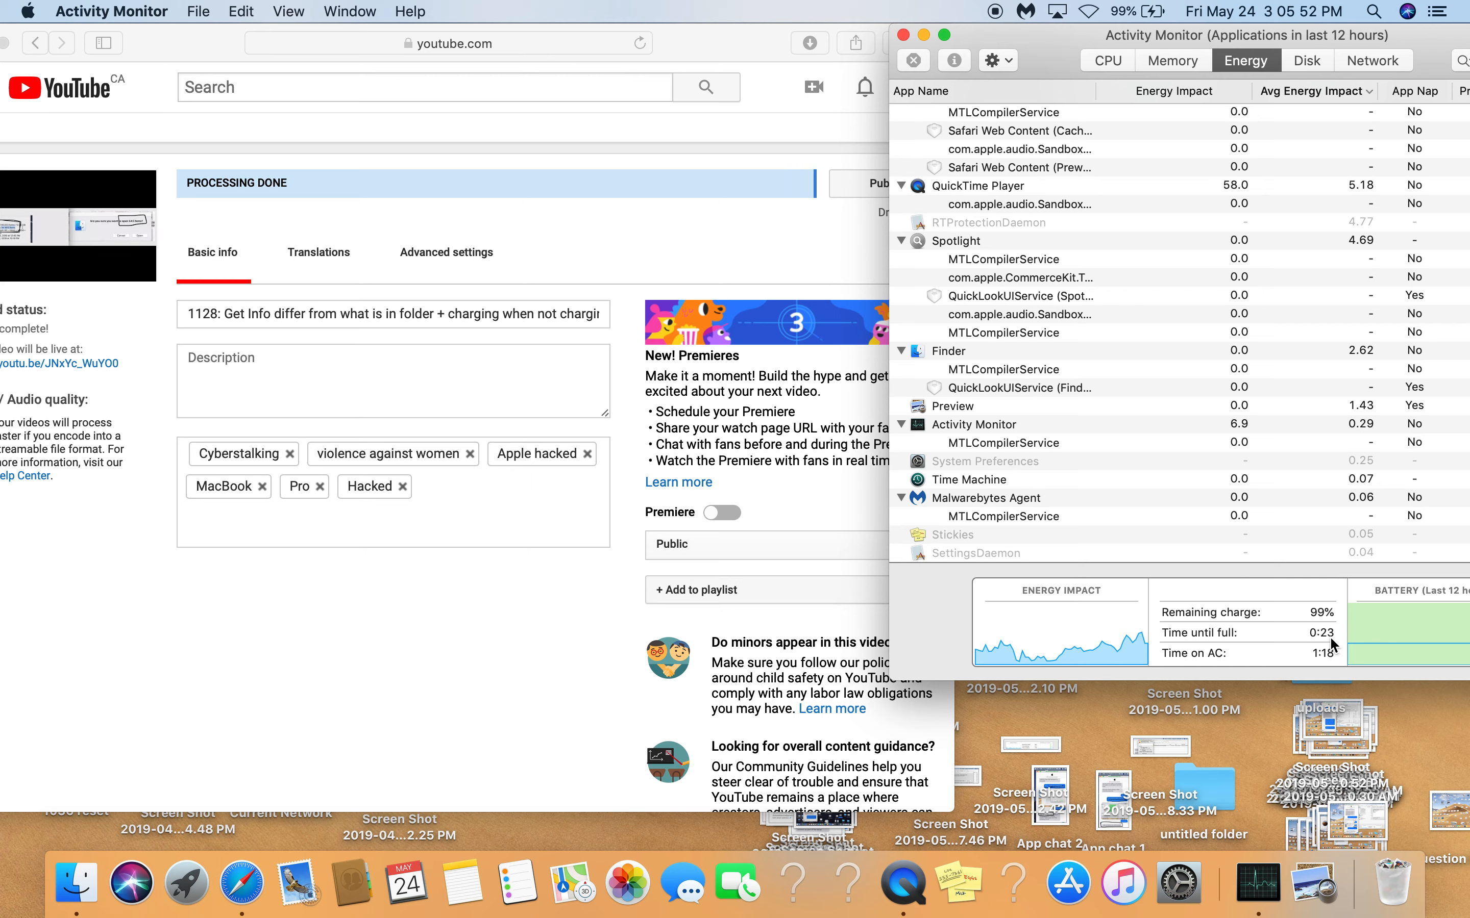
{"action": "mouse_move", "coordinate": [915, 386]}
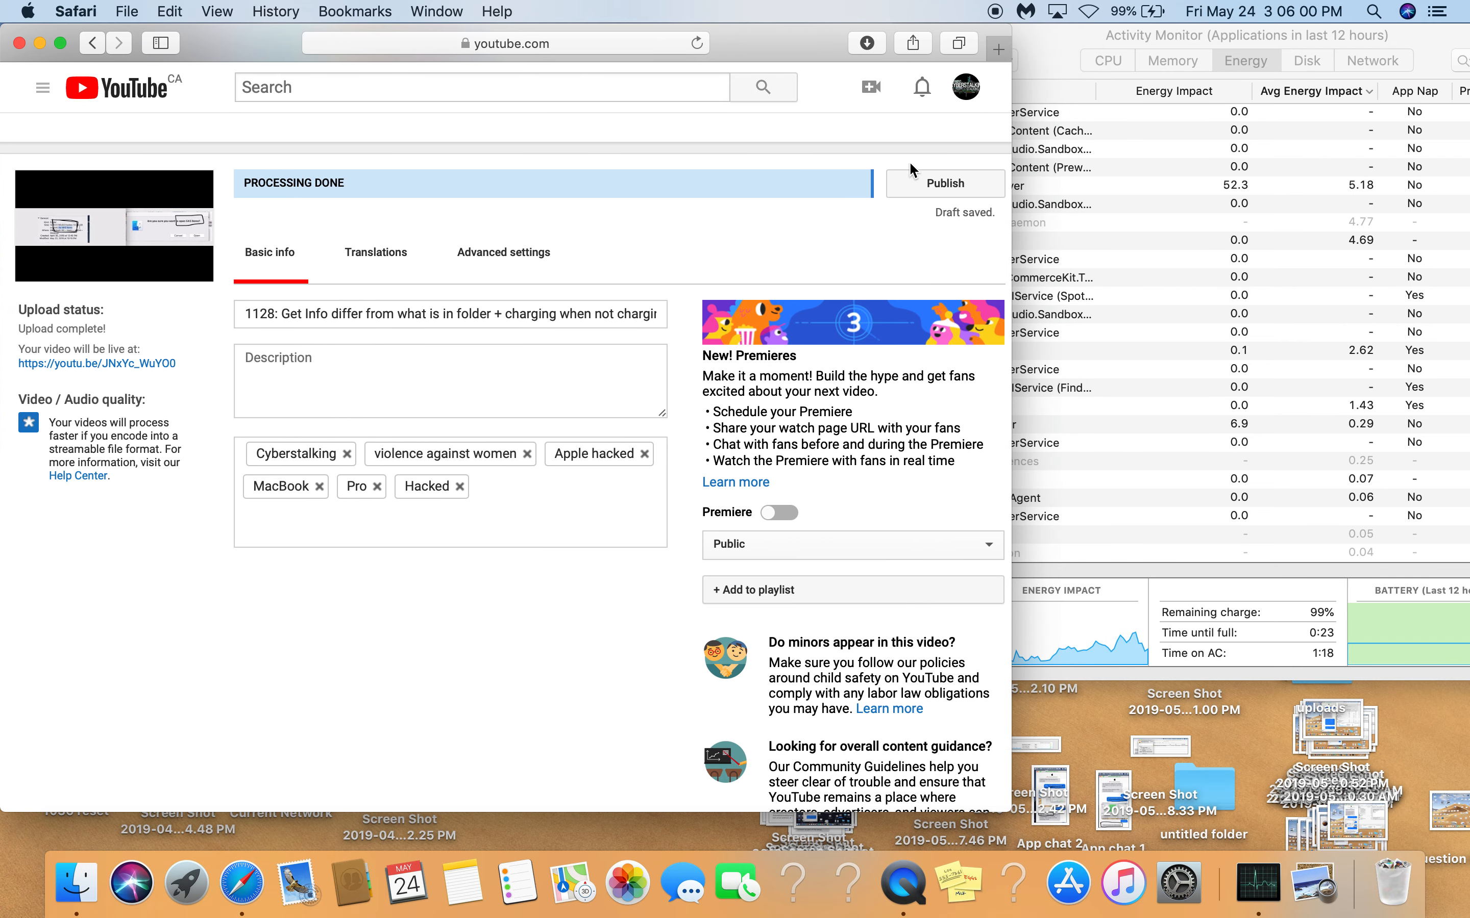
Publish video 1128 so it and 1127 both show share links.
{"action": "left_click", "coordinate": [945, 184]}
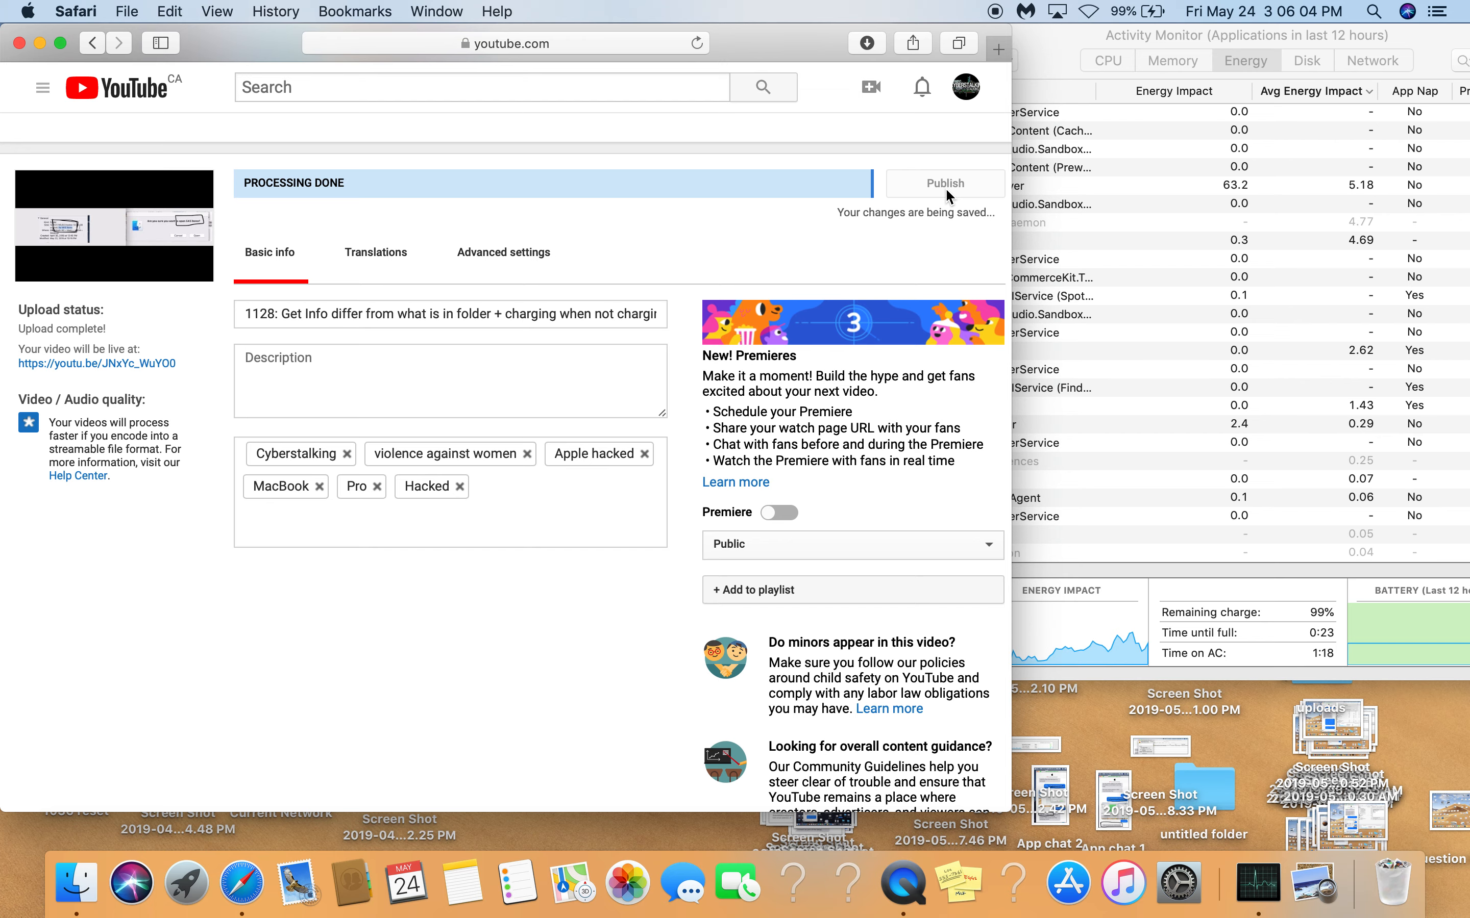
{"action": "left_click", "coordinate": [945, 183]}
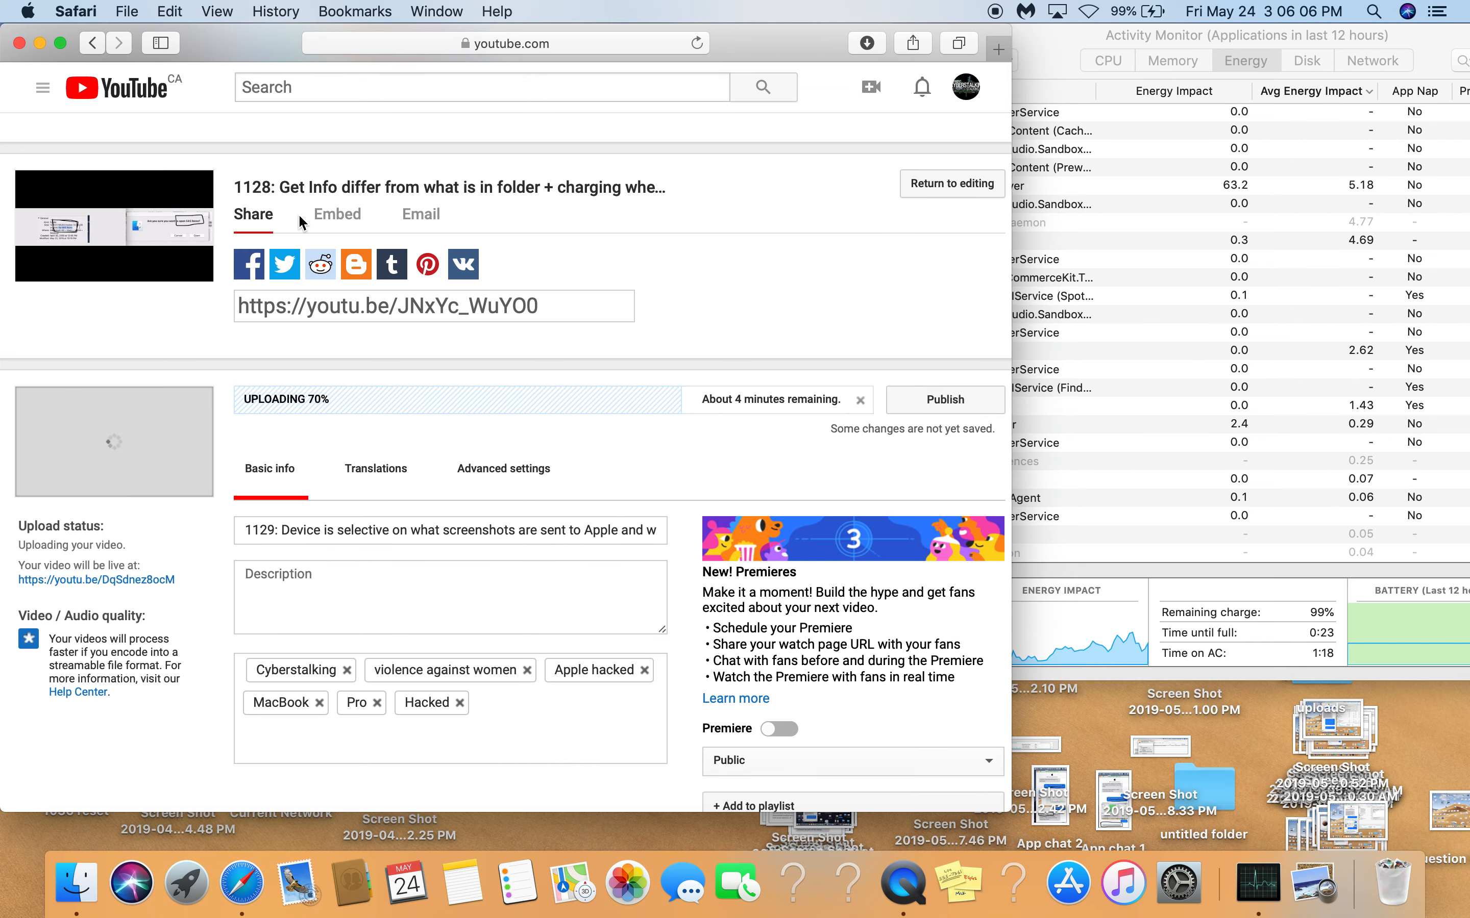
{"action": "mouse_move", "coordinate": [303, 428]}
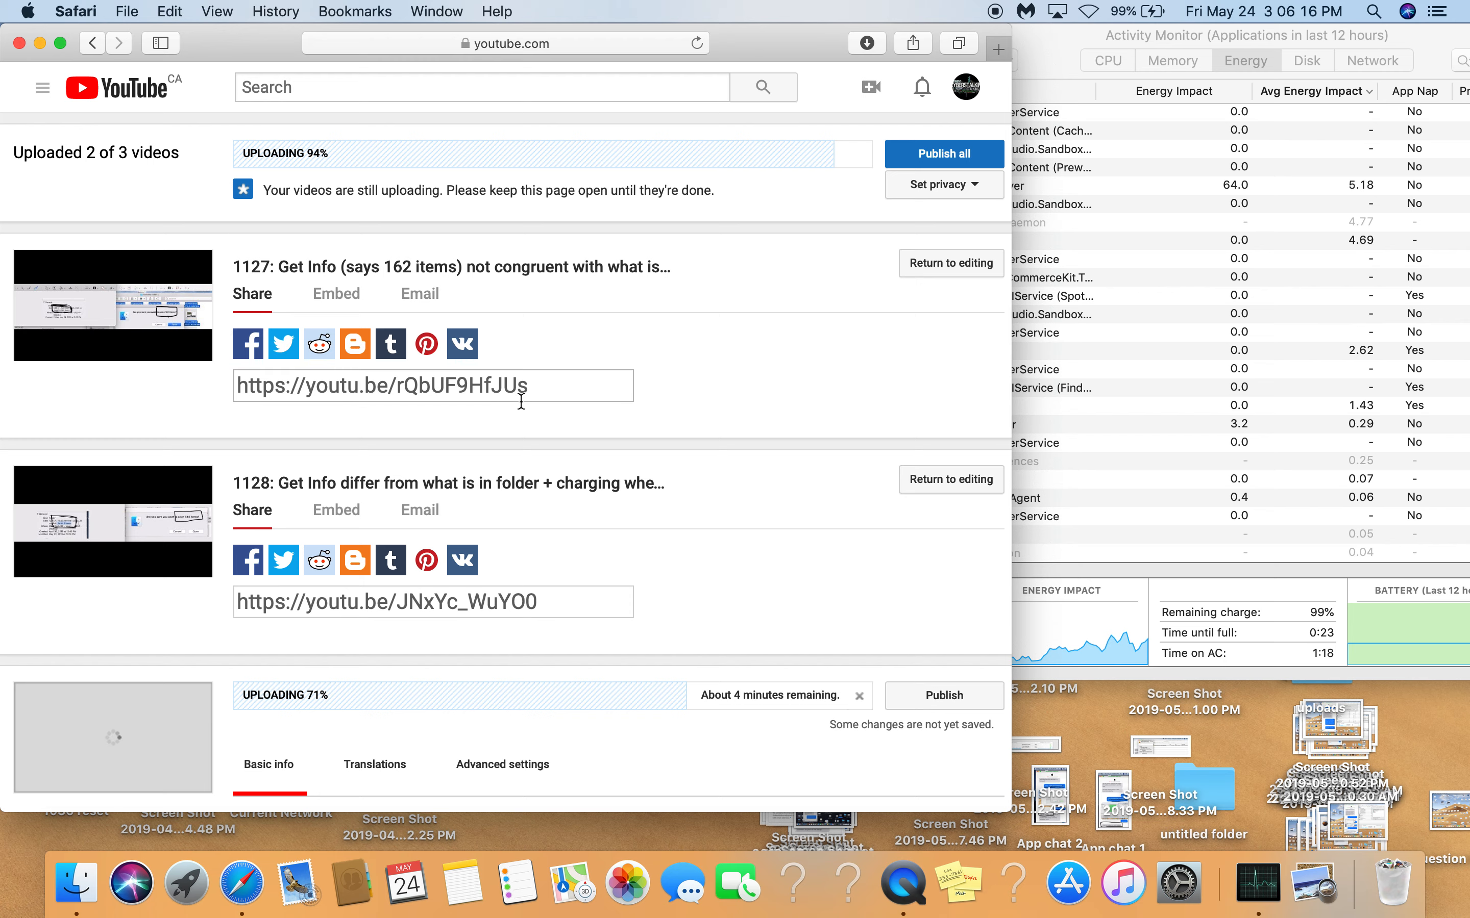
{"action": "mouse_move", "coordinate": [233, 717]}
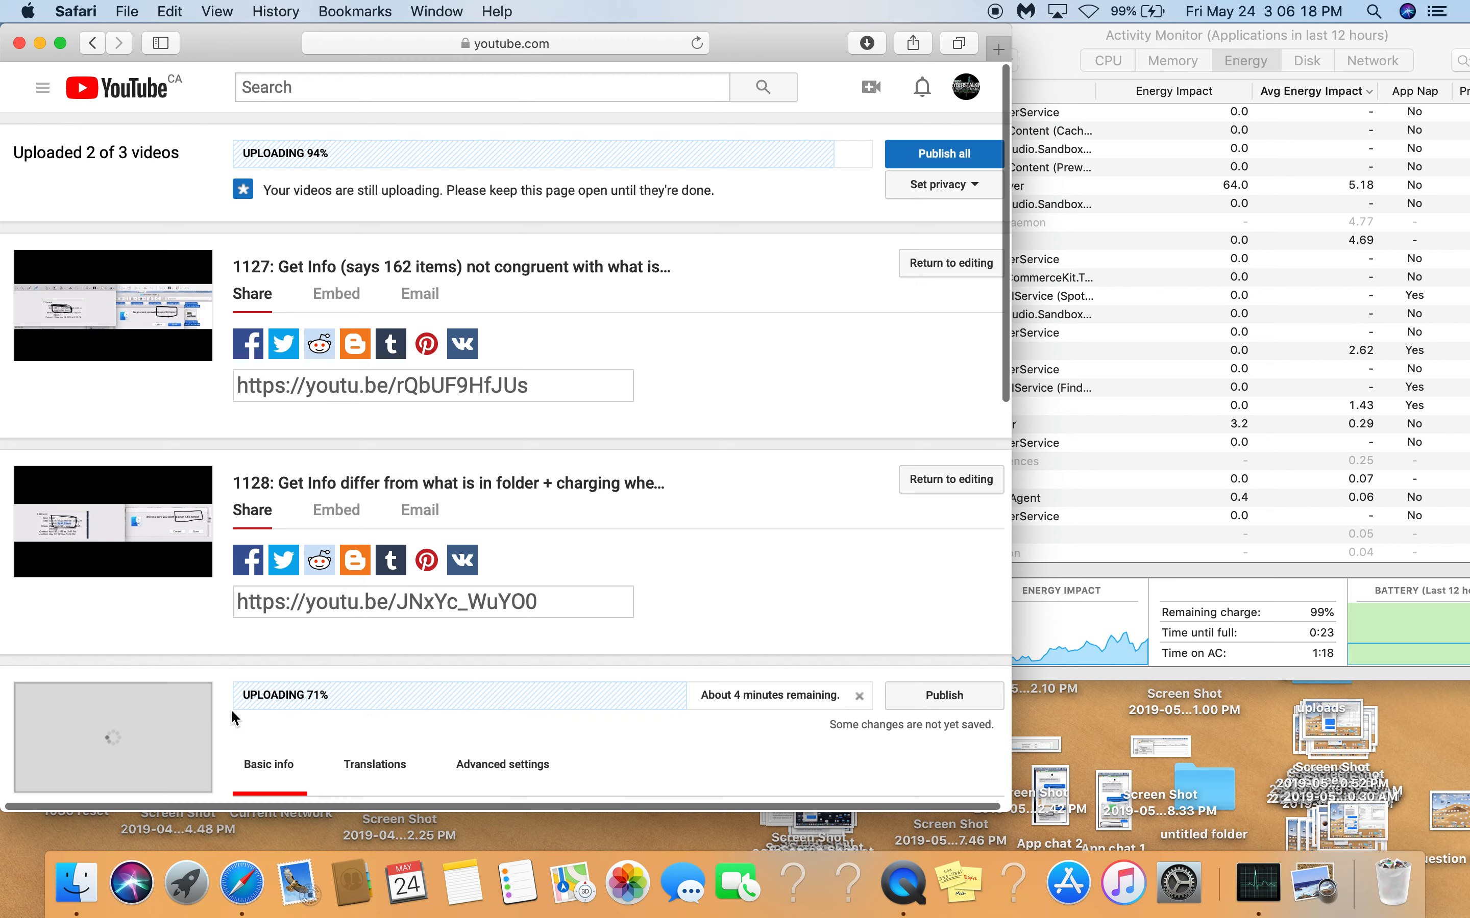
{"action": "mouse_move", "coordinate": [441, 304]}
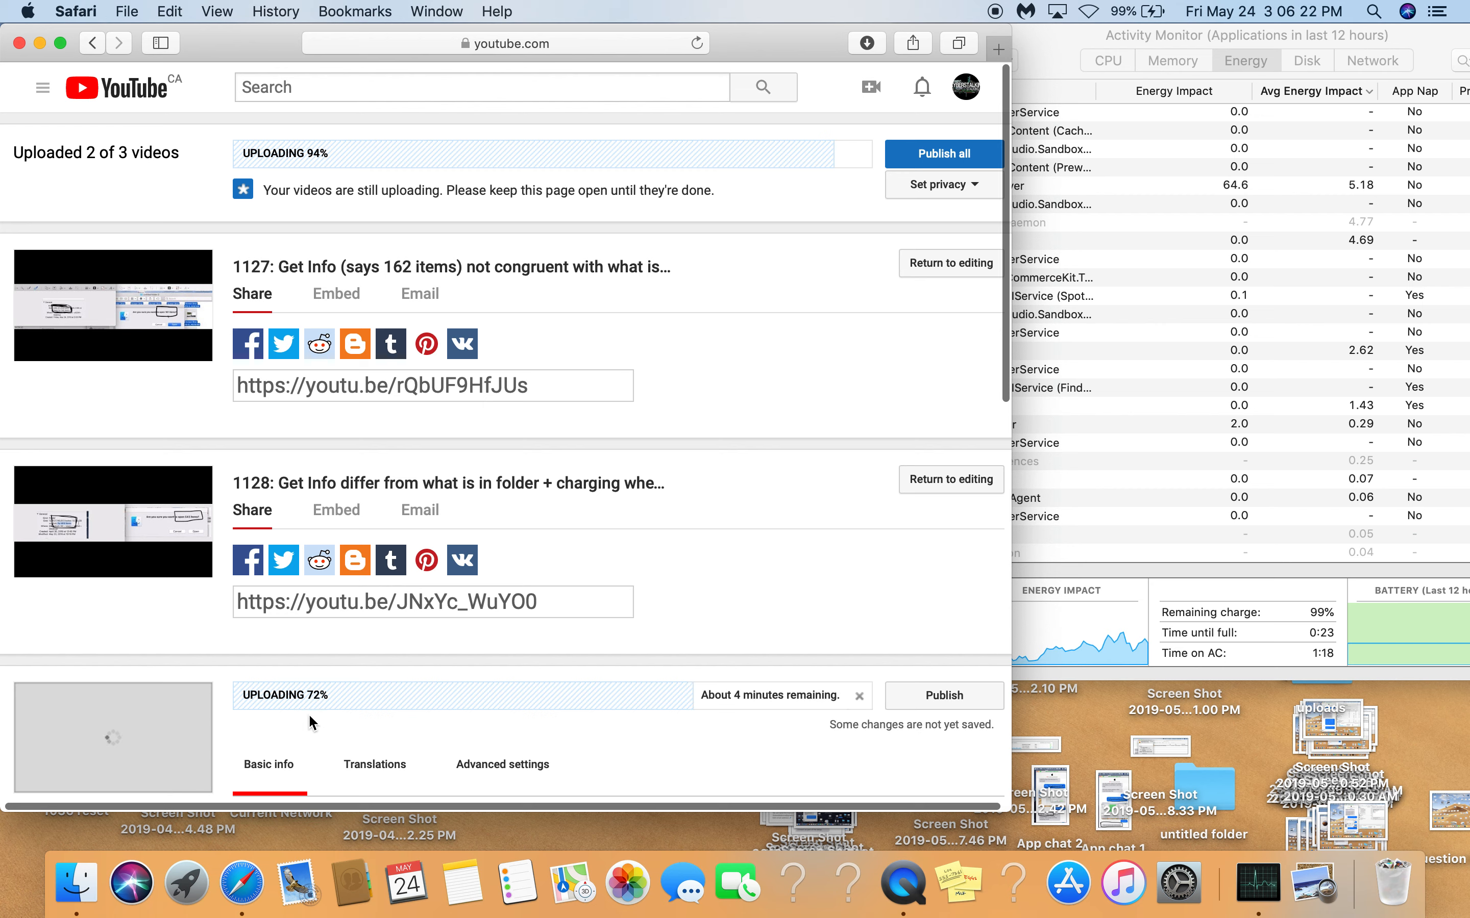
{"action": "mouse_move", "coordinate": [58, 188]}
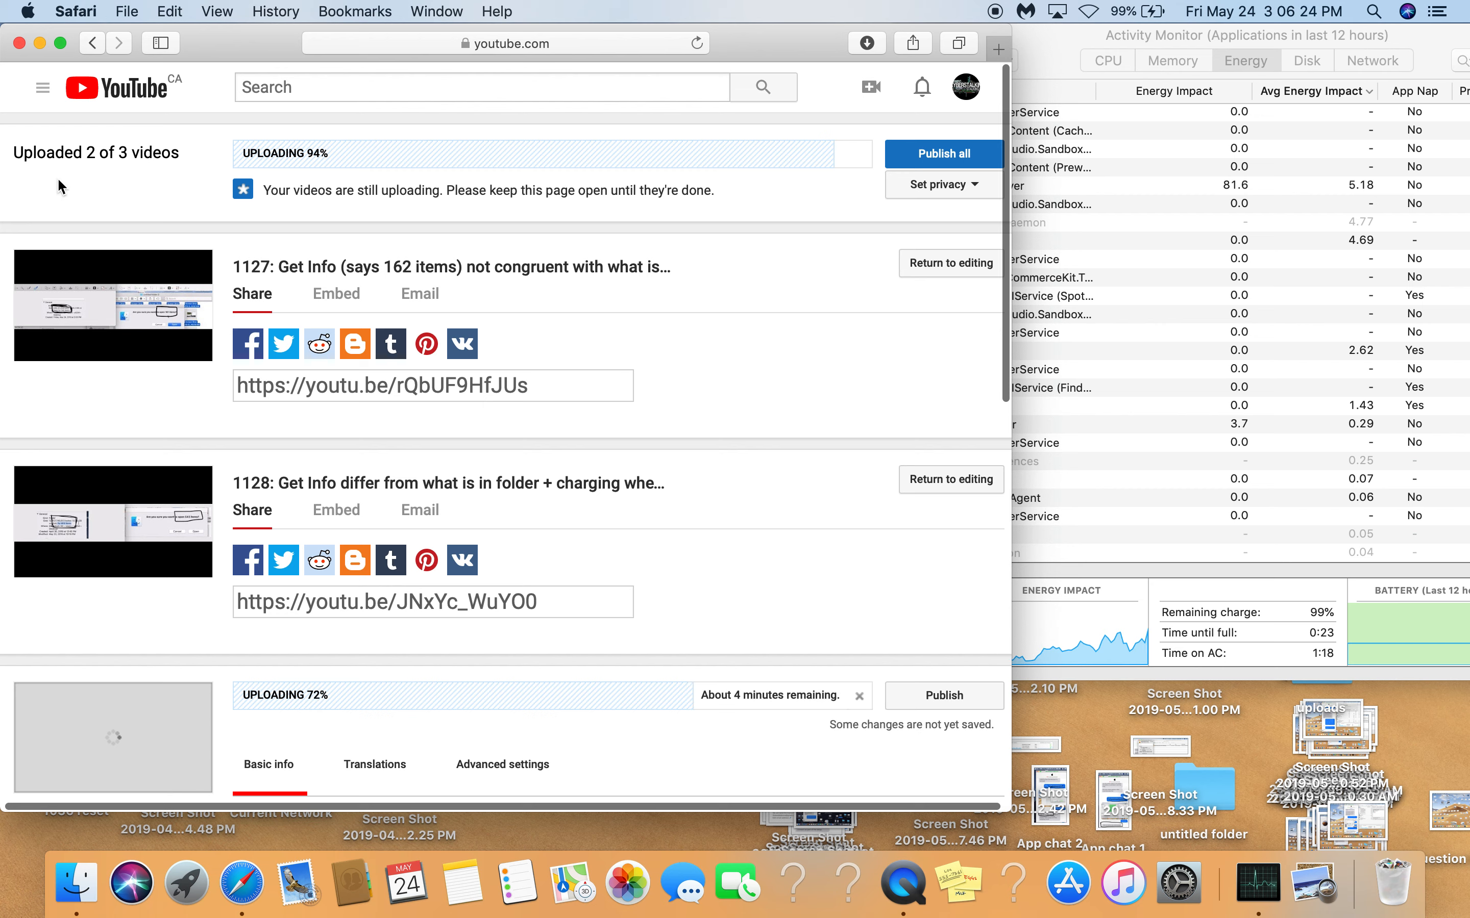
{"action": "mouse_move", "coordinate": [453, 672]}
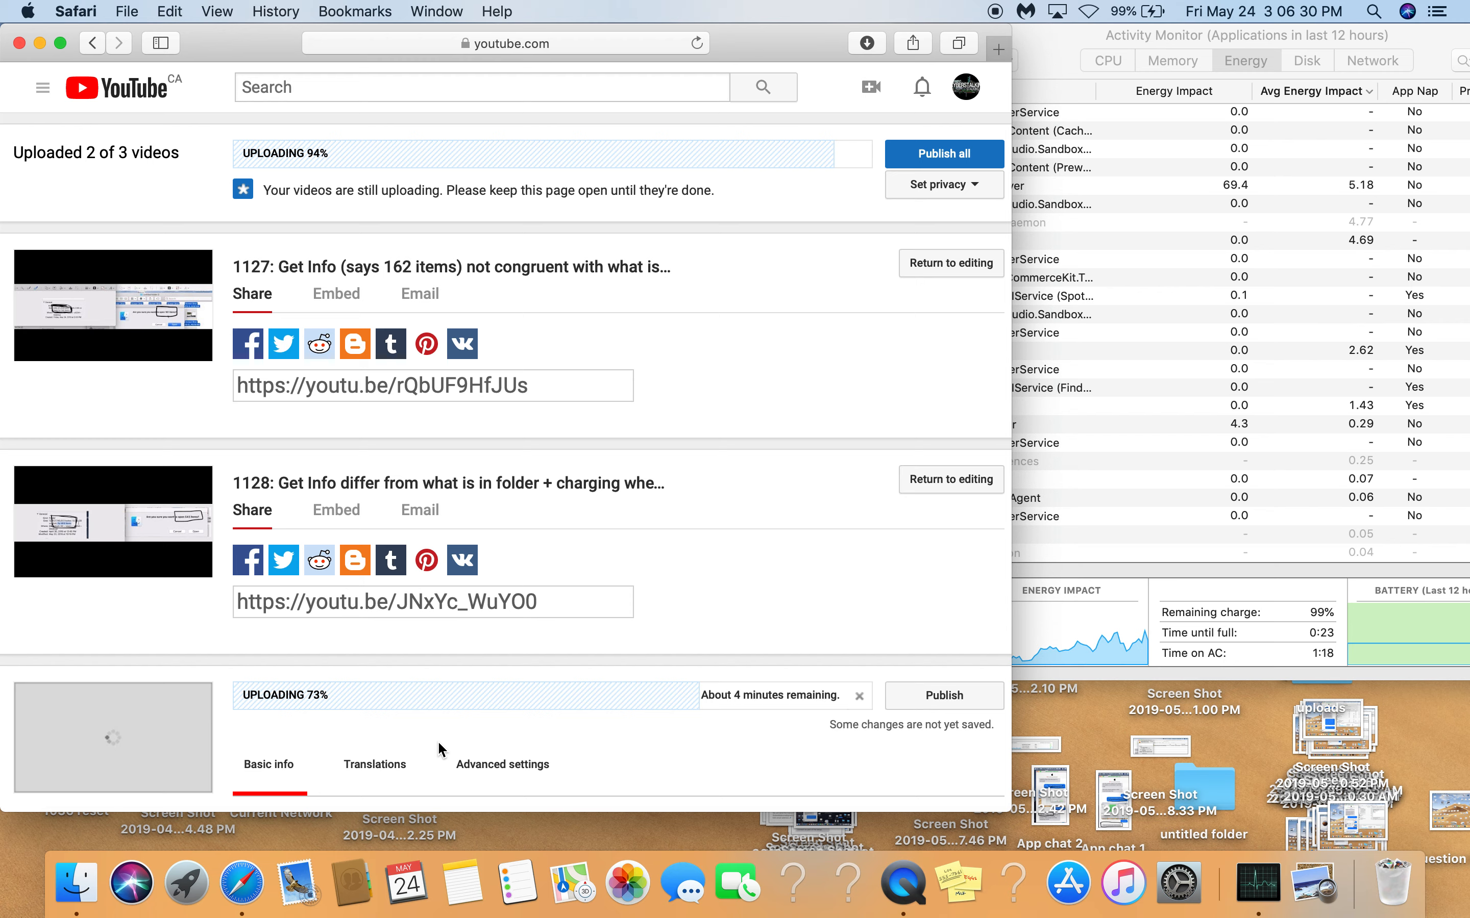
{"action": "left_click", "coordinate": [503, 763]}
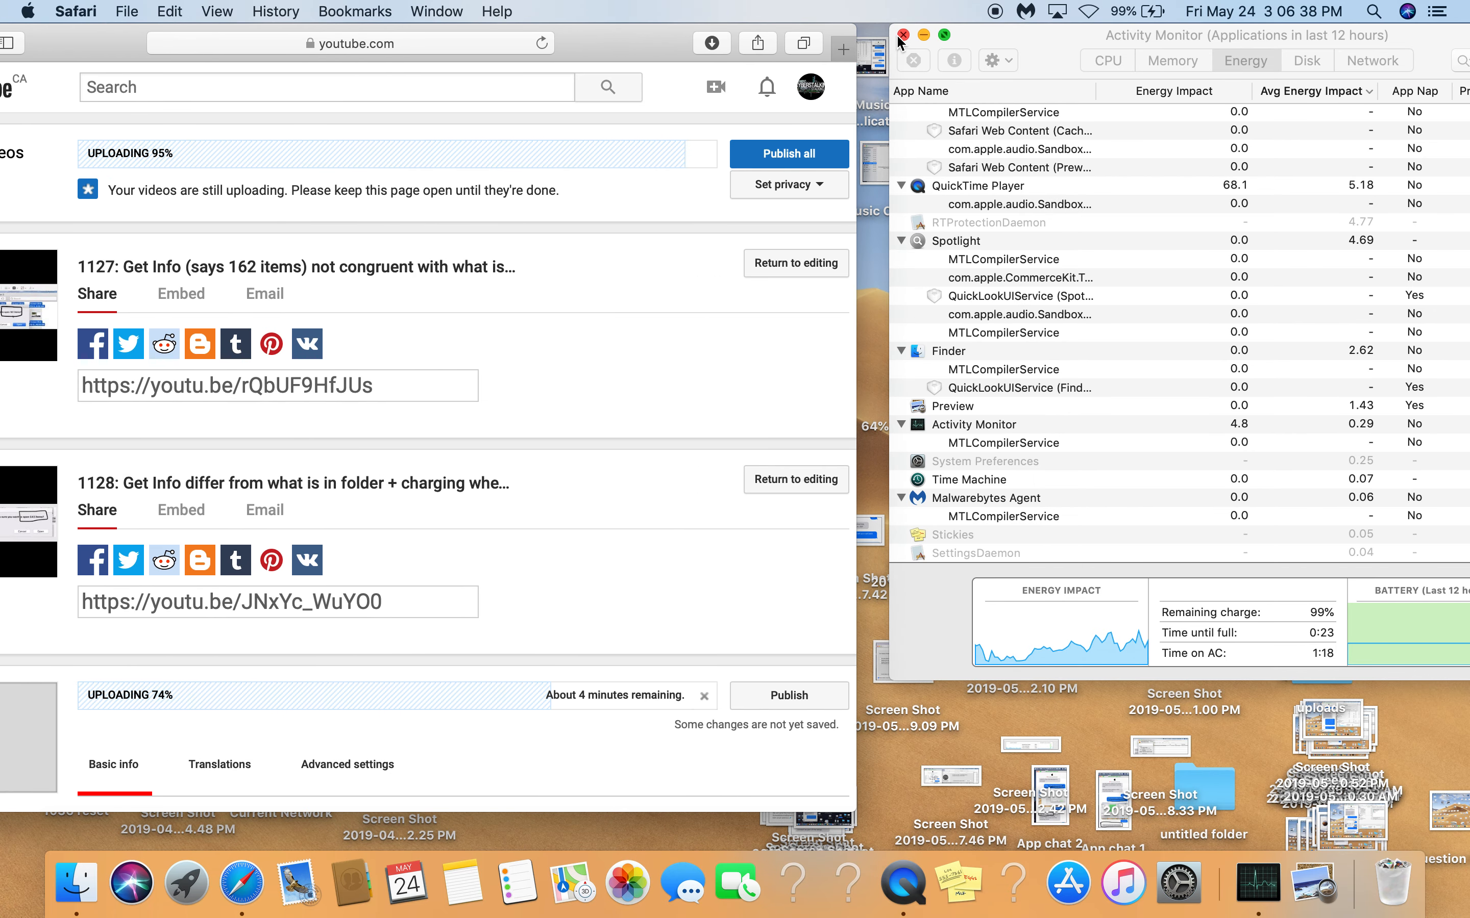
{"action": "mouse_move", "coordinate": [1020, 76]}
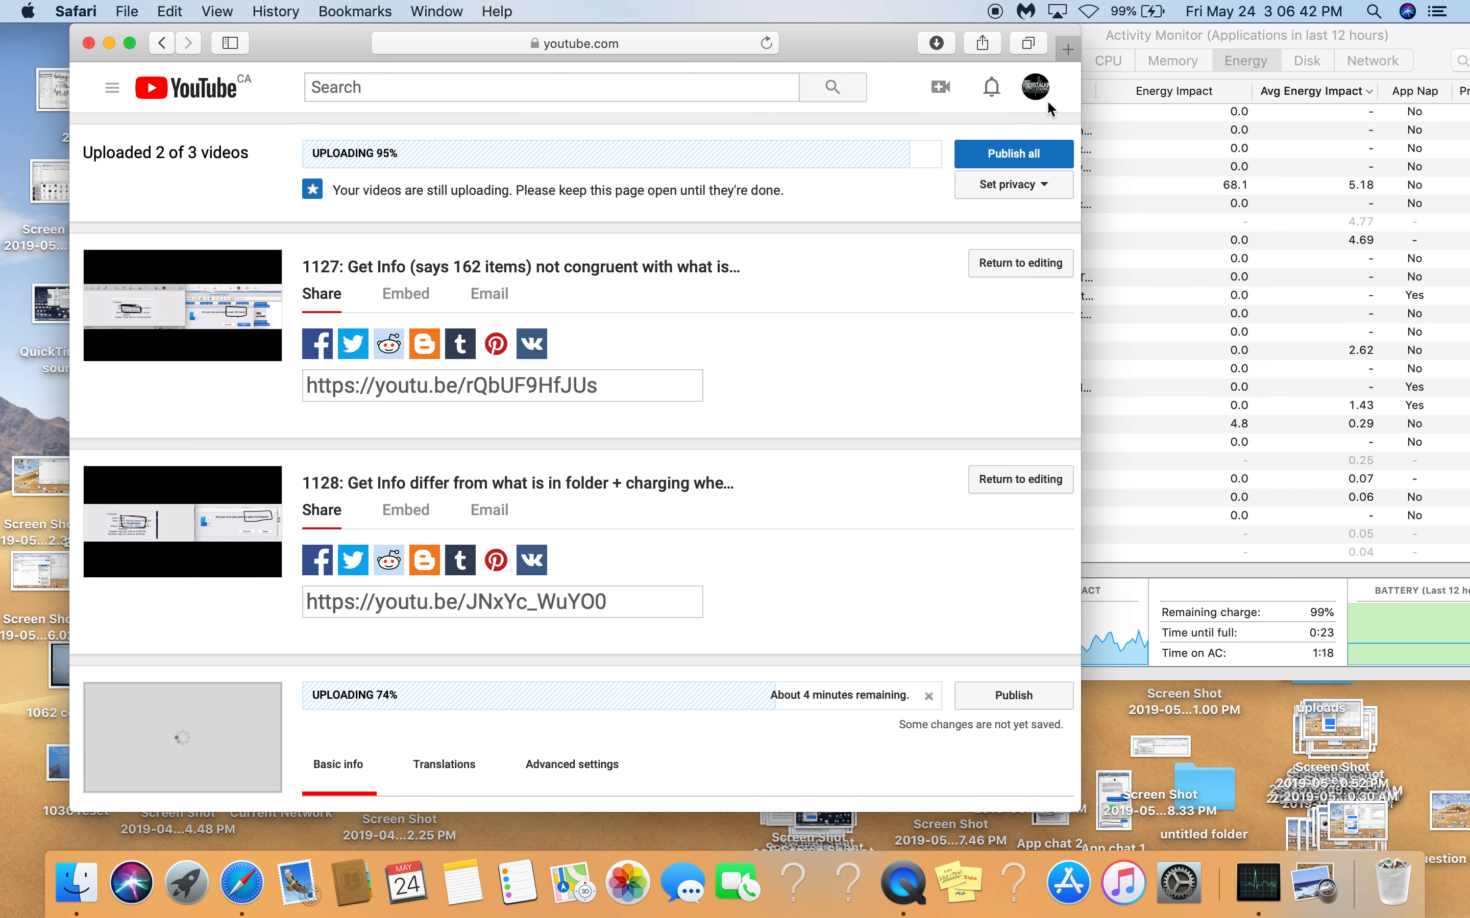
Load the YouTube home page in a second tab and focus its search box.
{"action": "left_click", "coordinate": [1067, 75]}
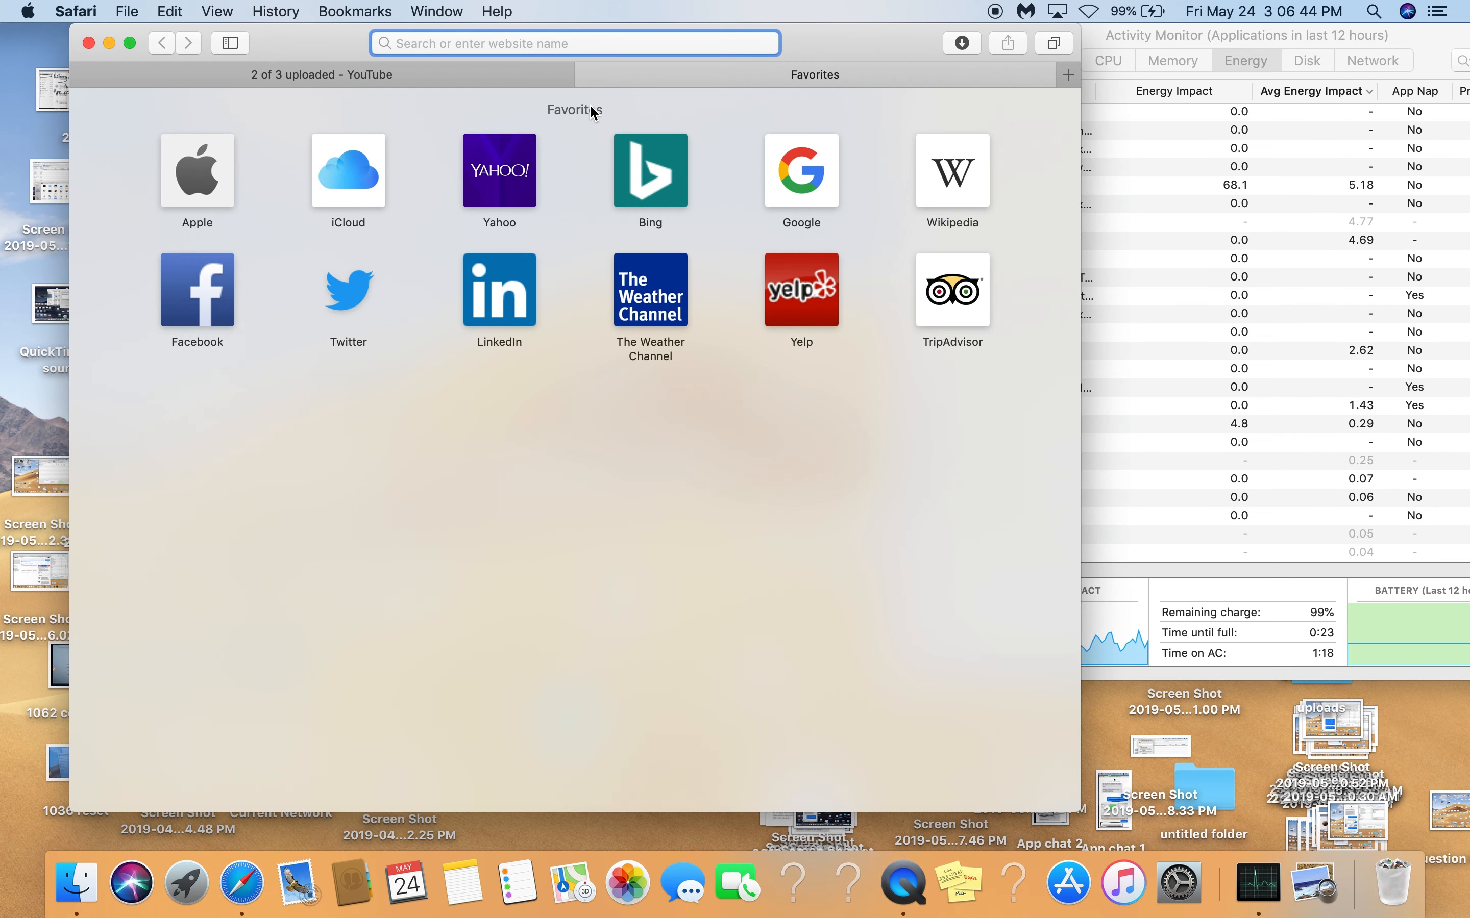
{"action": "type", "text": "youtube"}
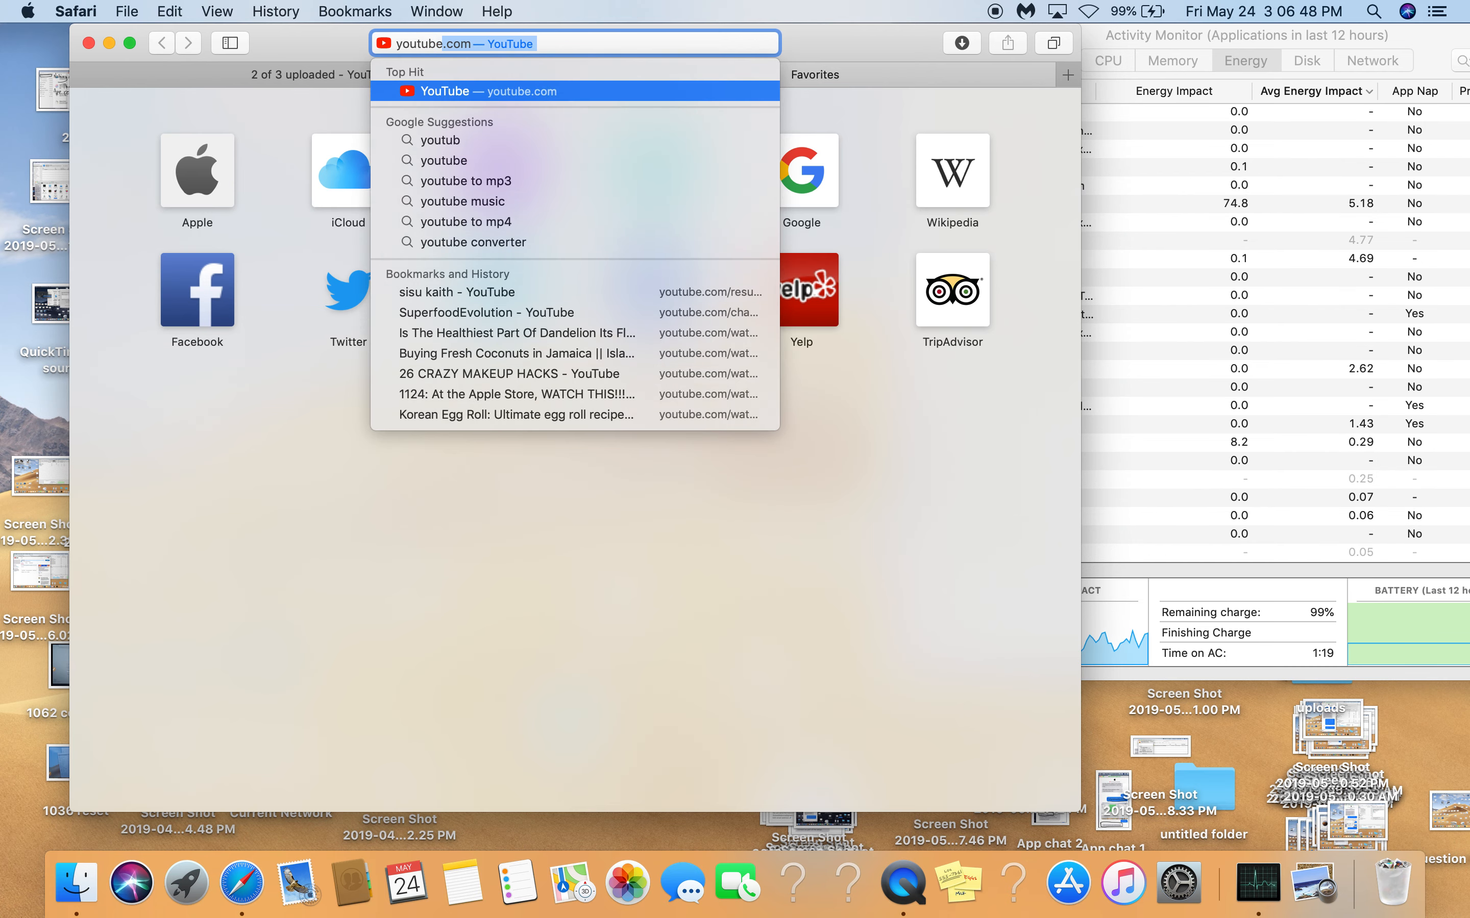
{"action": "key", "text": "Return"}
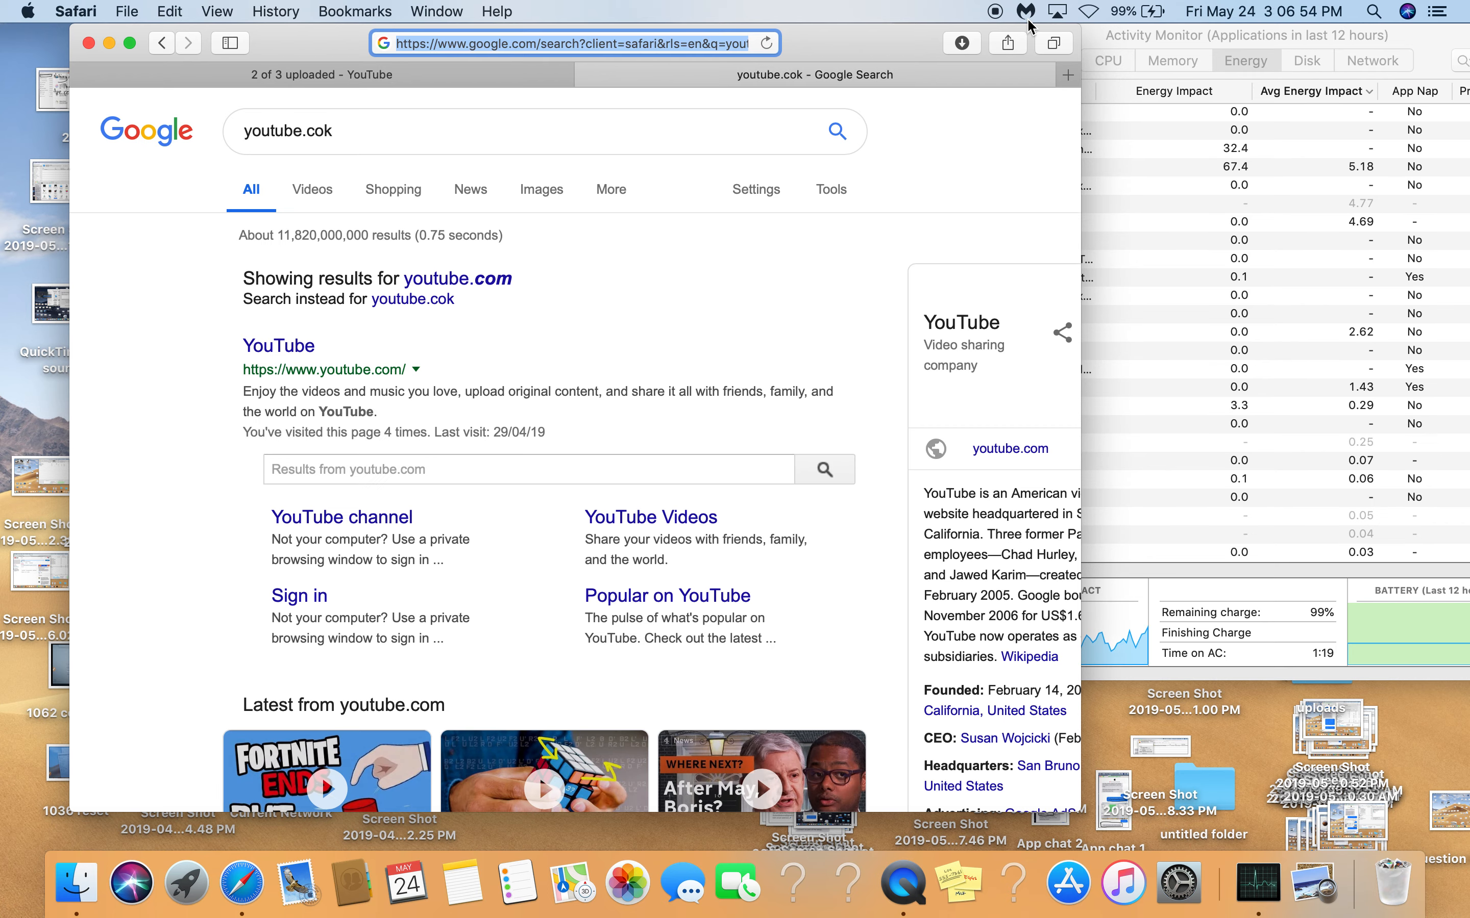
{"action": "left_click", "coordinate": [571, 43]}
{"action": "type", "text": "youtube.com"}
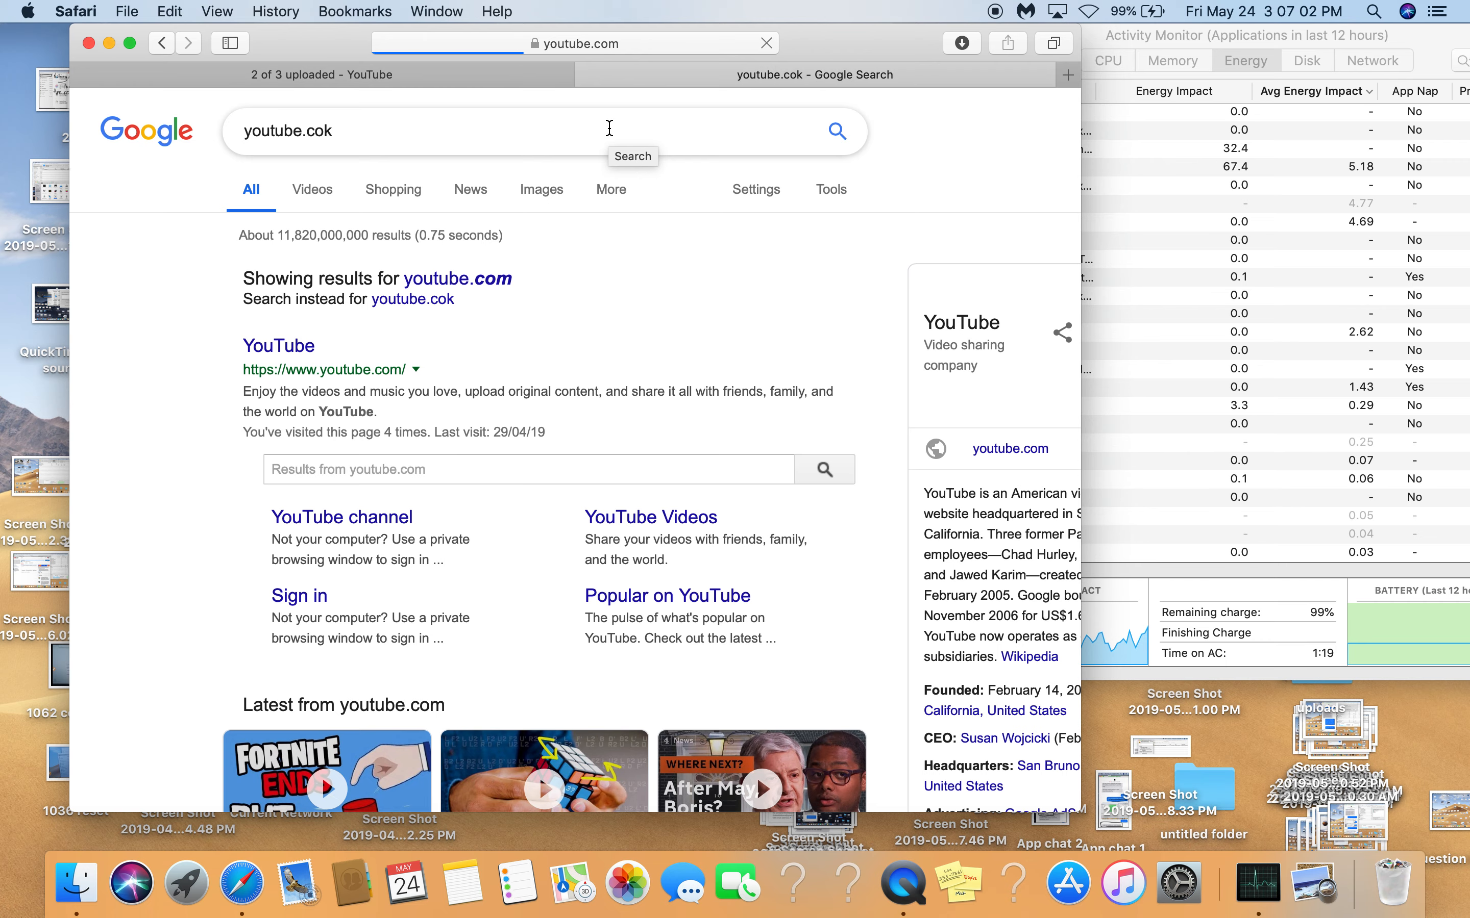
{"action": "left_click", "coordinate": [278, 345]}
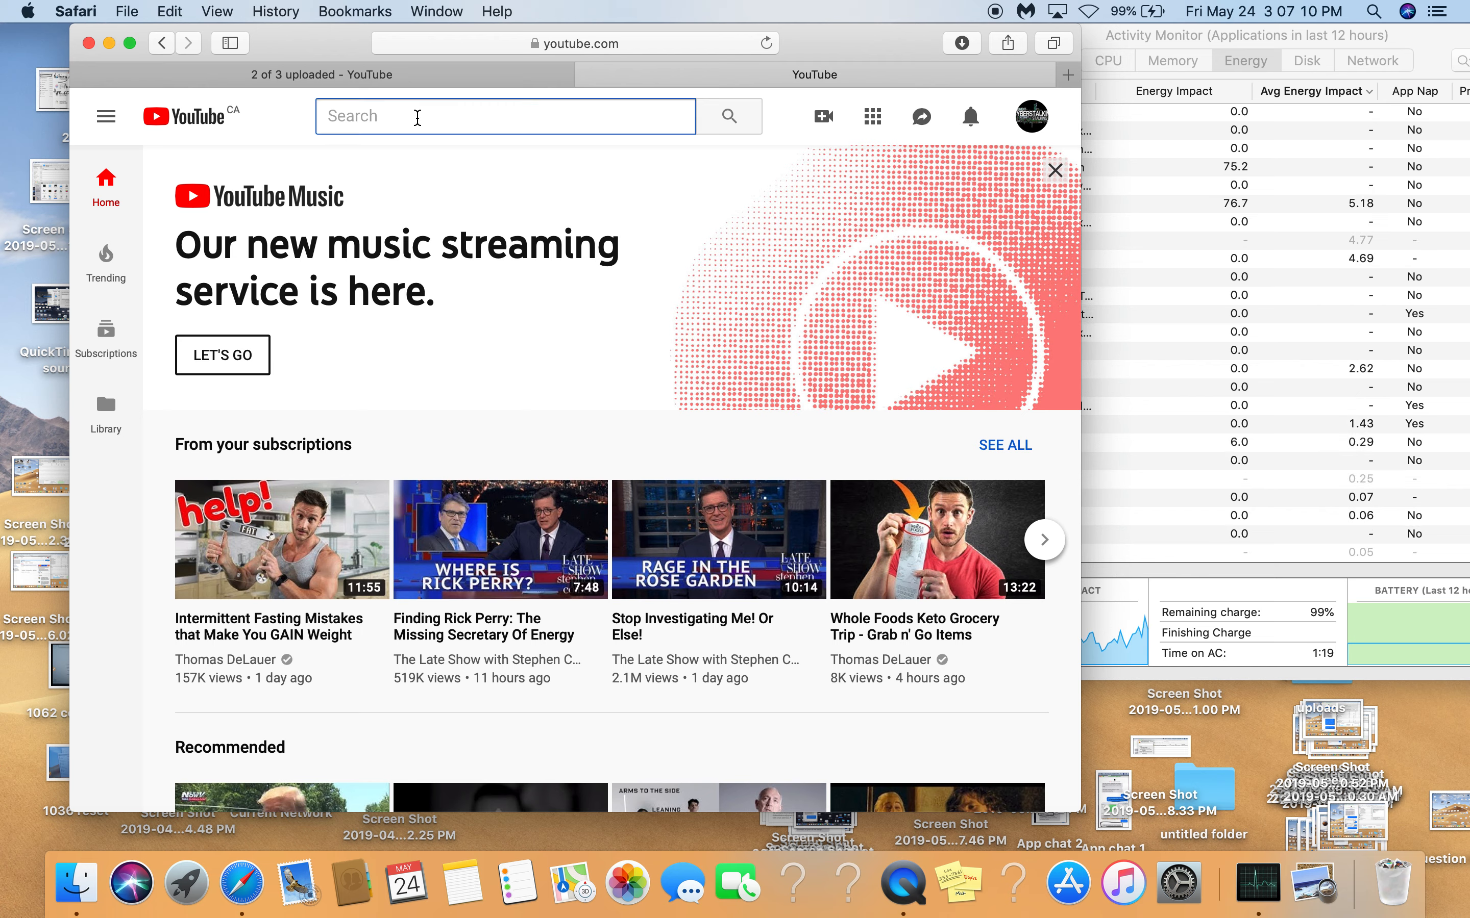
Enter the search query 'sisu kaith', correcting the 'kia' typo.
{"action": "type", "text": "sisu kia"}
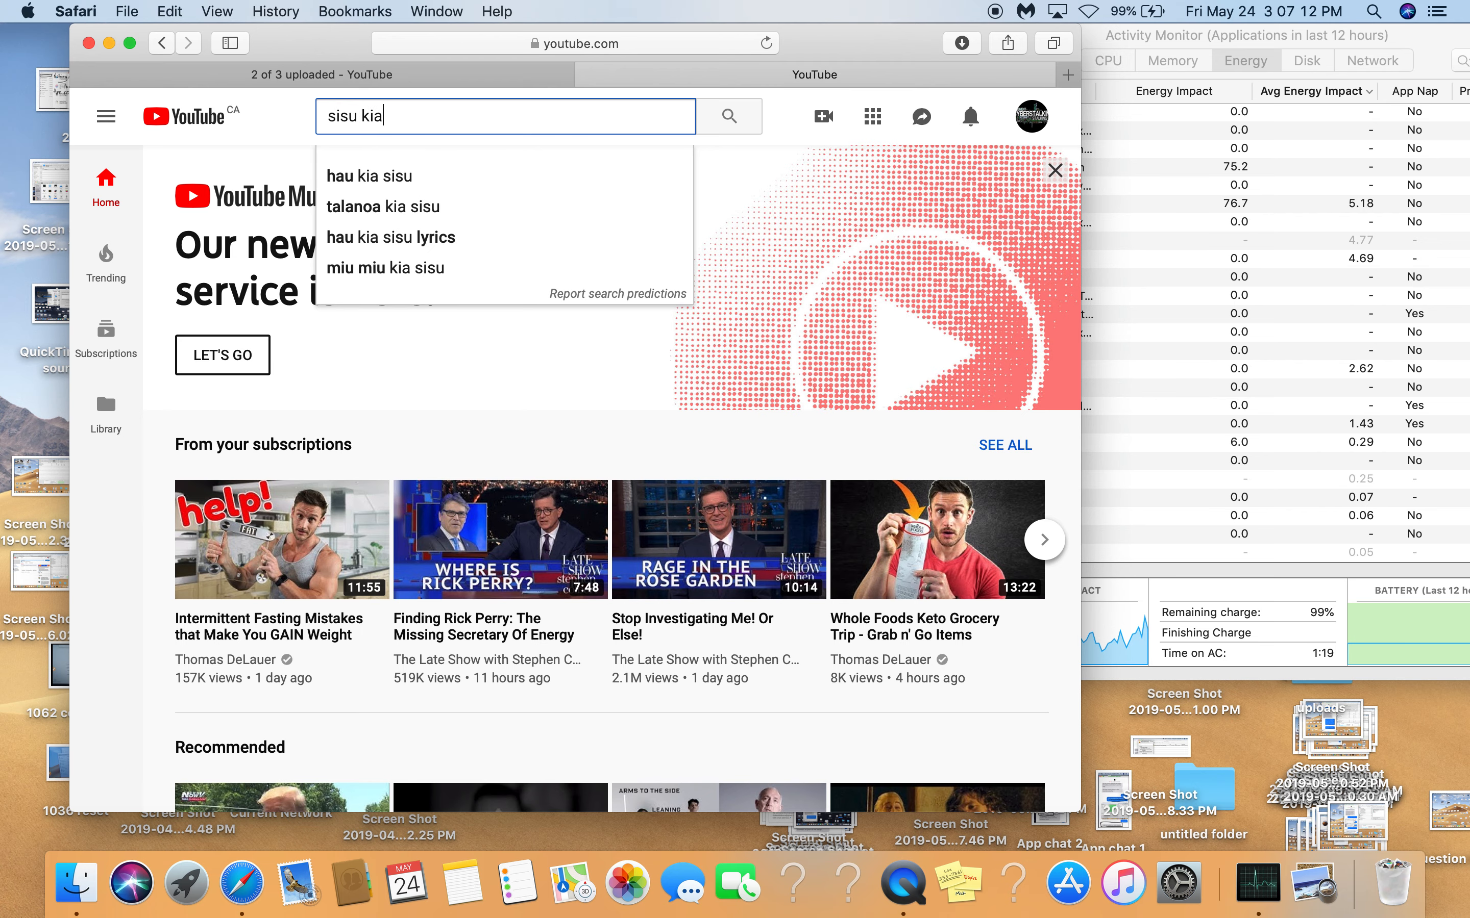
{"action": "key", "text": "backspace"}
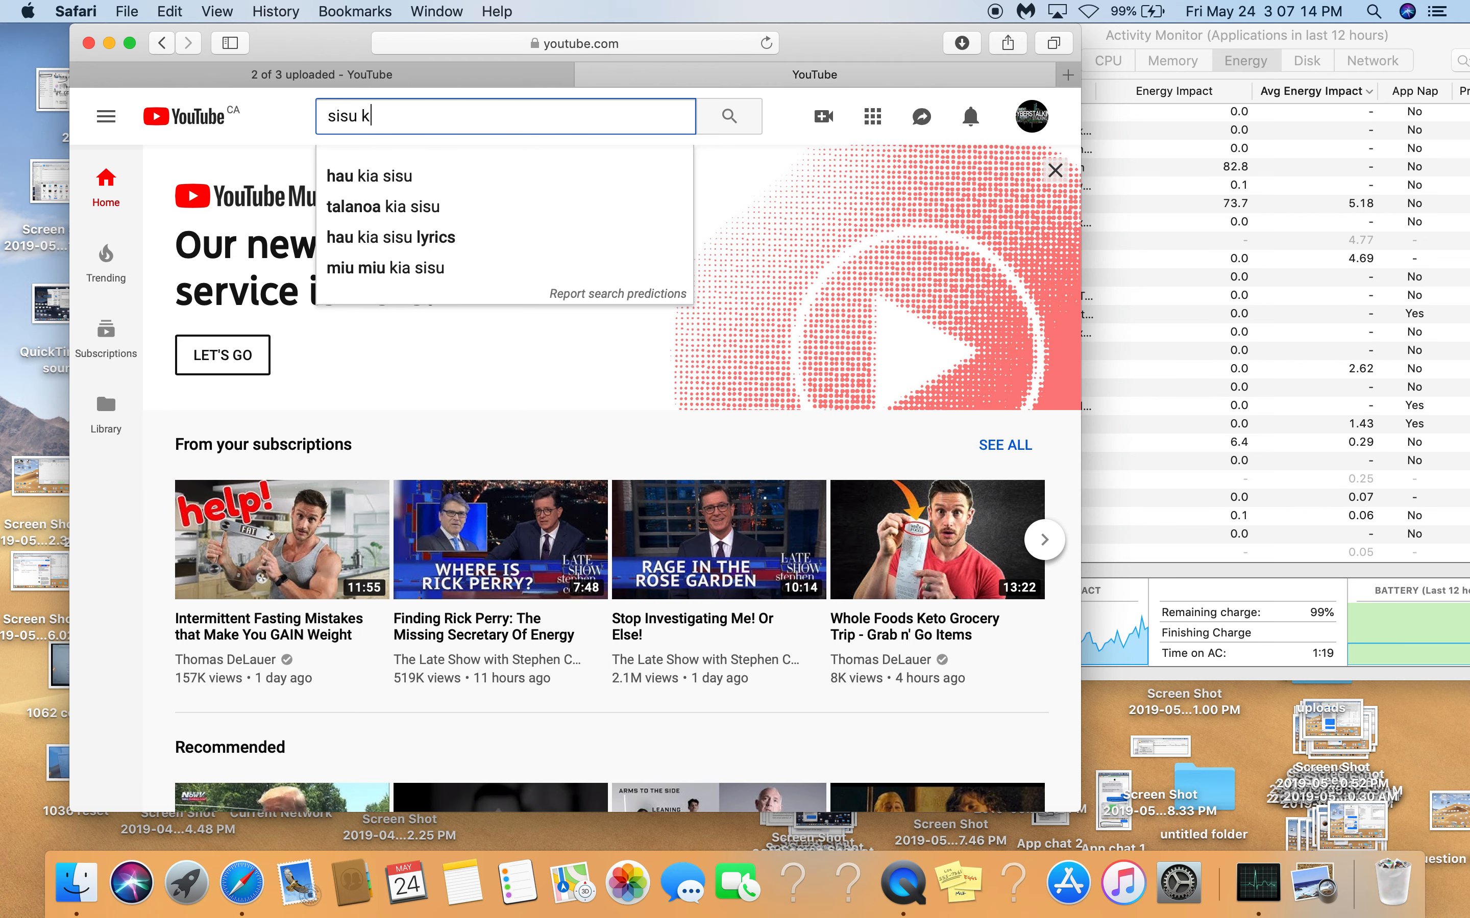
{"action": "key", "text": "backspace"}
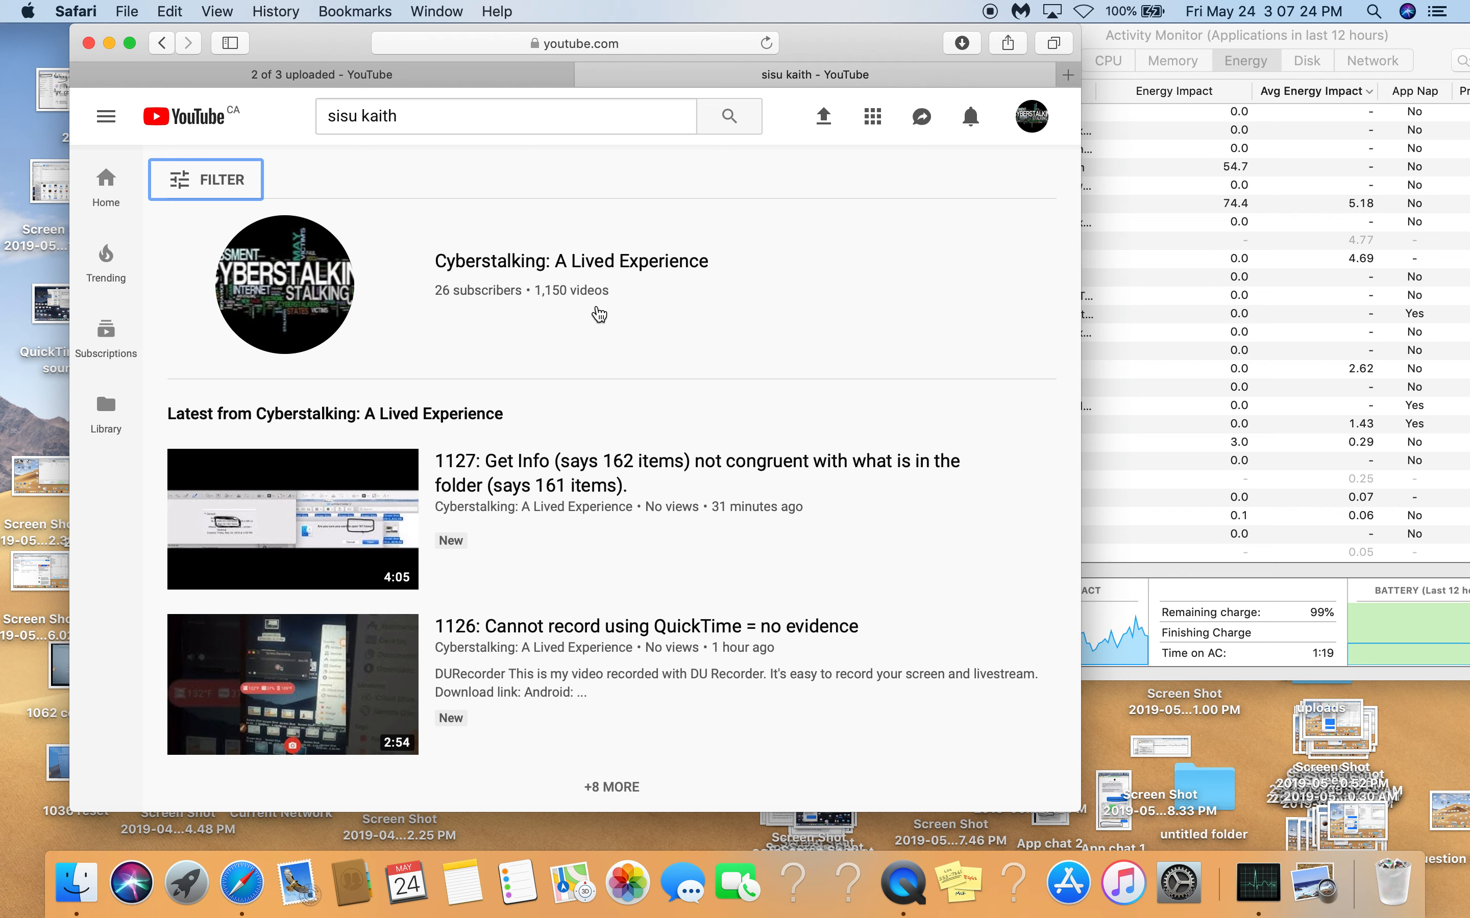
{"action": "mouse_move", "coordinate": [574, 247]}
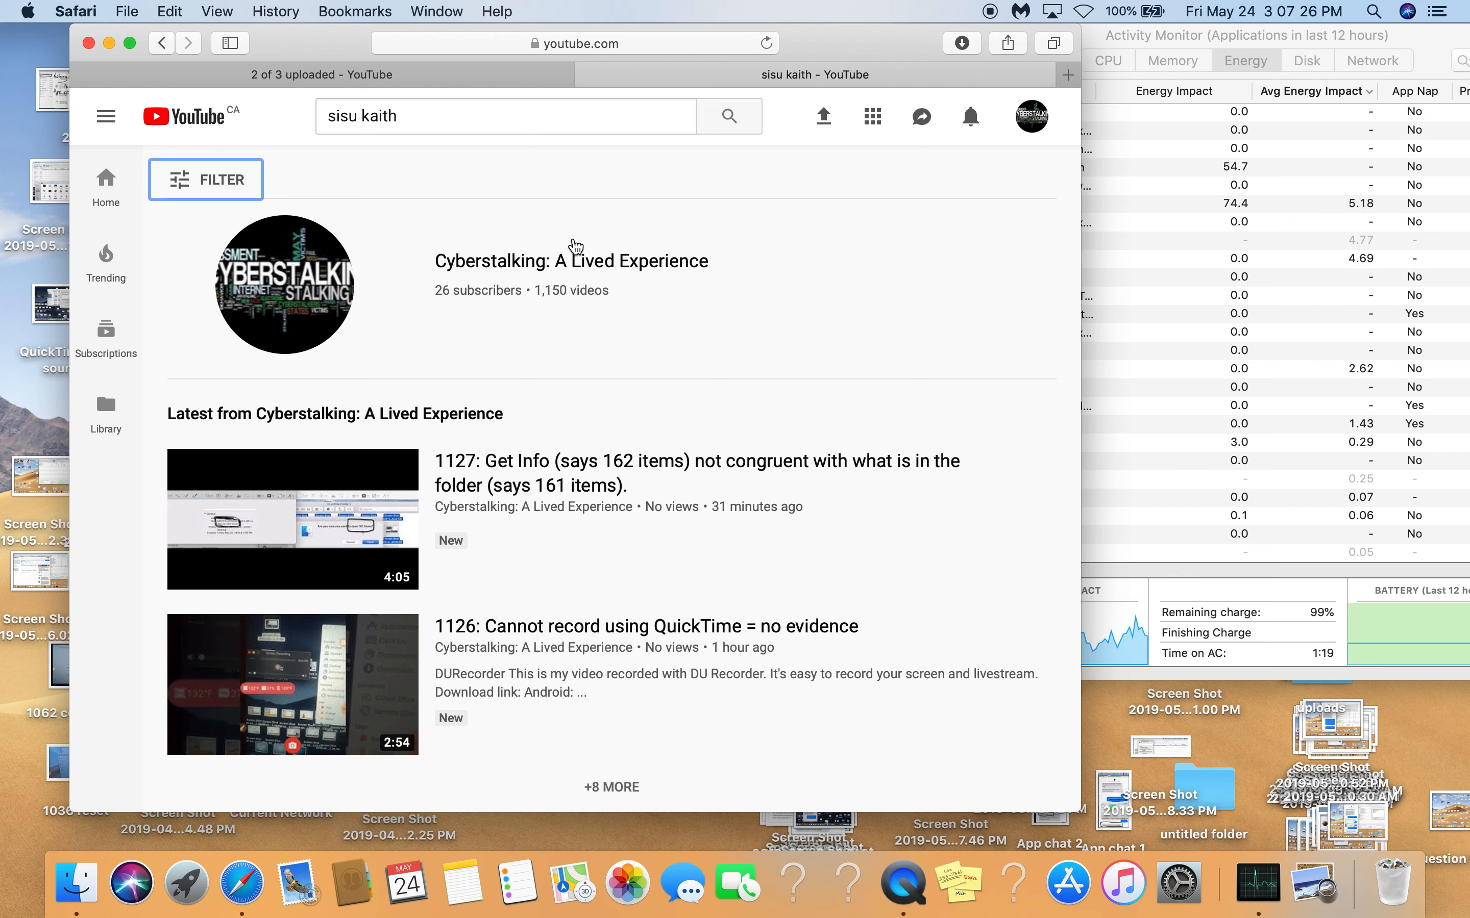
{"action": "mouse_move", "coordinate": [644, 334]}
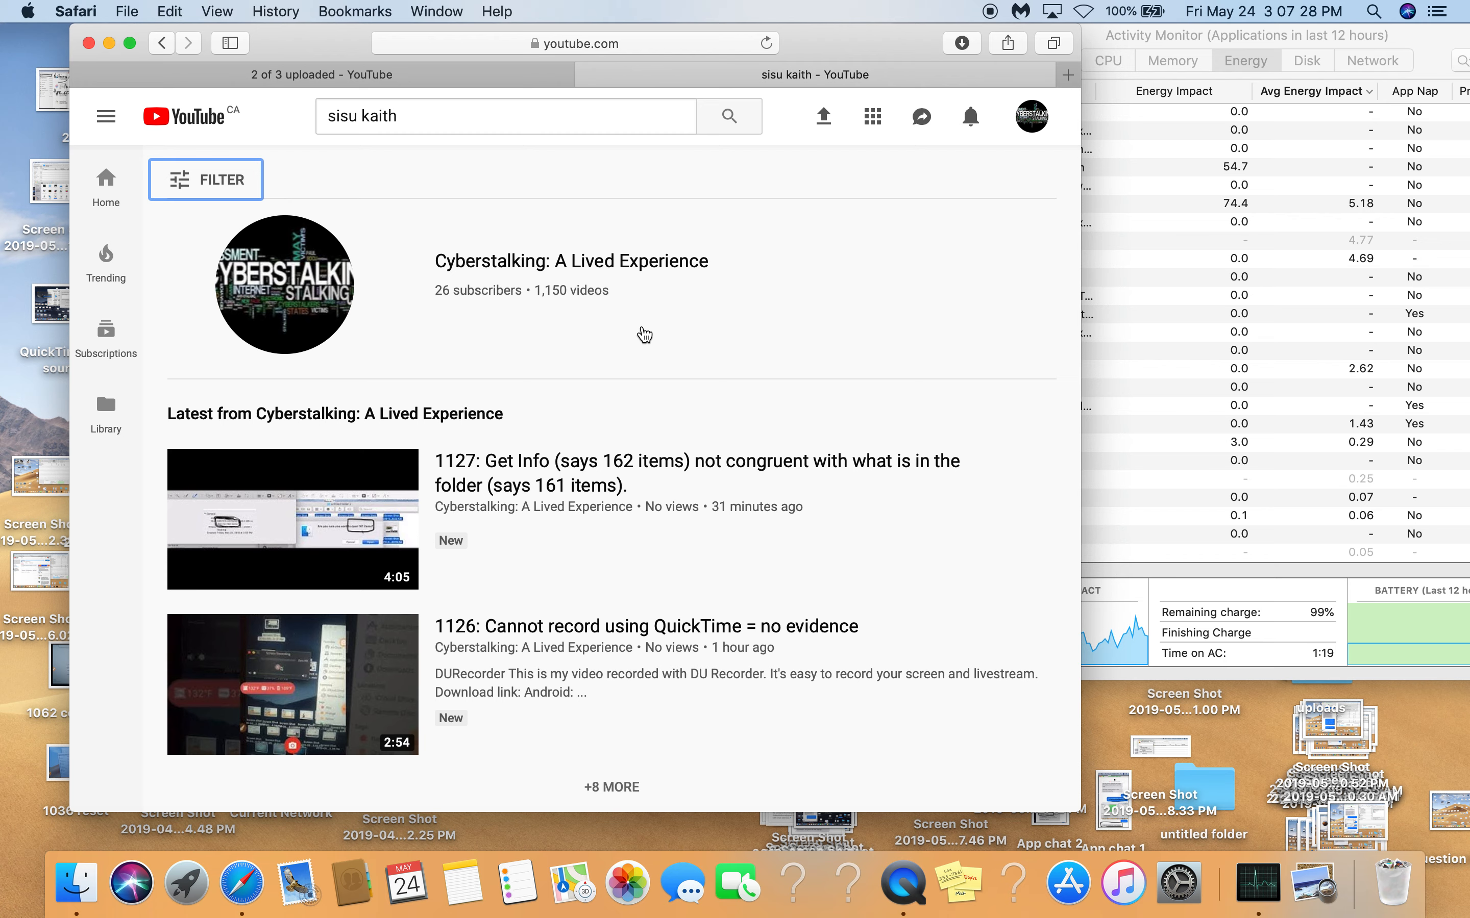
{"action": "mouse_move", "coordinate": [577, 313]}
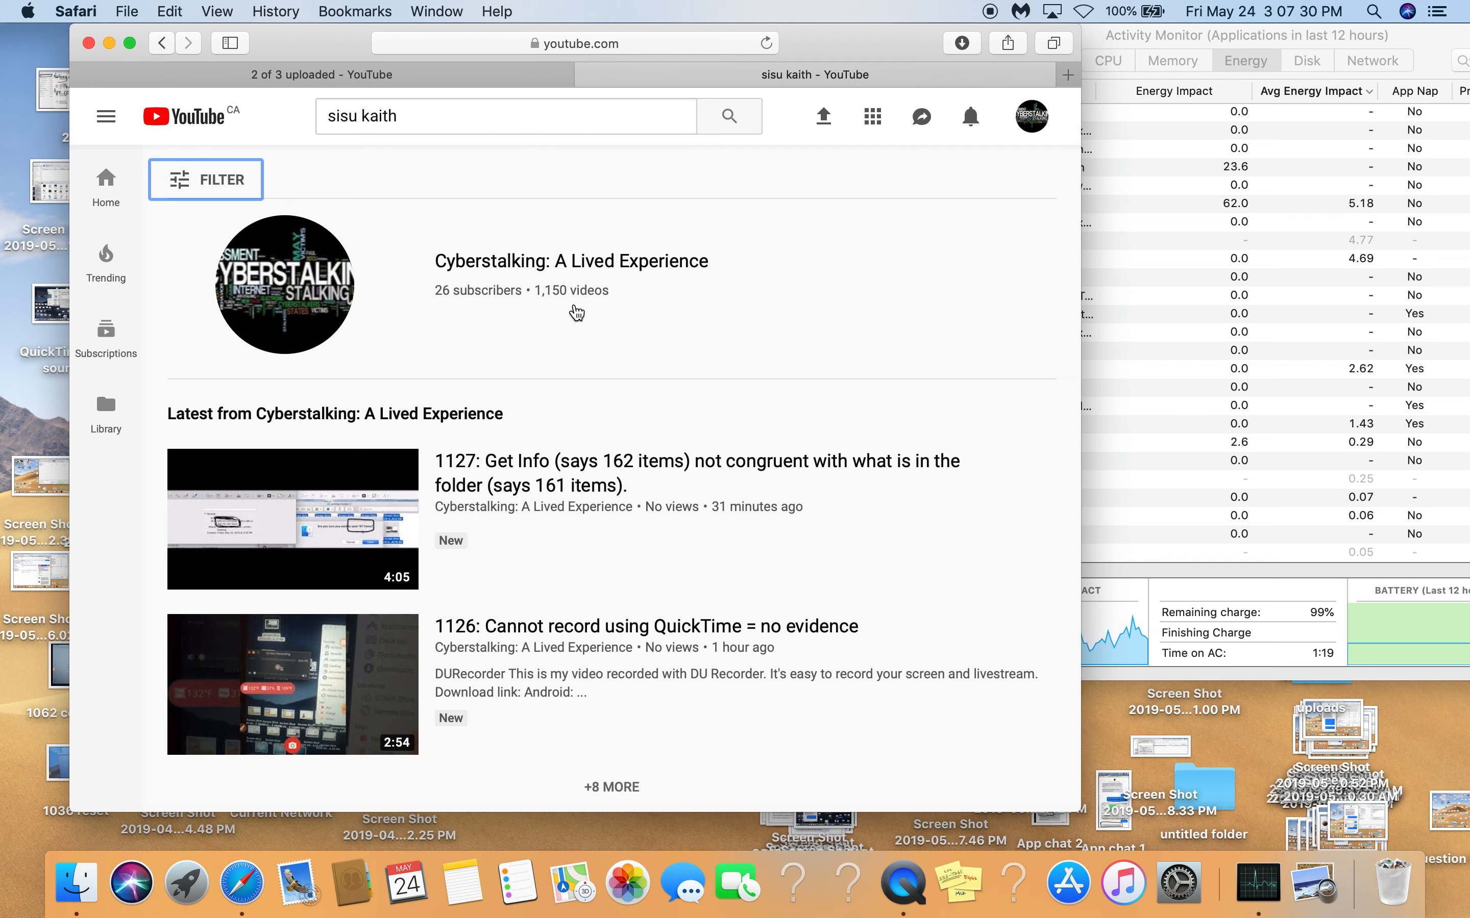
{"action": "mouse_move", "coordinate": [429, 195]}
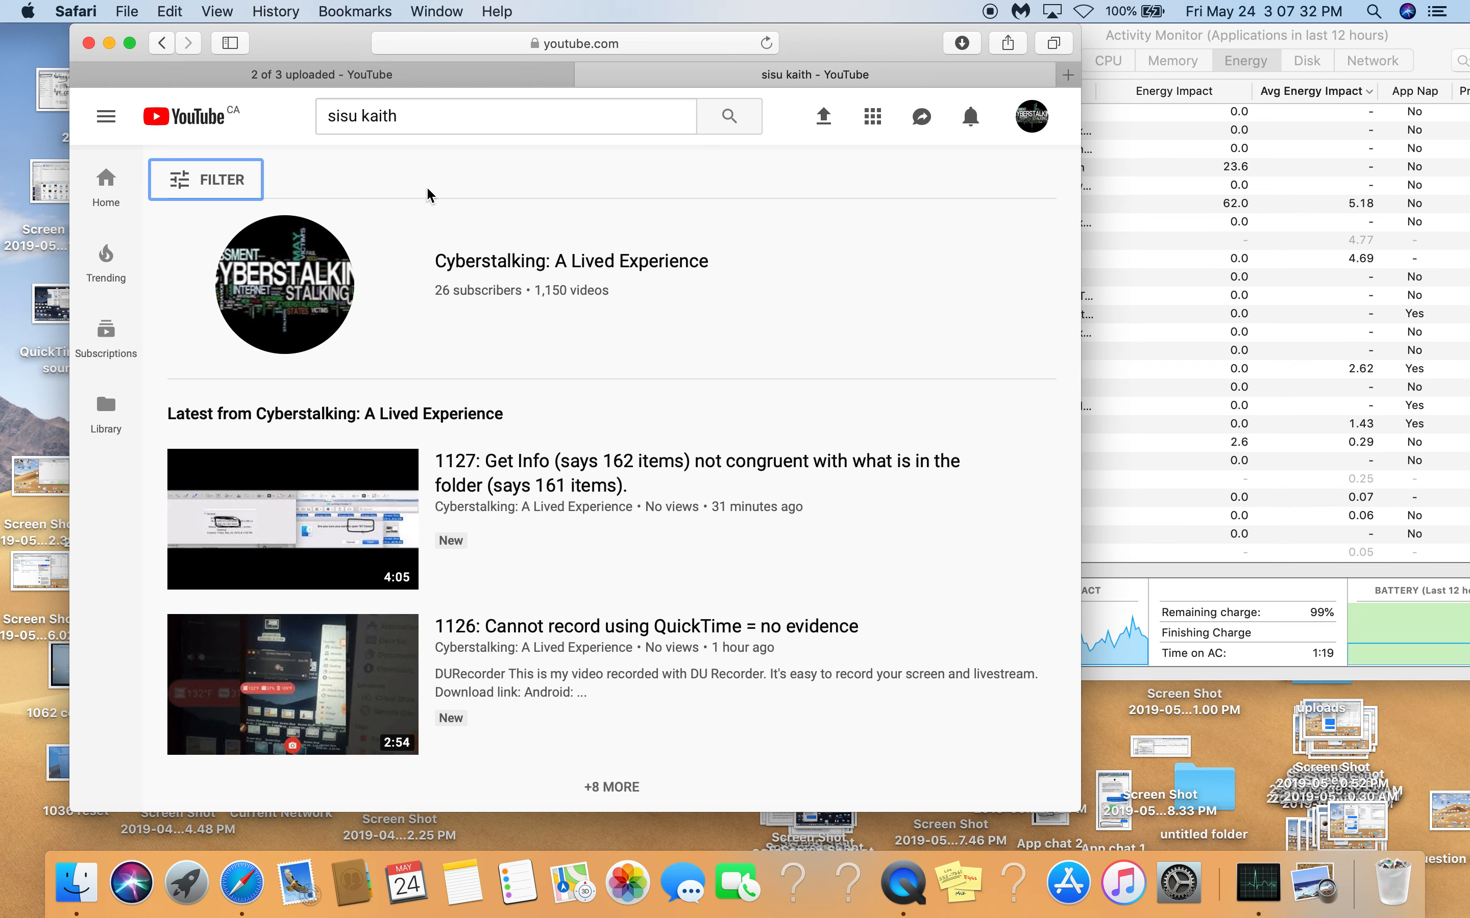
{"action": "mouse_move", "coordinate": [488, 304]}
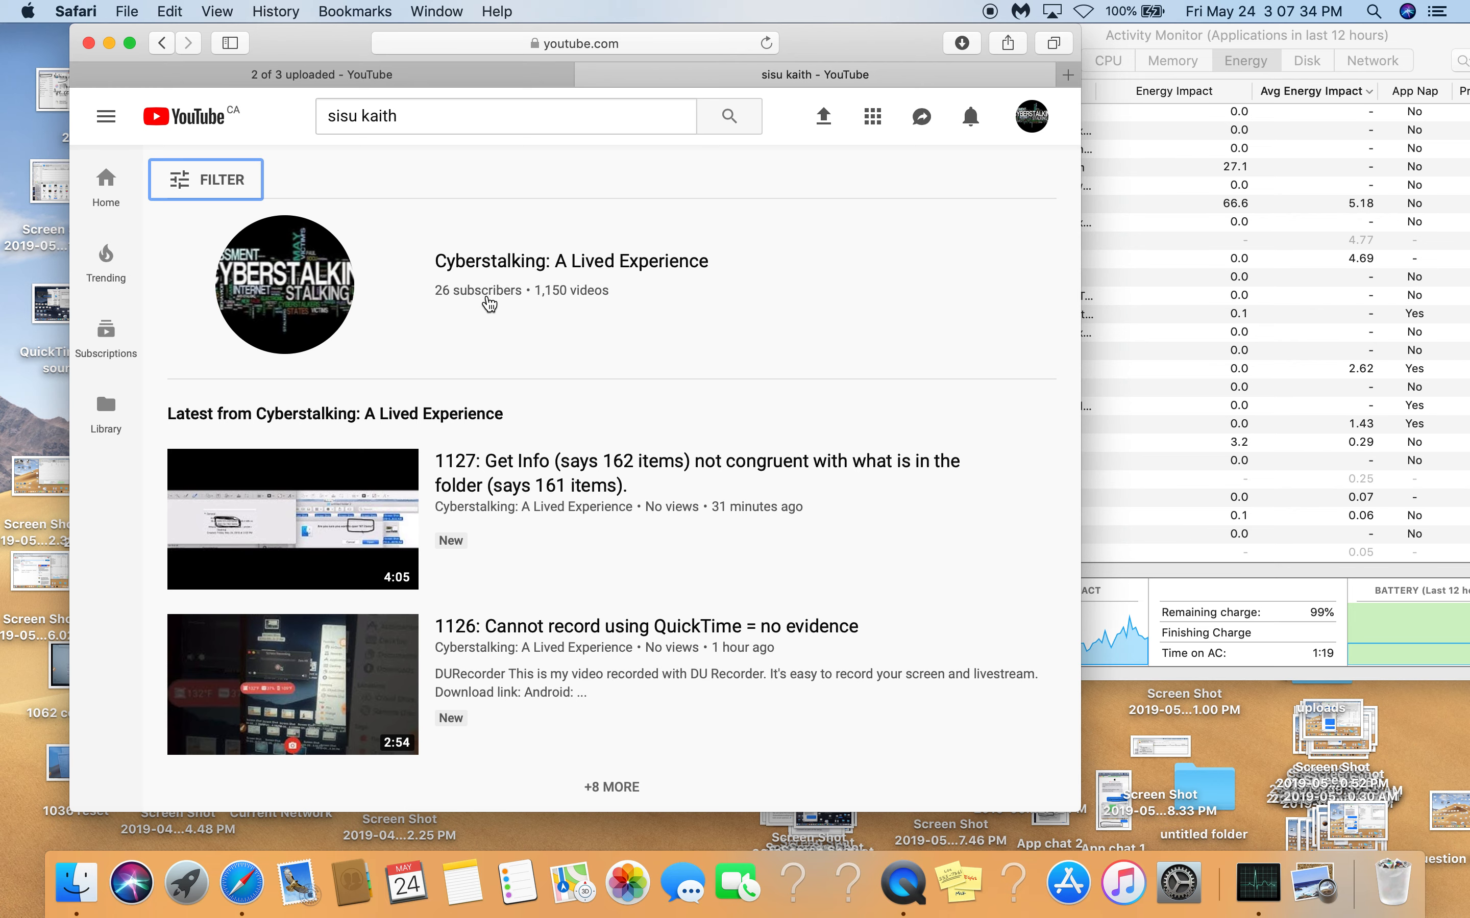
Return to the uploads tab and review video 1129's Basic info form.
{"action": "left_click", "coordinate": [318, 74]}
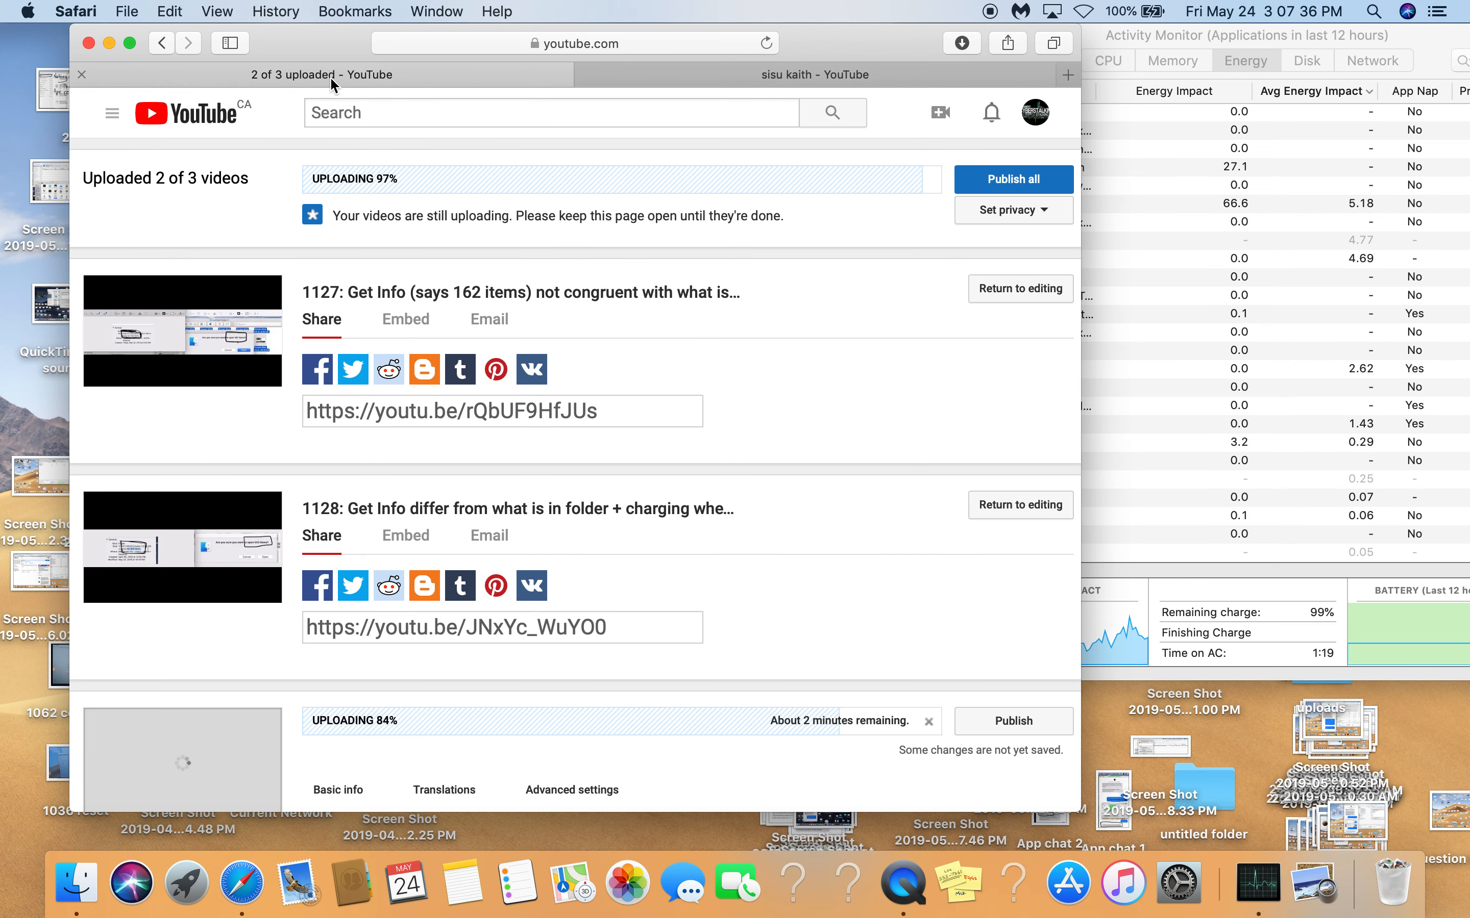
{"action": "scroll", "scroll_direction": "down", "scroll_amount": 3}
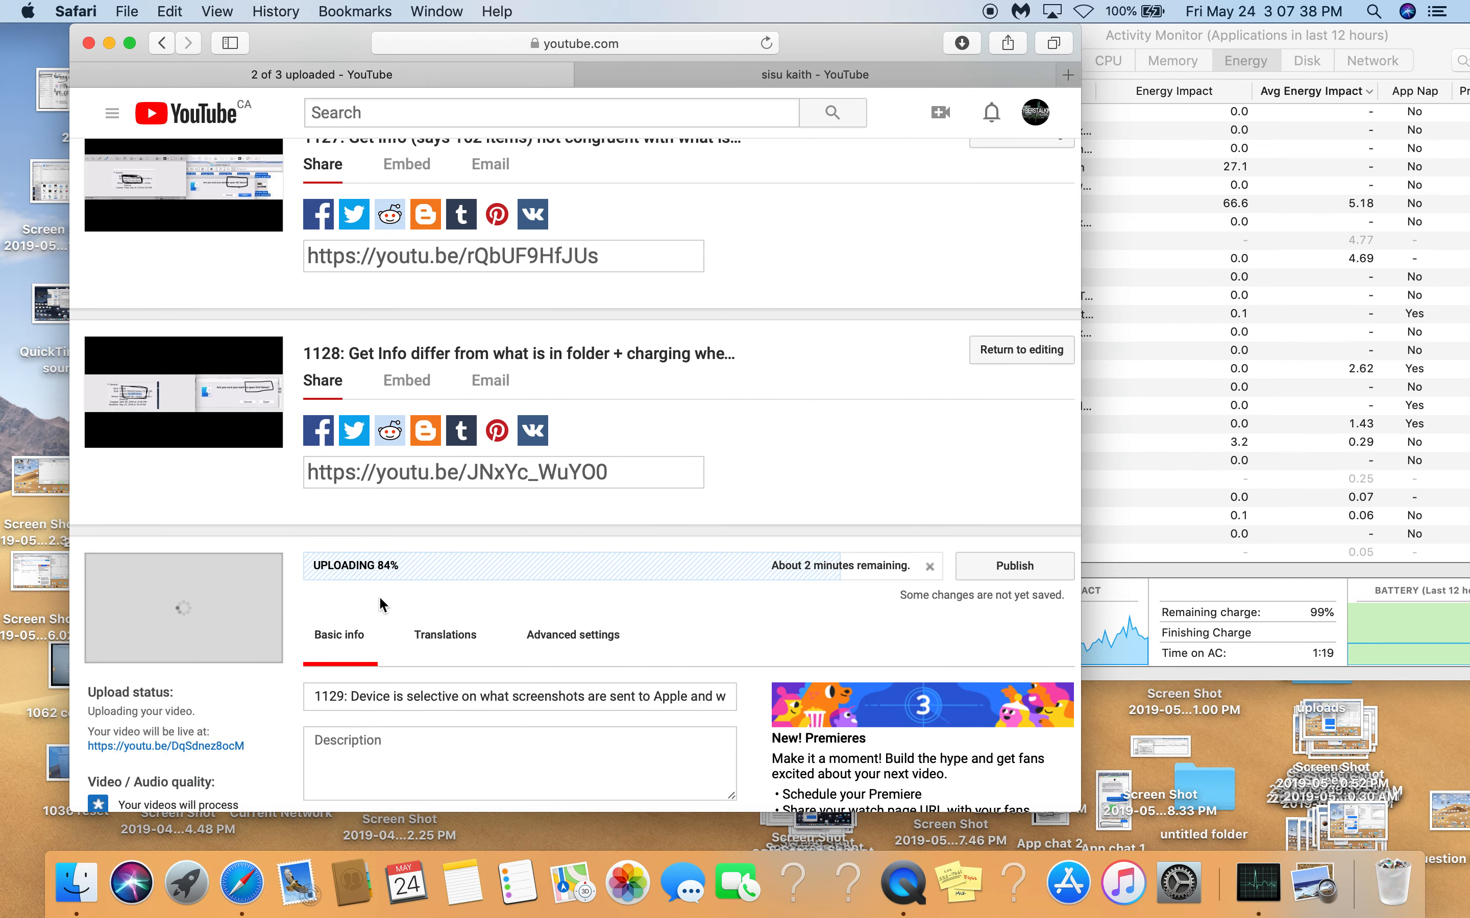
{"action": "scroll", "scroll_direction": "down", "scroll_amount": 3}
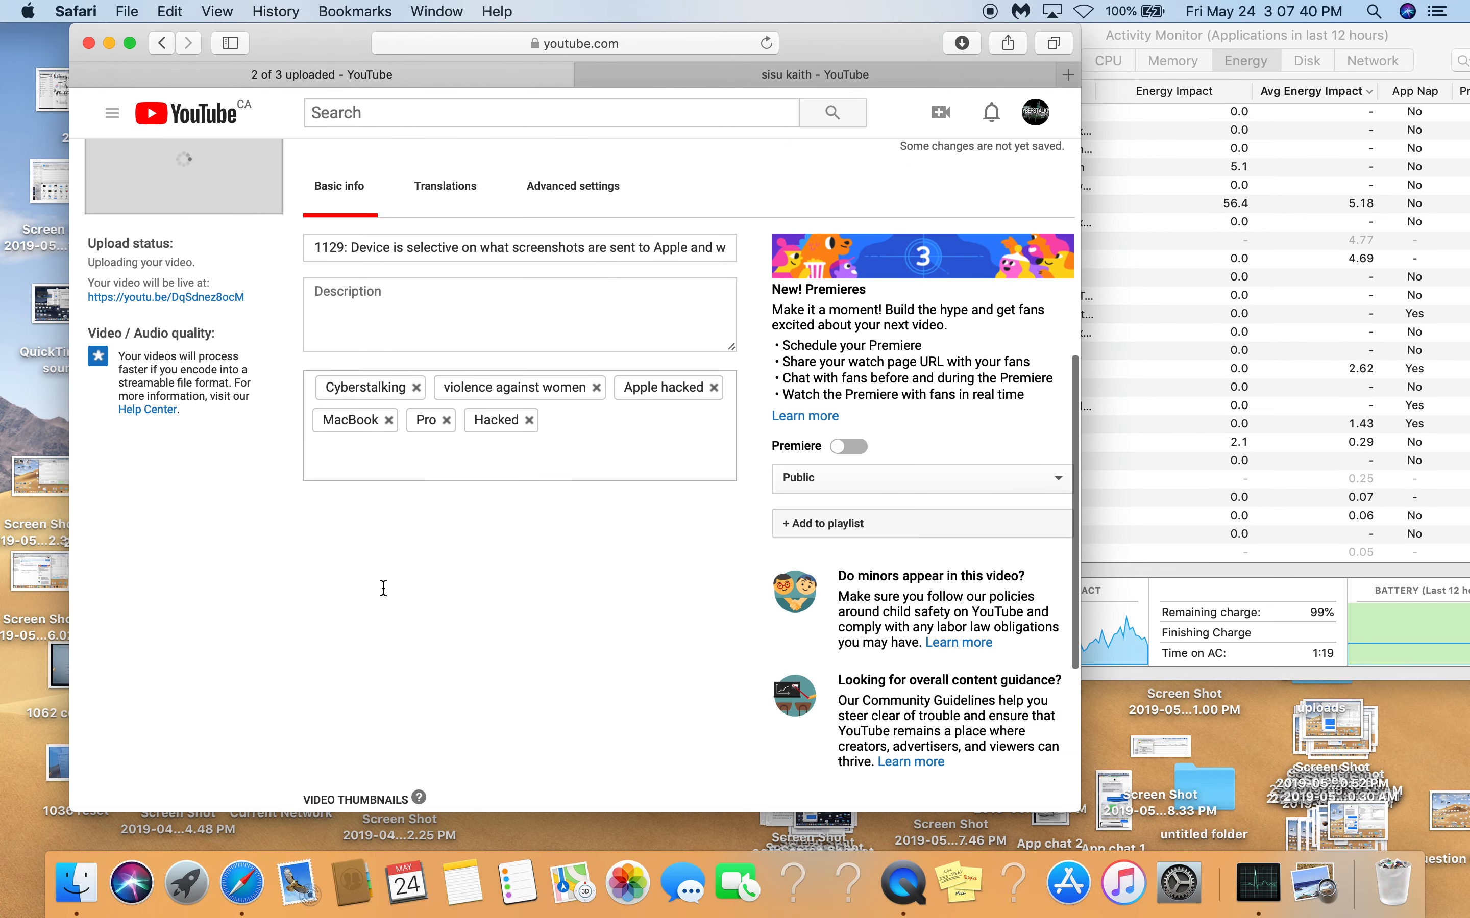
{"action": "scroll", "scroll_direction": "down", "scroll_amount": 3}
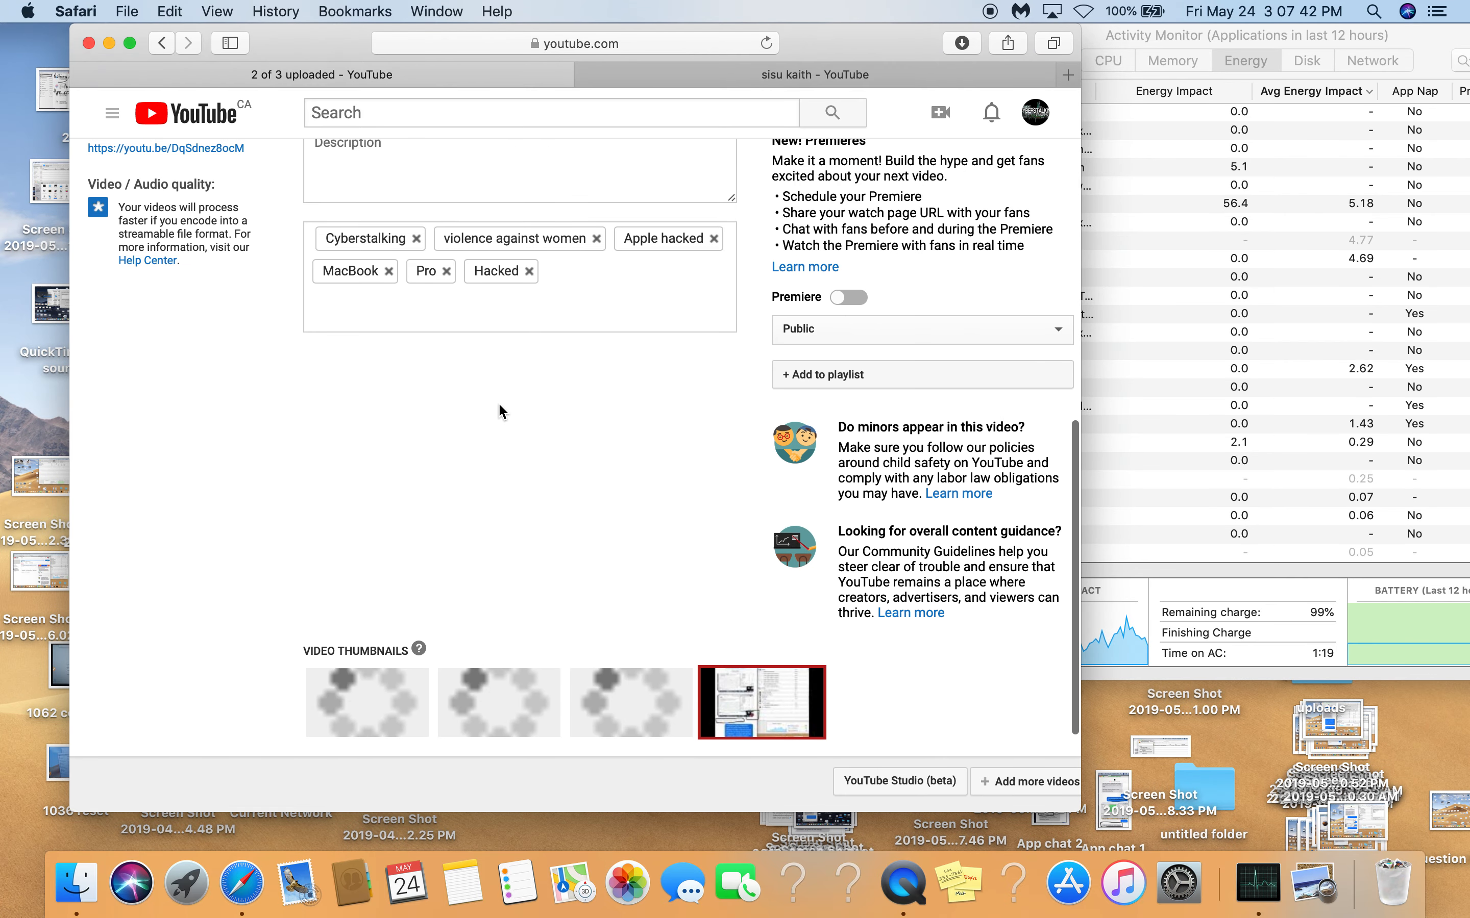
{"action": "scroll", "scroll_direction": "up", "scroll_amount": 3}
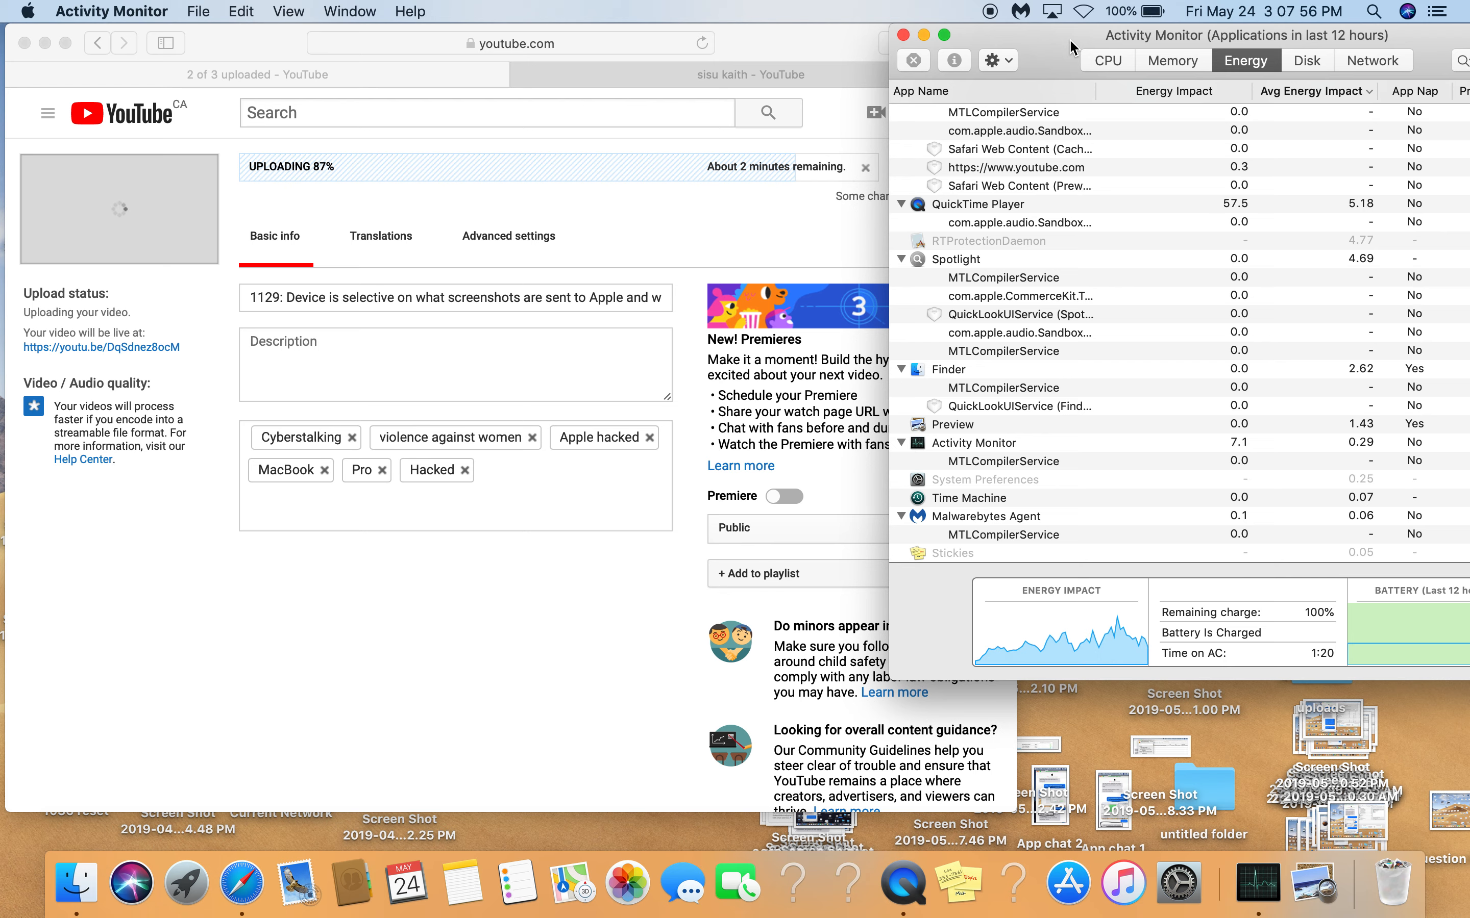
{"action": "mouse_move", "coordinate": [1330, 640]}
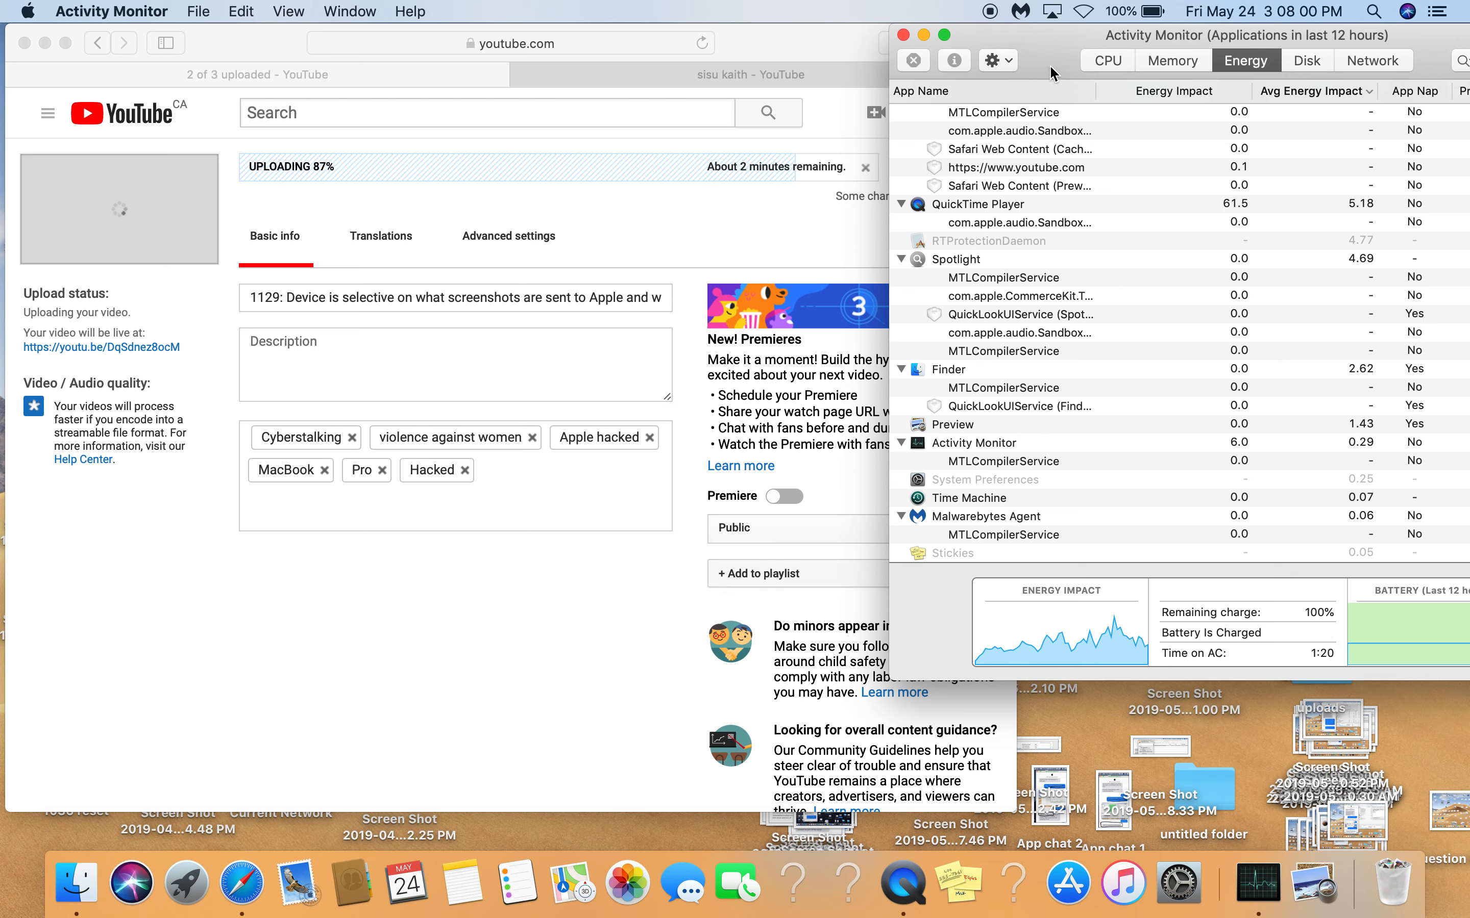
{"action": "mouse_move", "coordinate": [1274, 647]}
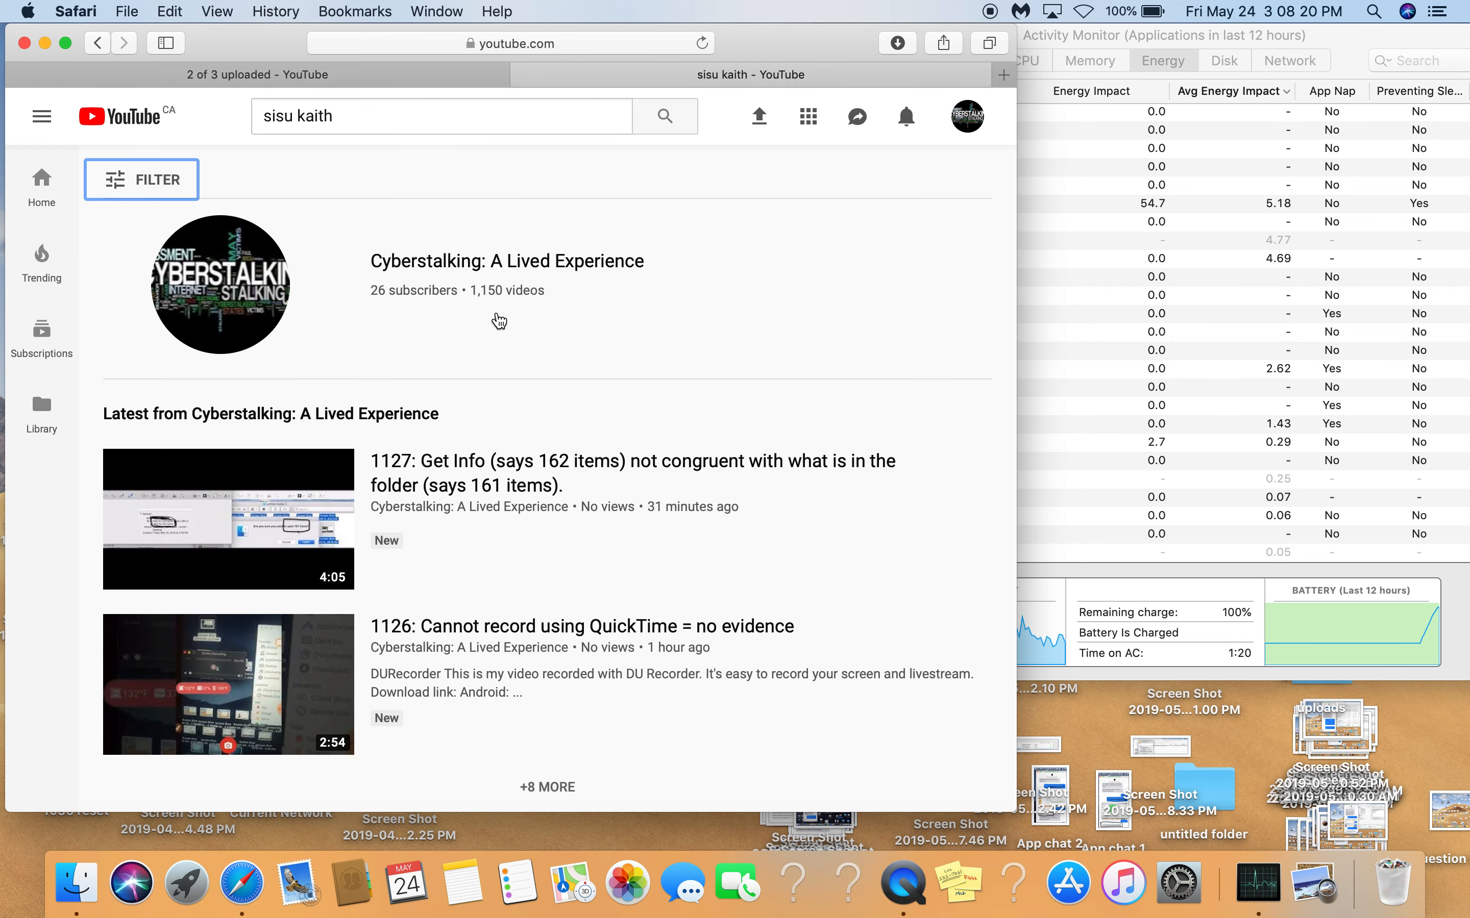
{"action": "mouse_move", "coordinate": [538, 157]}
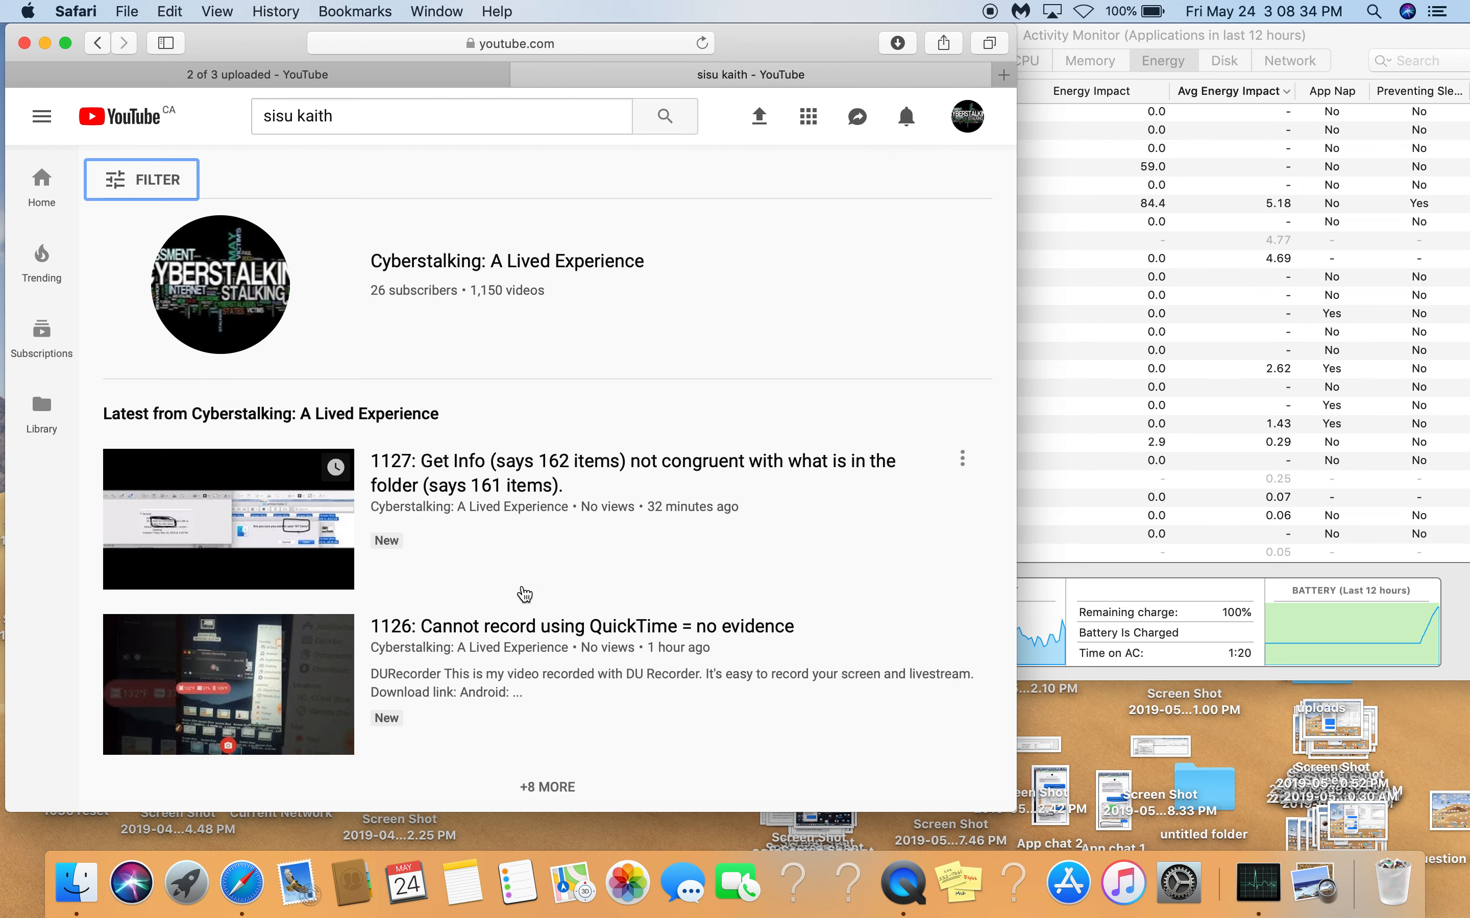
Review the sisu kaith search results and close that tab.
{"action": "scroll", "scroll_direction": "down", "scroll_amount": 3}
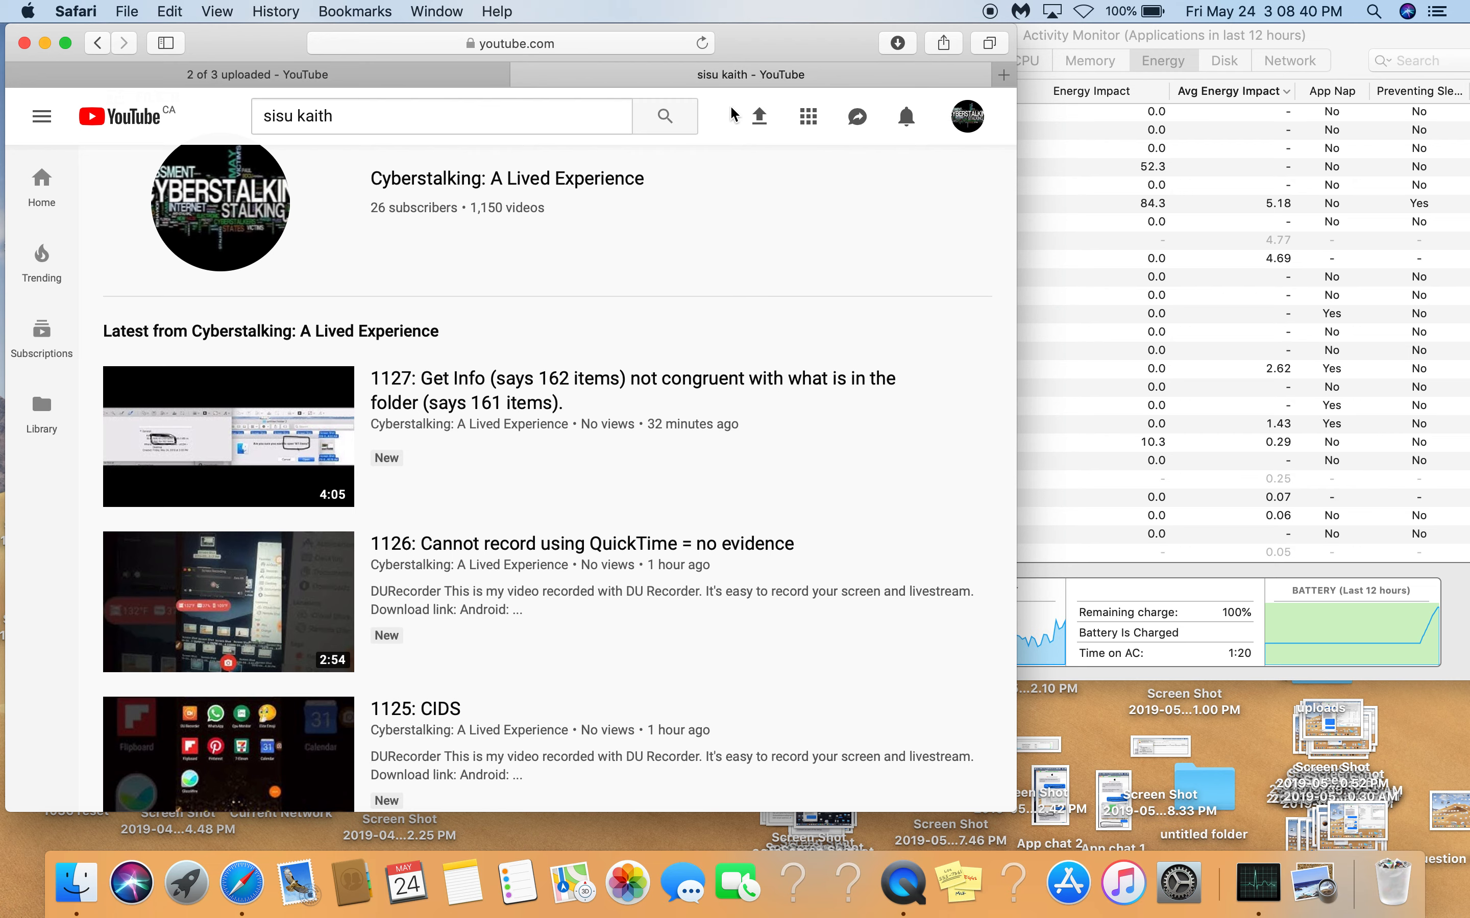
{"action": "mouse_move", "coordinate": [523, 74]}
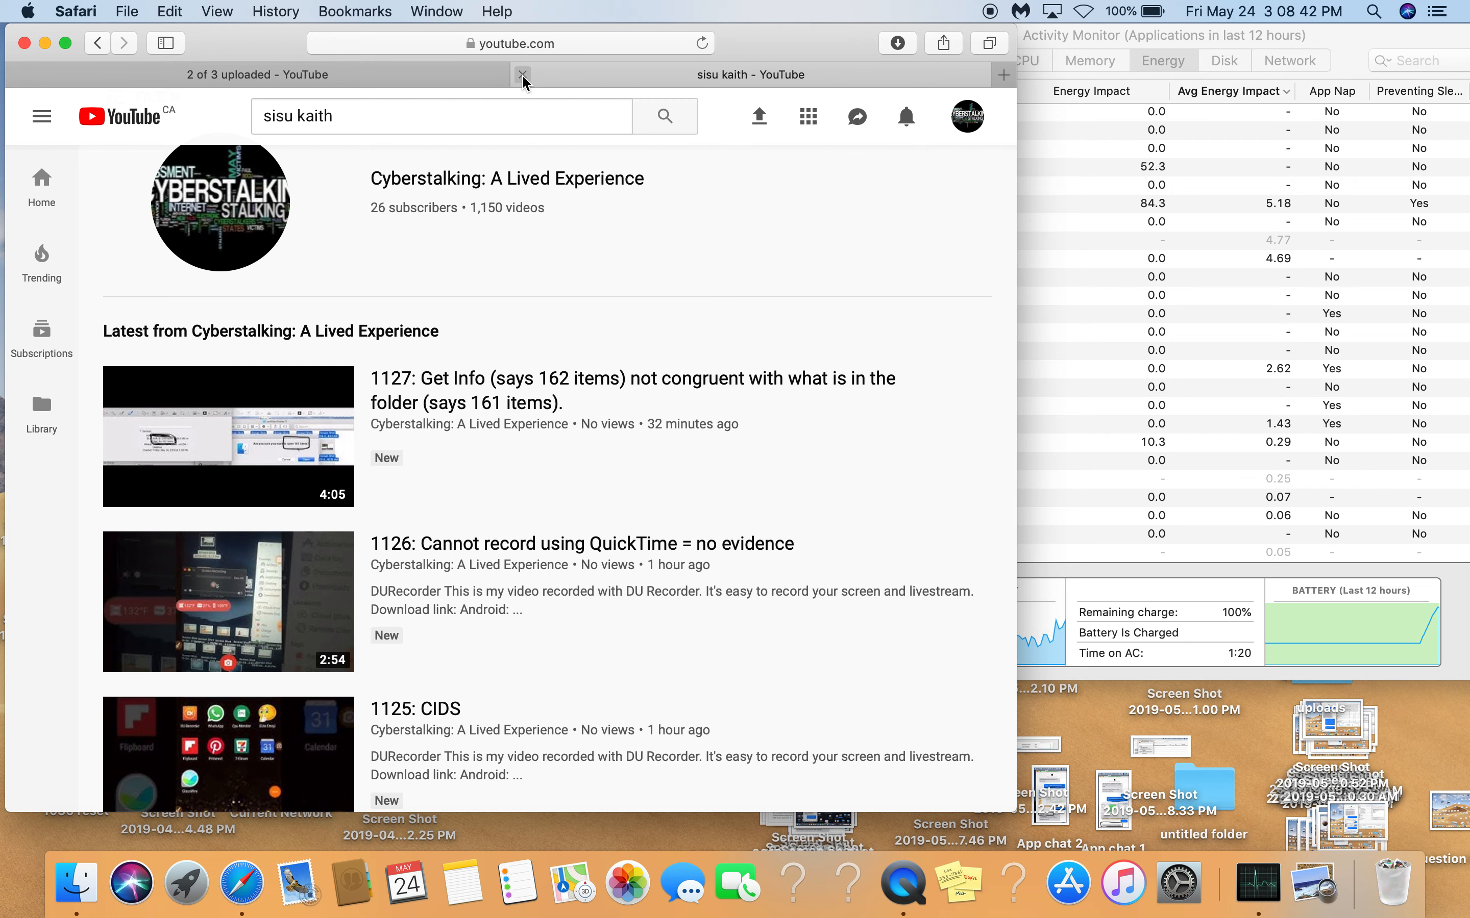
{"action": "left_click", "coordinate": [522, 74]}
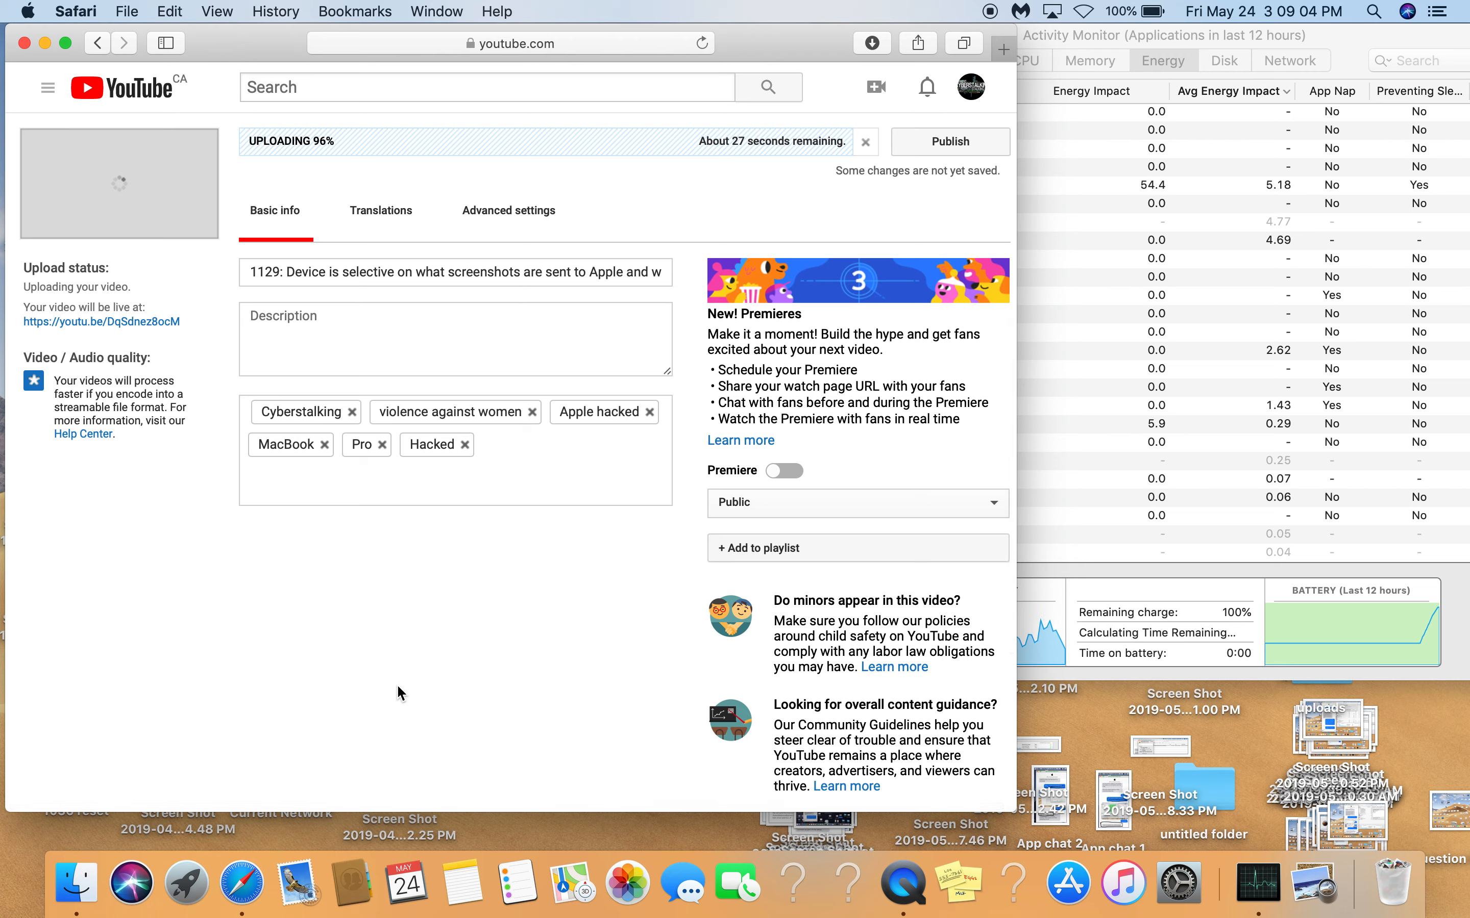
{"action": "mouse_move", "coordinate": [583, 634]}
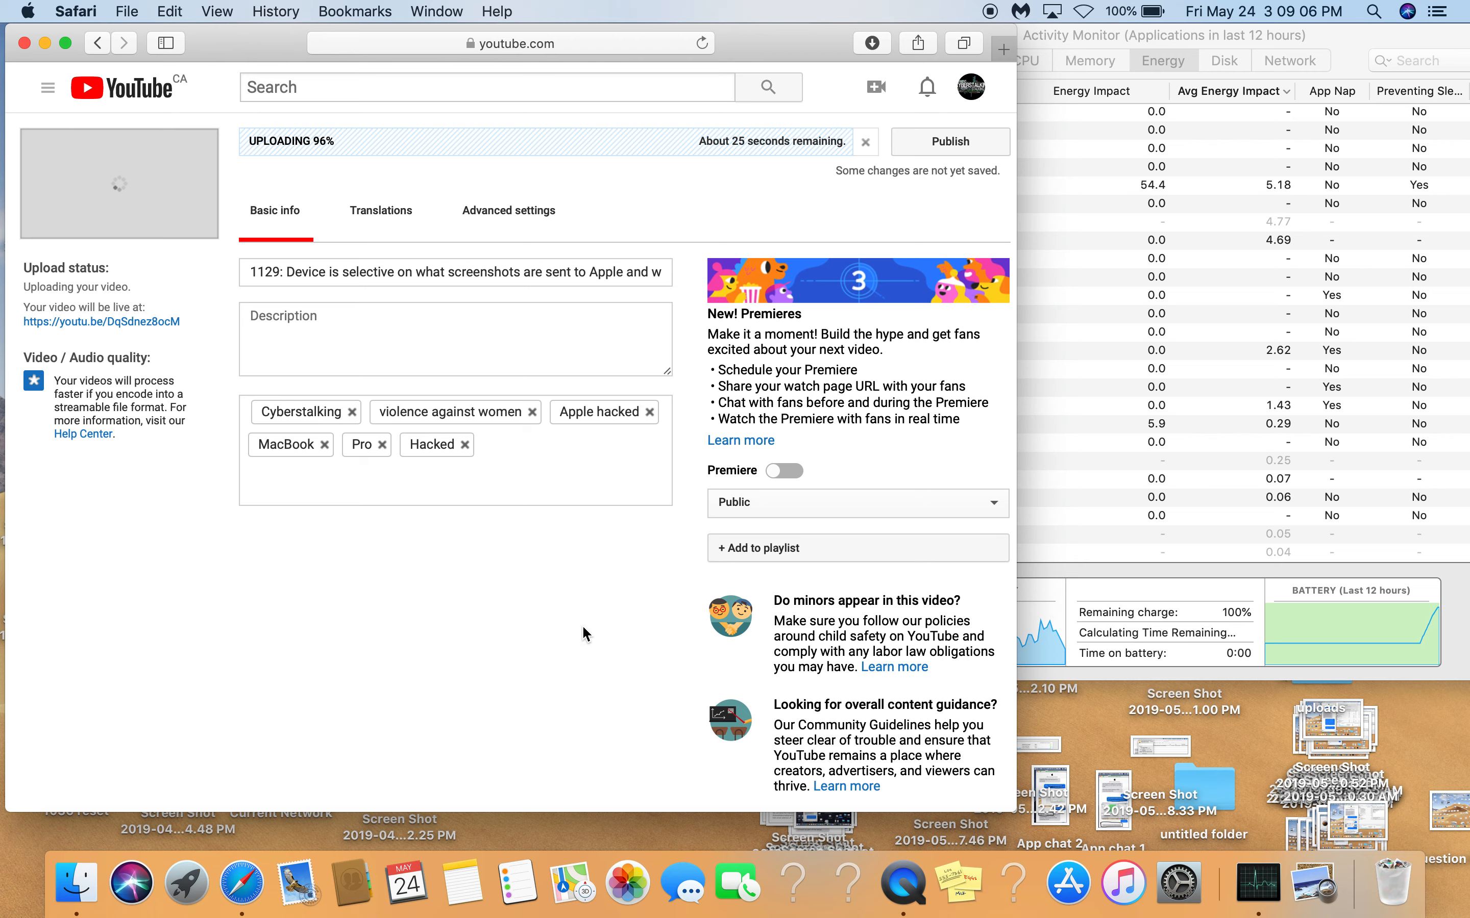
{"action": "mouse_move", "coordinate": [1236, 536]}
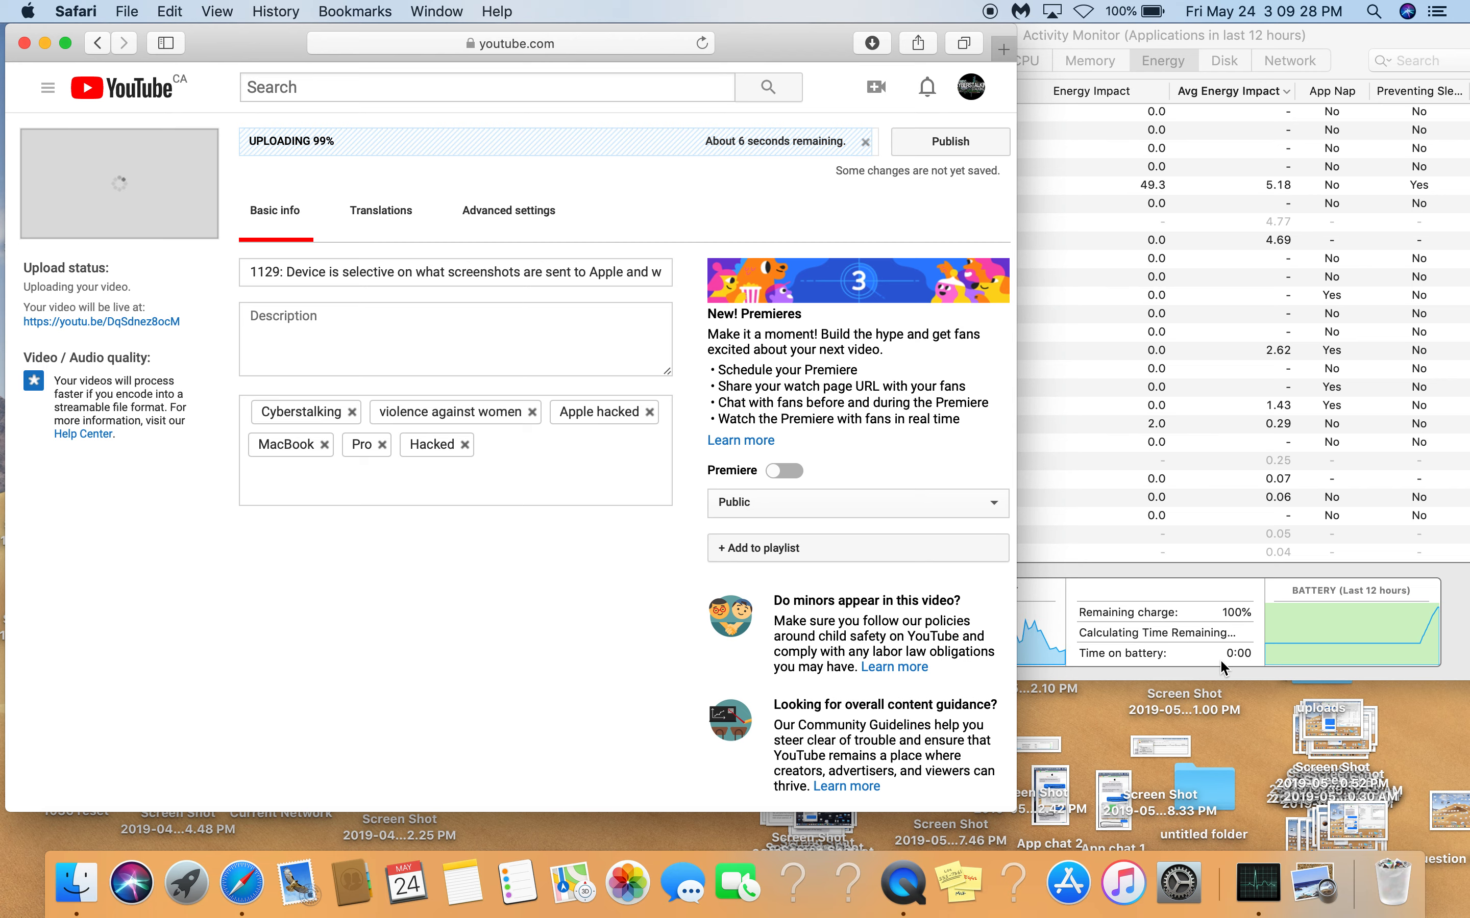
{"action": "mouse_move", "coordinate": [1122, 120]}
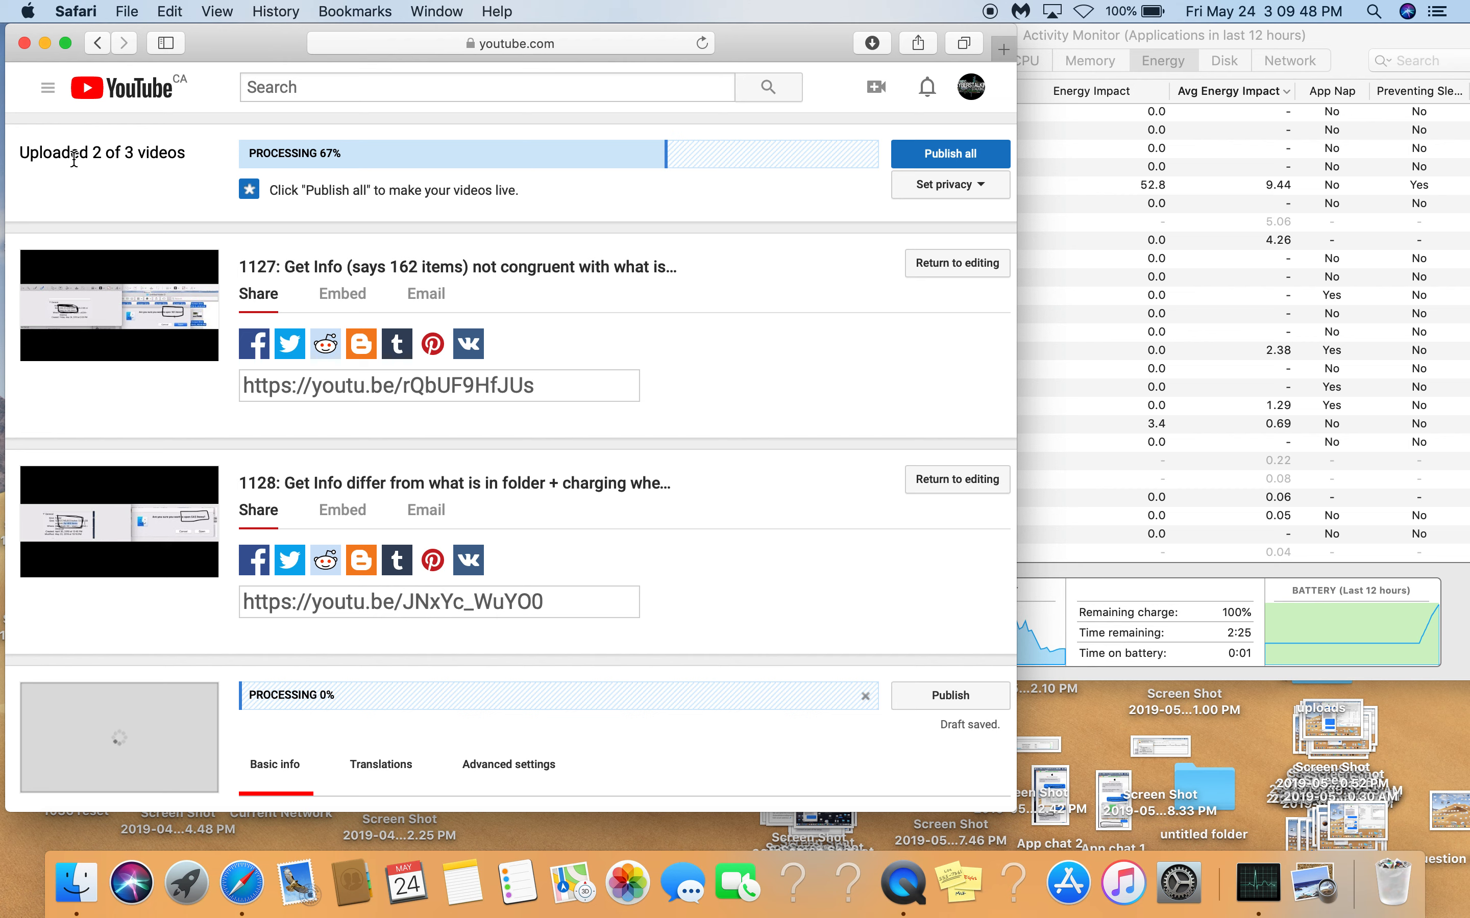
{"action": "mouse_move", "coordinate": [168, 177]}
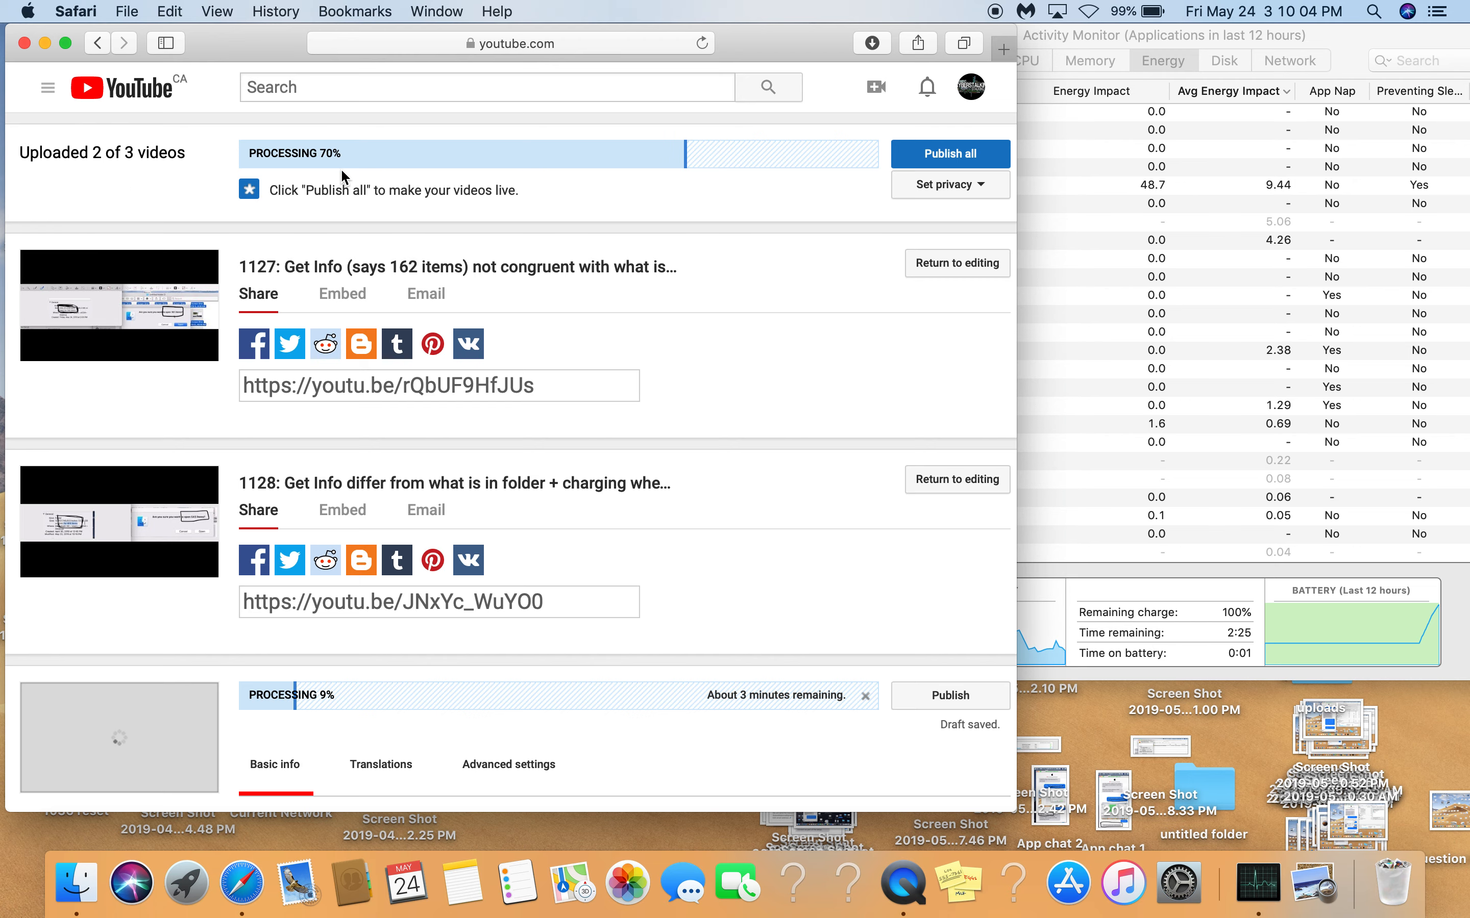
Scroll the upload page to review processing progress of all three videos.
{"action": "scroll", "scroll_direction": "down", "scroll_amount": 3}
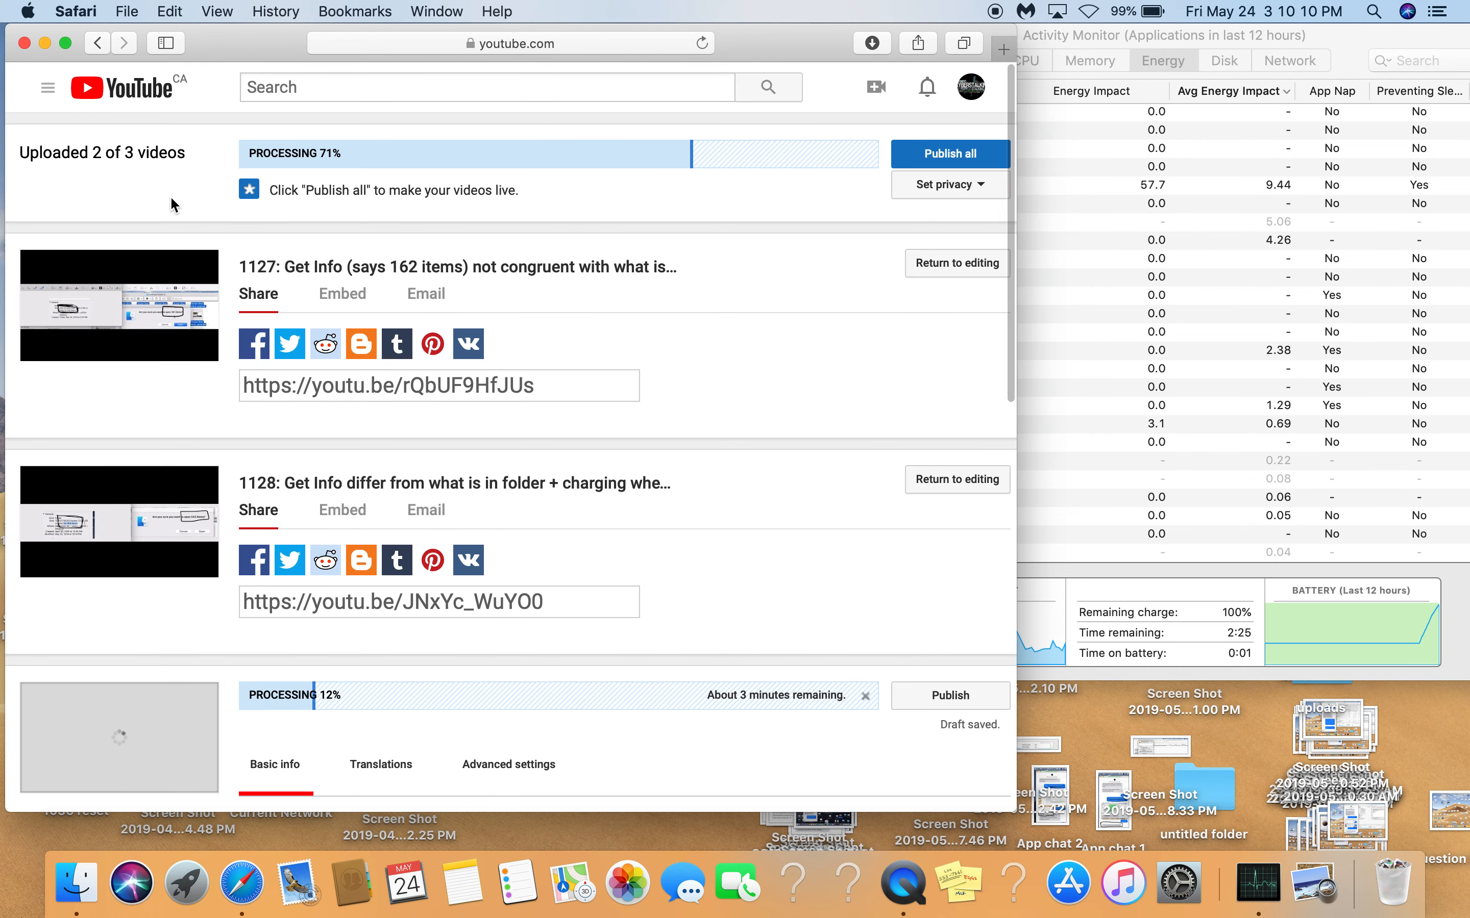
{"action": "scroll", "scroll_direction": "down", "scroll_amount": 3}
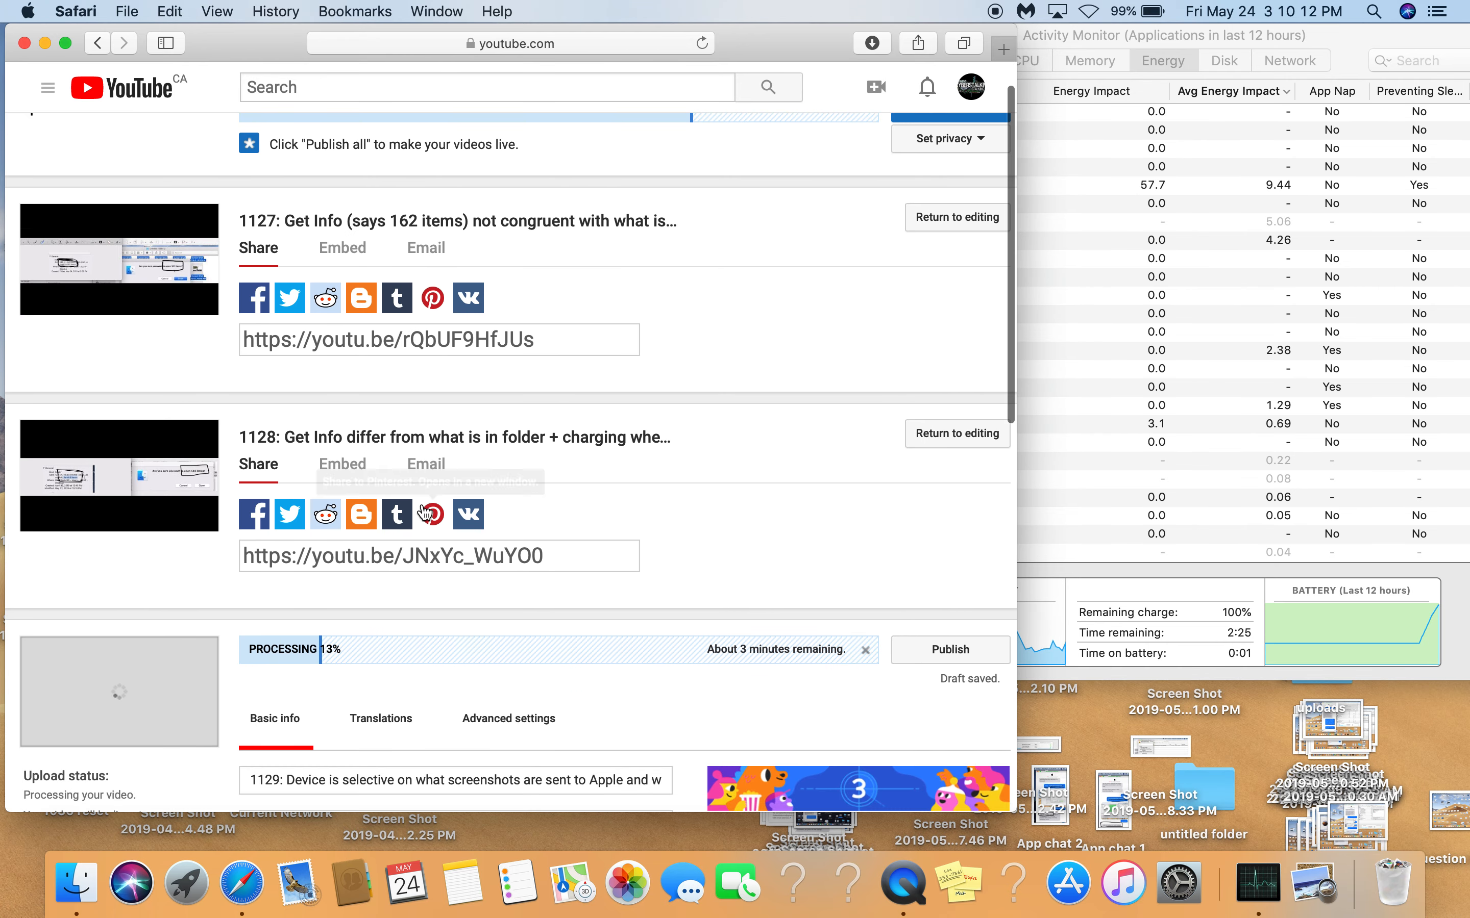
{"action": "scroll", "scroll_direction": "down", "scroll_amount": 3}
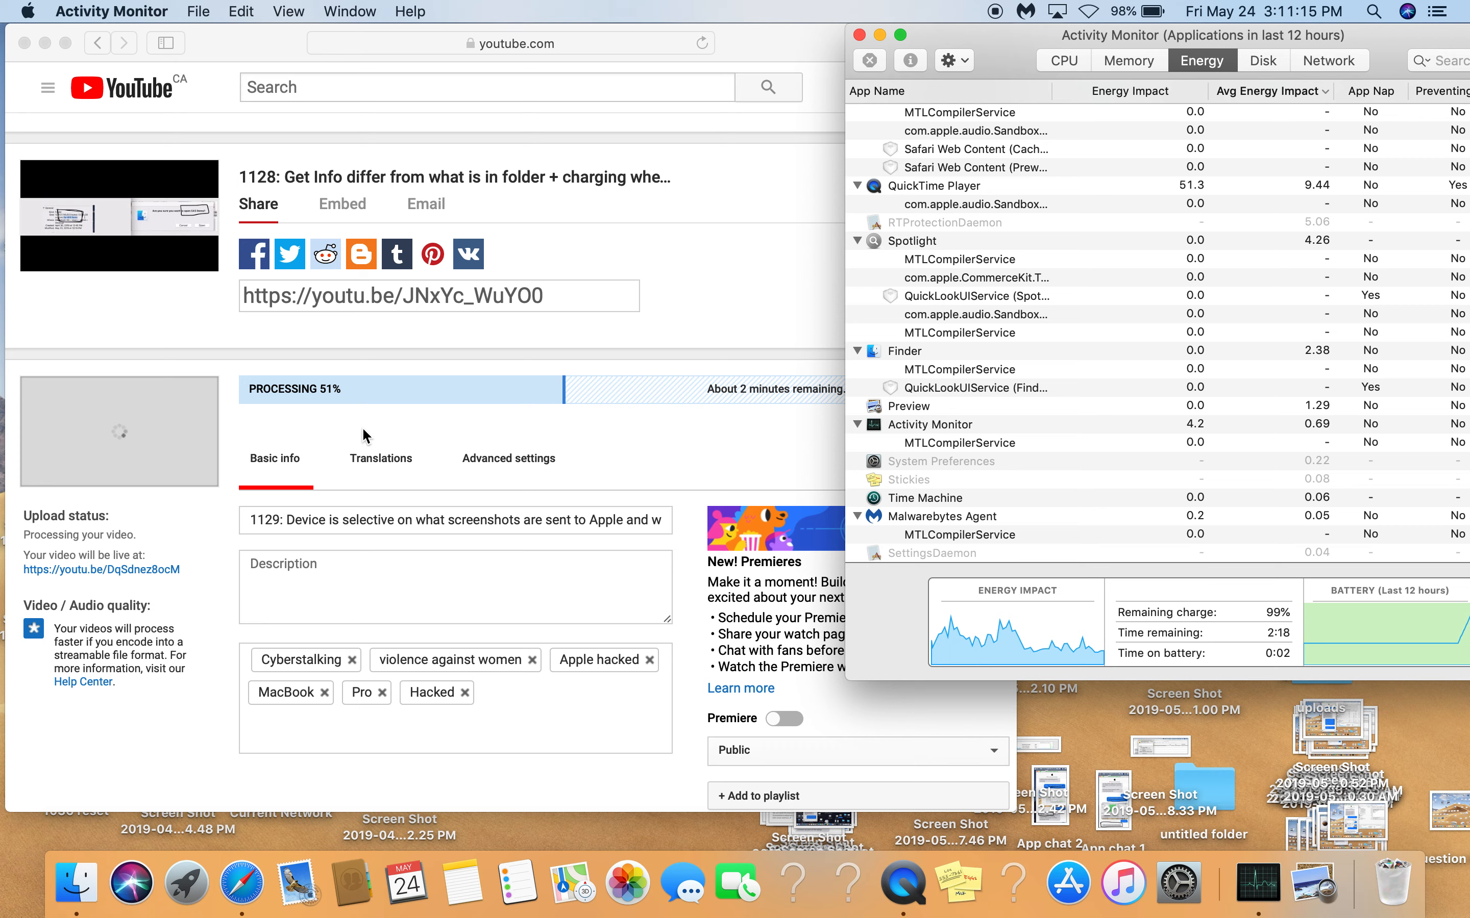
{"action": "scroll", "scroll_direction": "up", "scroll_amount": 3}
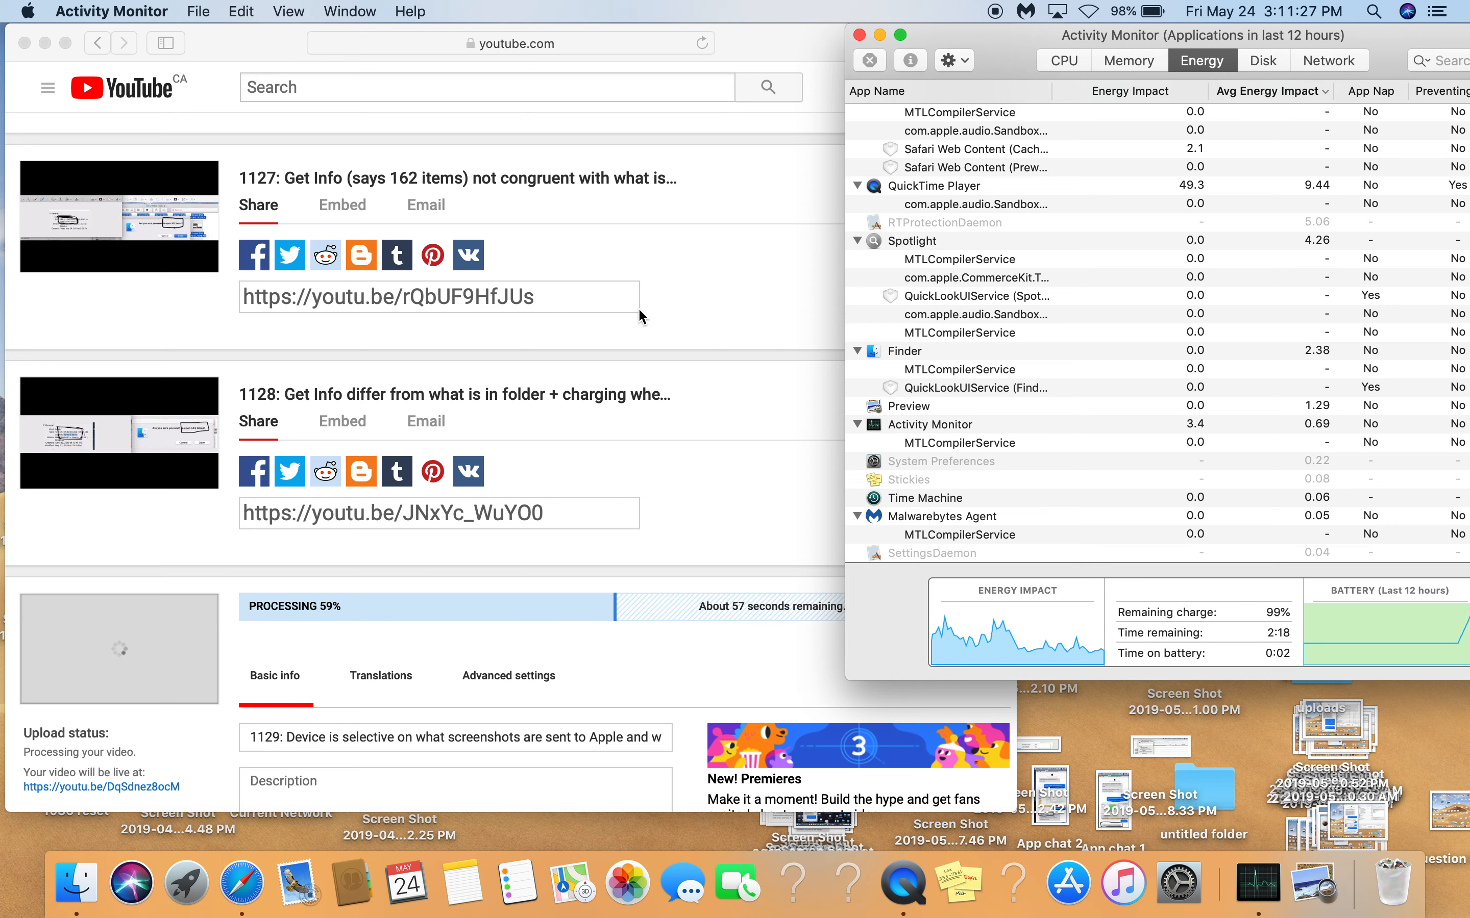
{"action": "scroll", "scroll_direction": "down", "scroll_amount": 3}
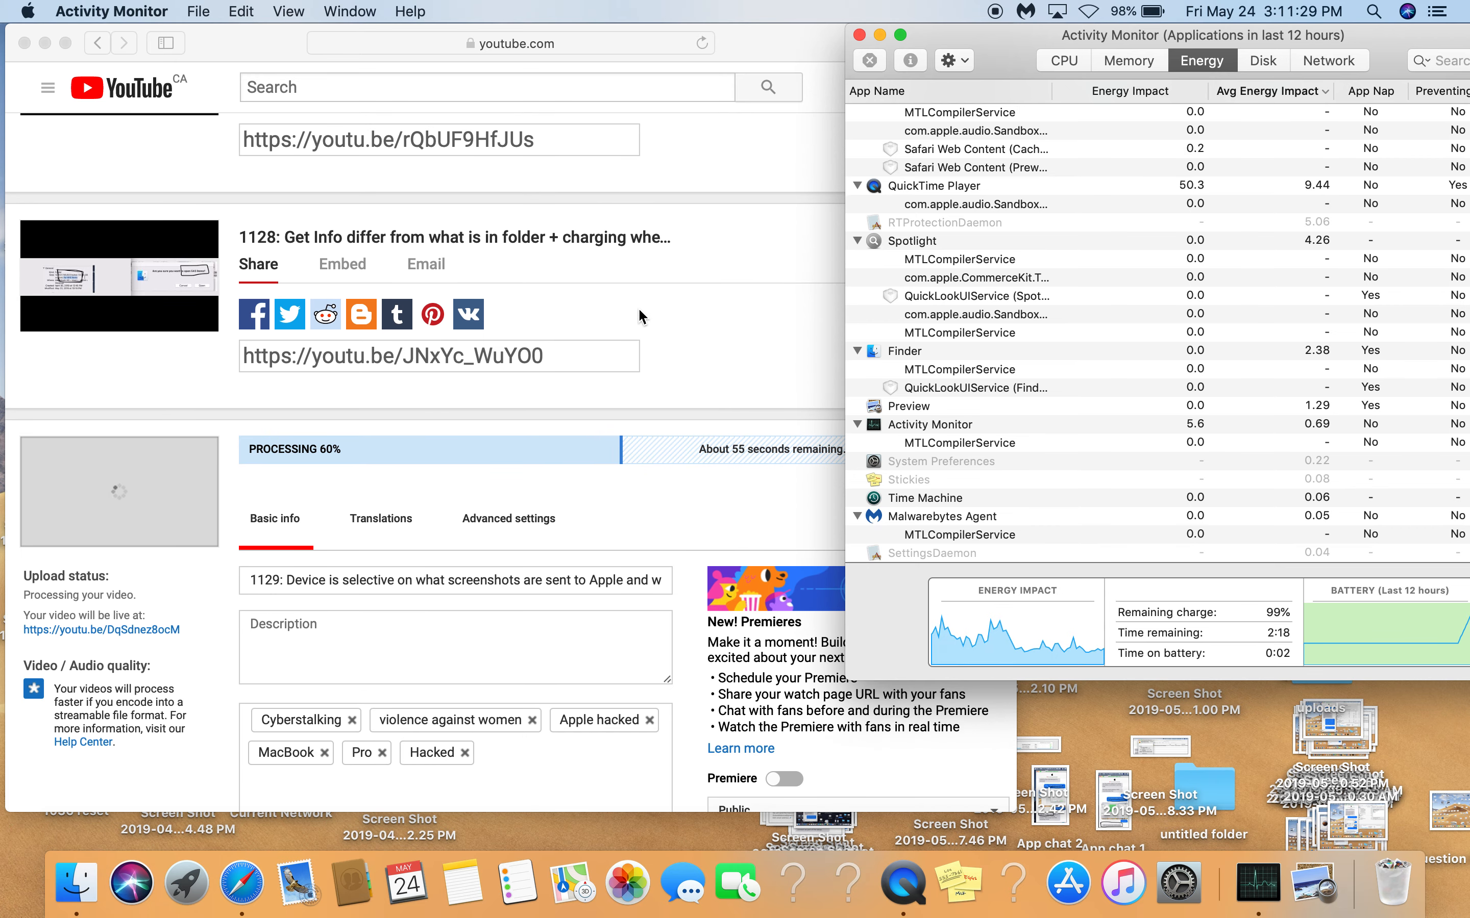
{"action": "scroll", "scroll_direction": "down", "scroll_amount": 3}
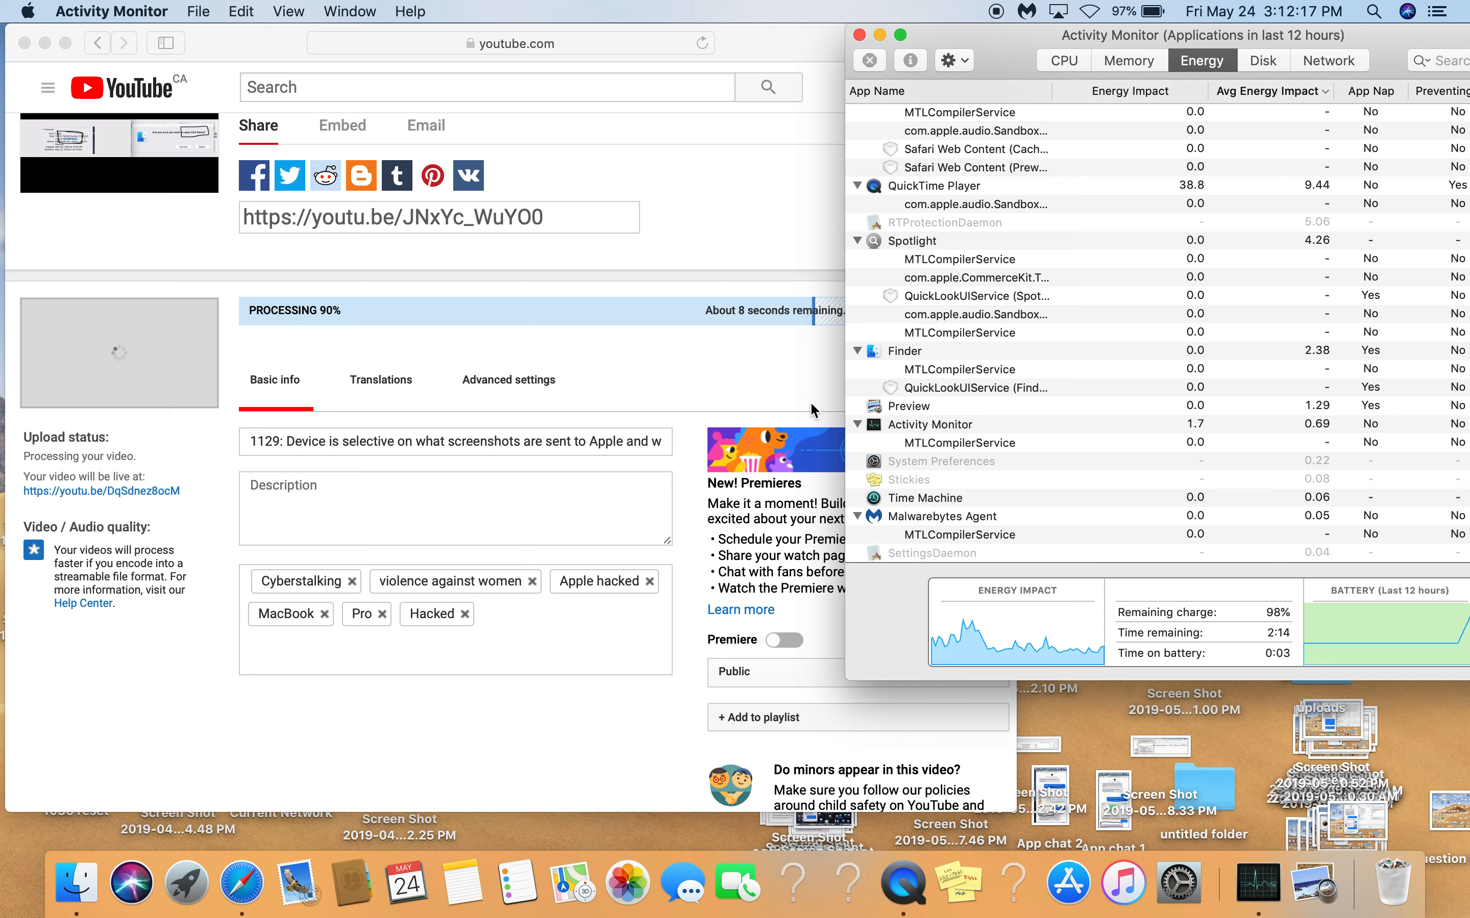
{"action": "scroll", "scroll_direction": "up", "scroll_amount": 3}
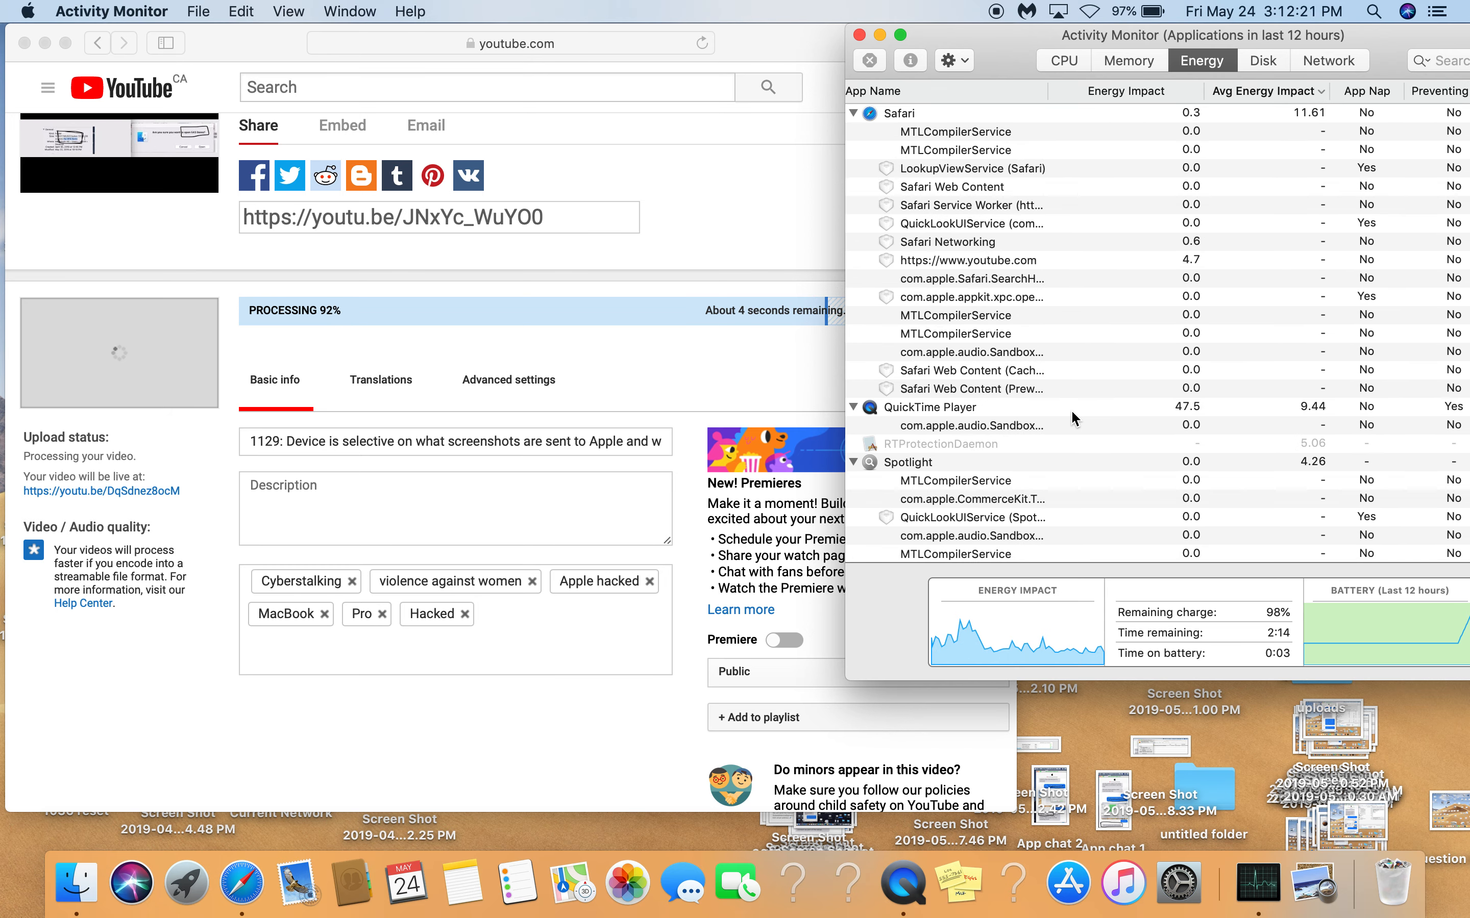
{"action": "scroll", "scroll_direction": "down", "scroll_amount": 3}
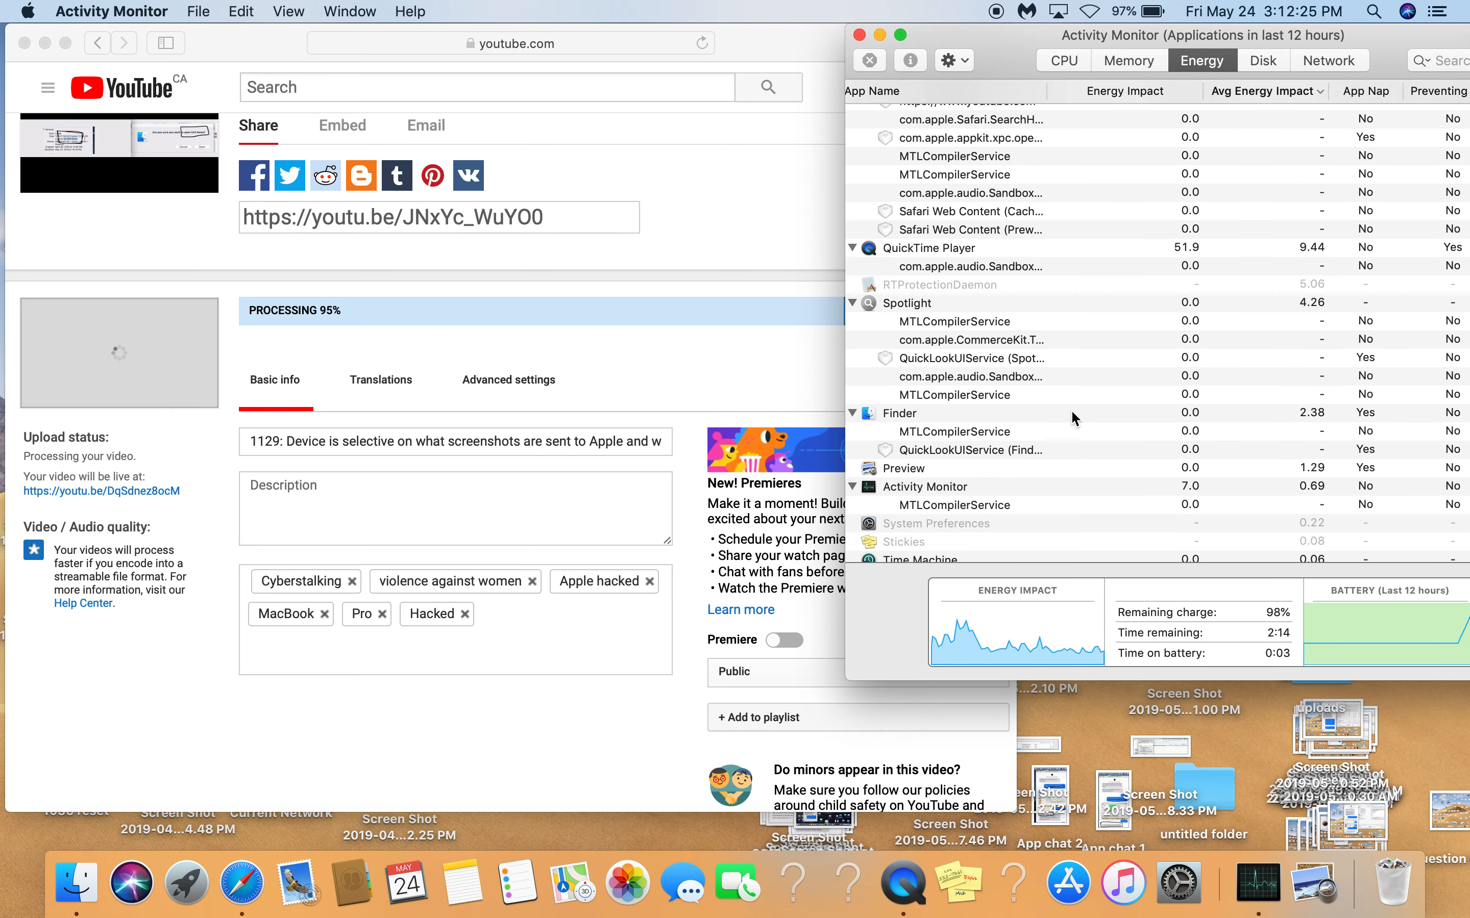
{"action": "scroll", "scroll_direction": "up", "scroll_amount": 3}
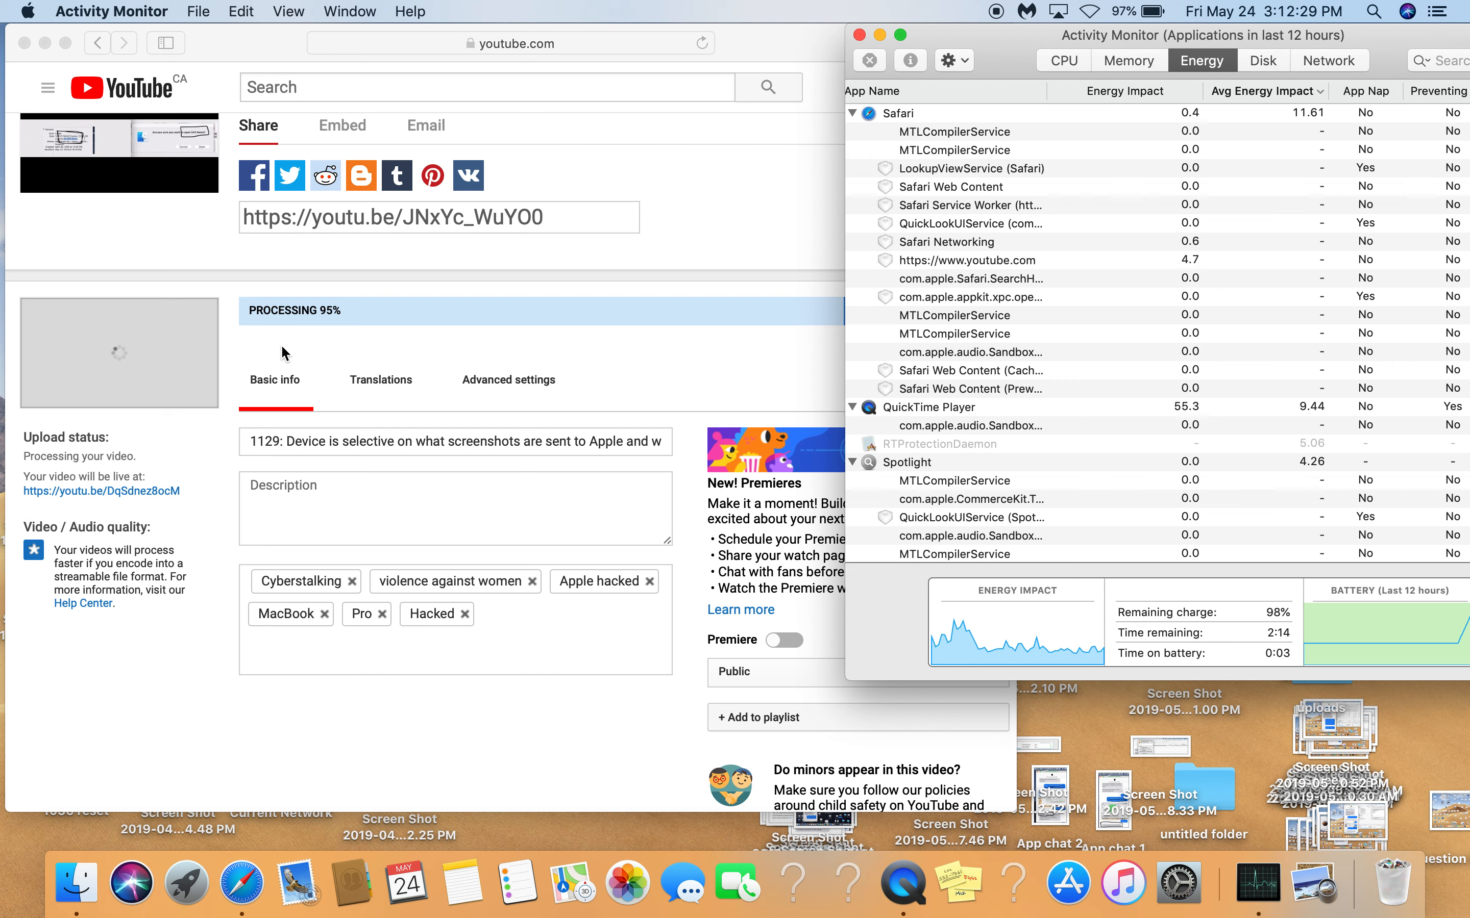
{"action": "mouse_move", "coordinate": [331, 336]}
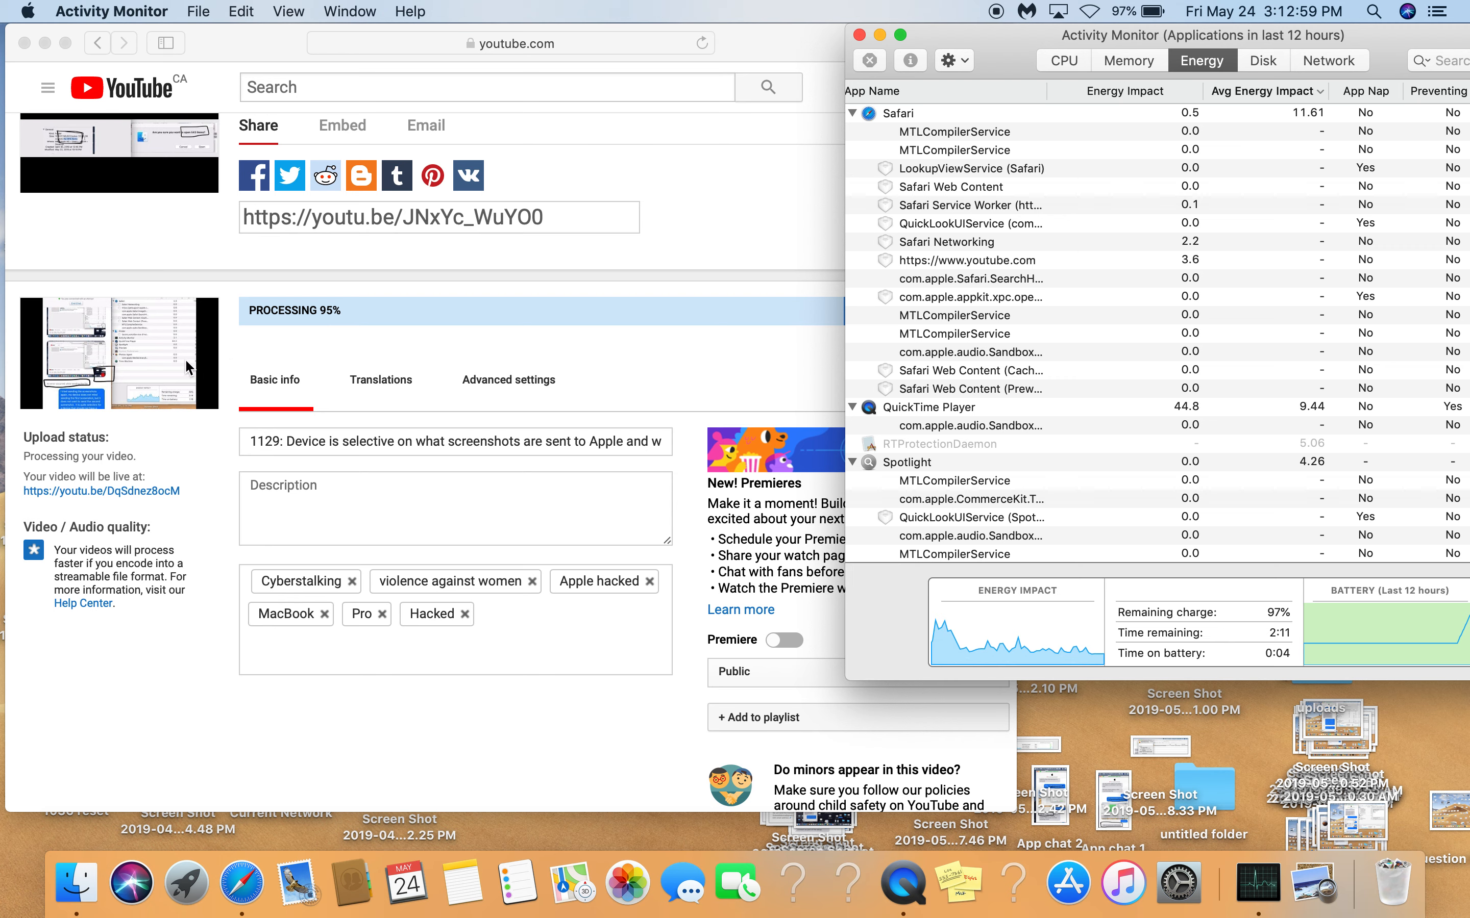
{"action": "mouse_move", "coordinate": [329, 325]}
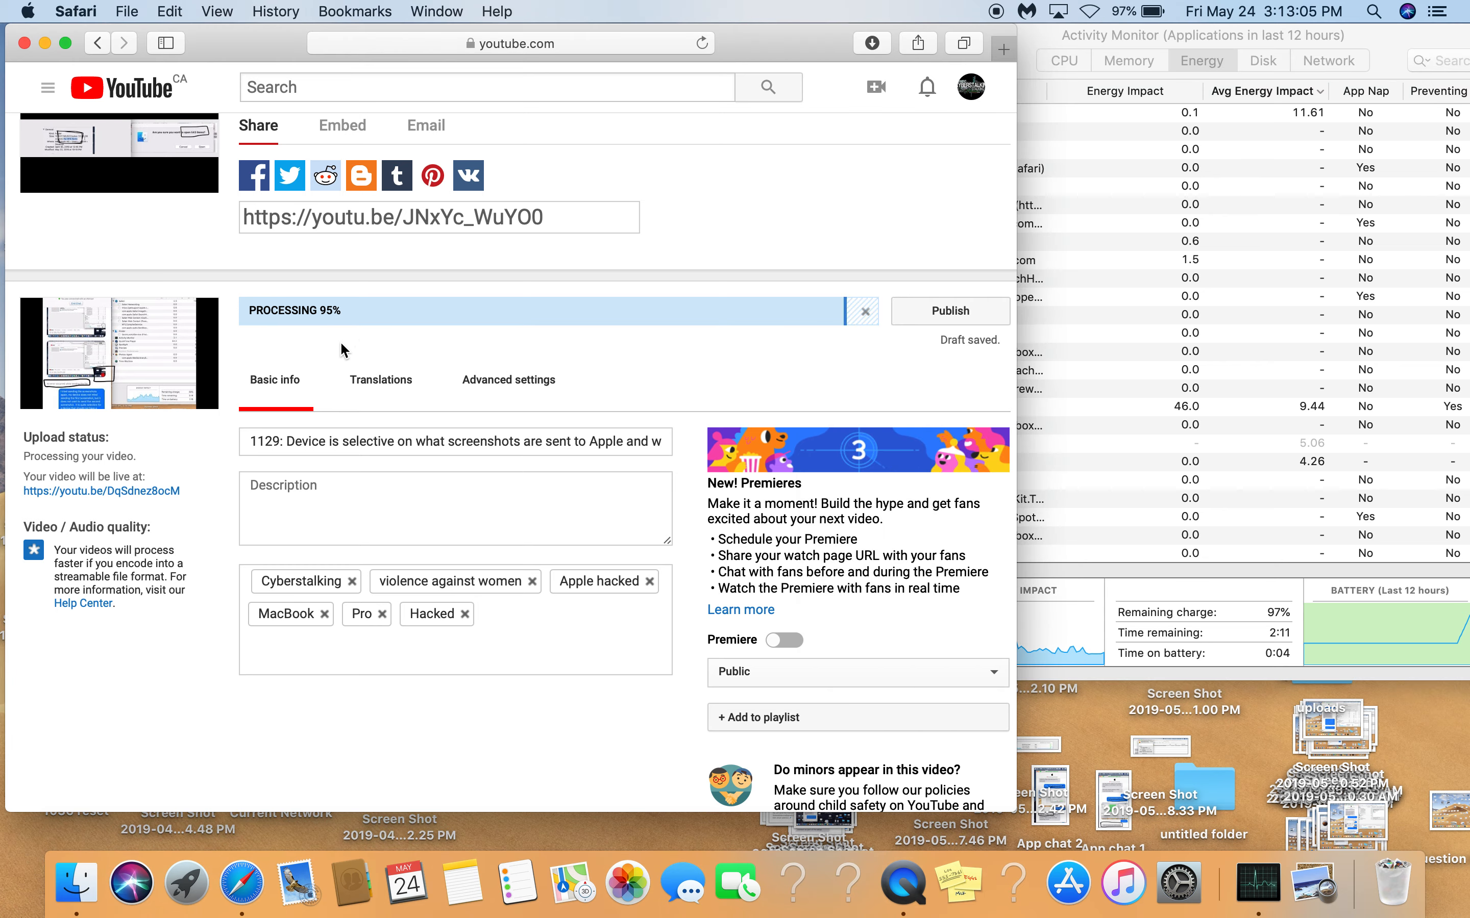
{"action": "mouse_move", "coordinate": [395, 337]}
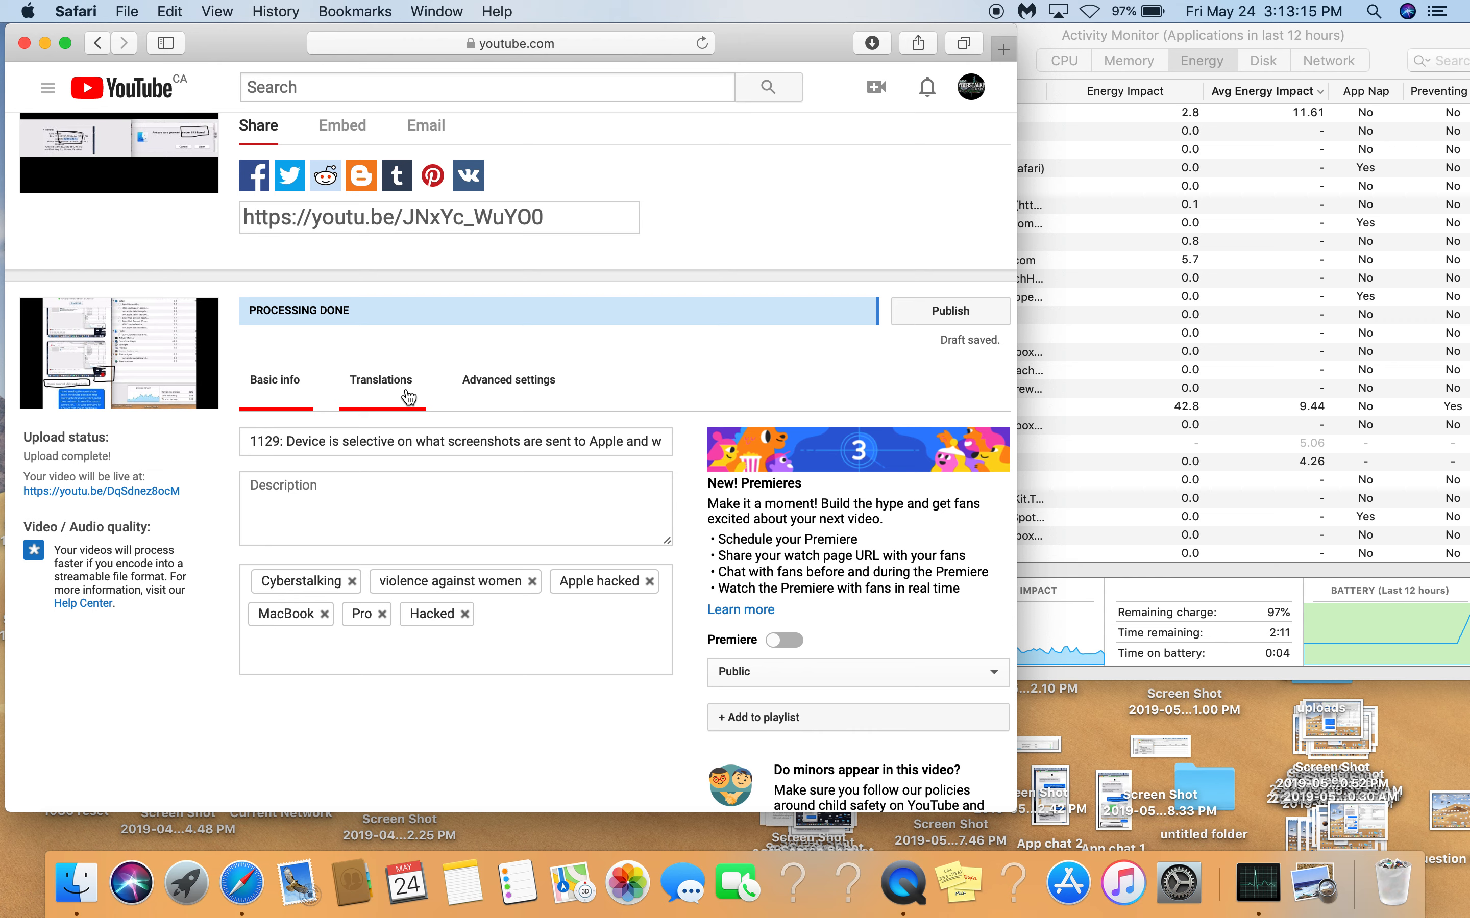
{"action": "mouse_move", "coordinate": [949, 310]}
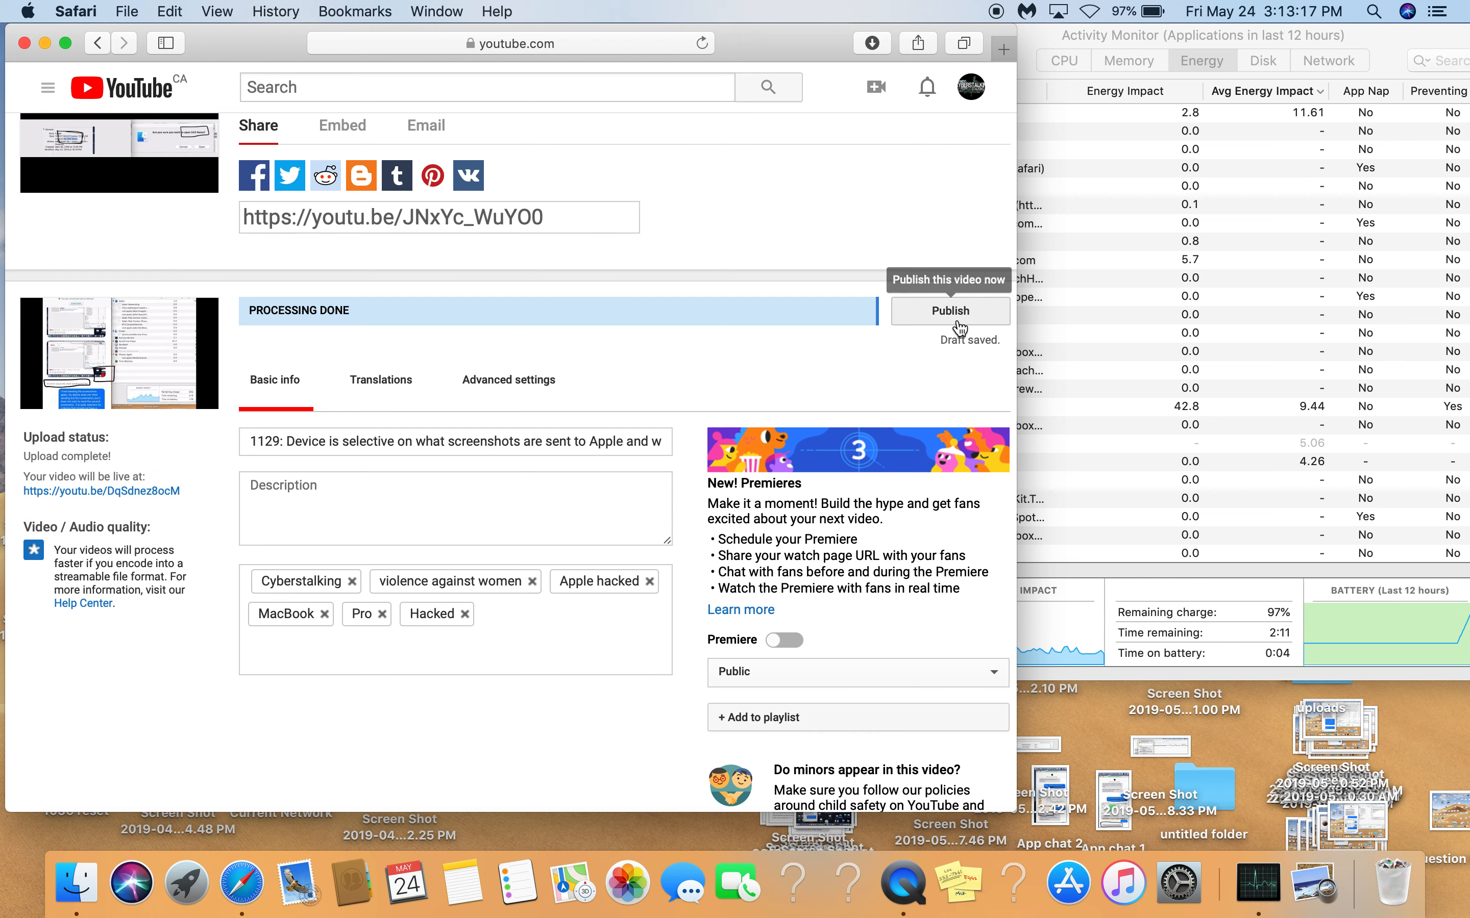
Publish video 1129 and close its editing panel with Done.
{"action": "left_click", "coordinate": [949, 310]}
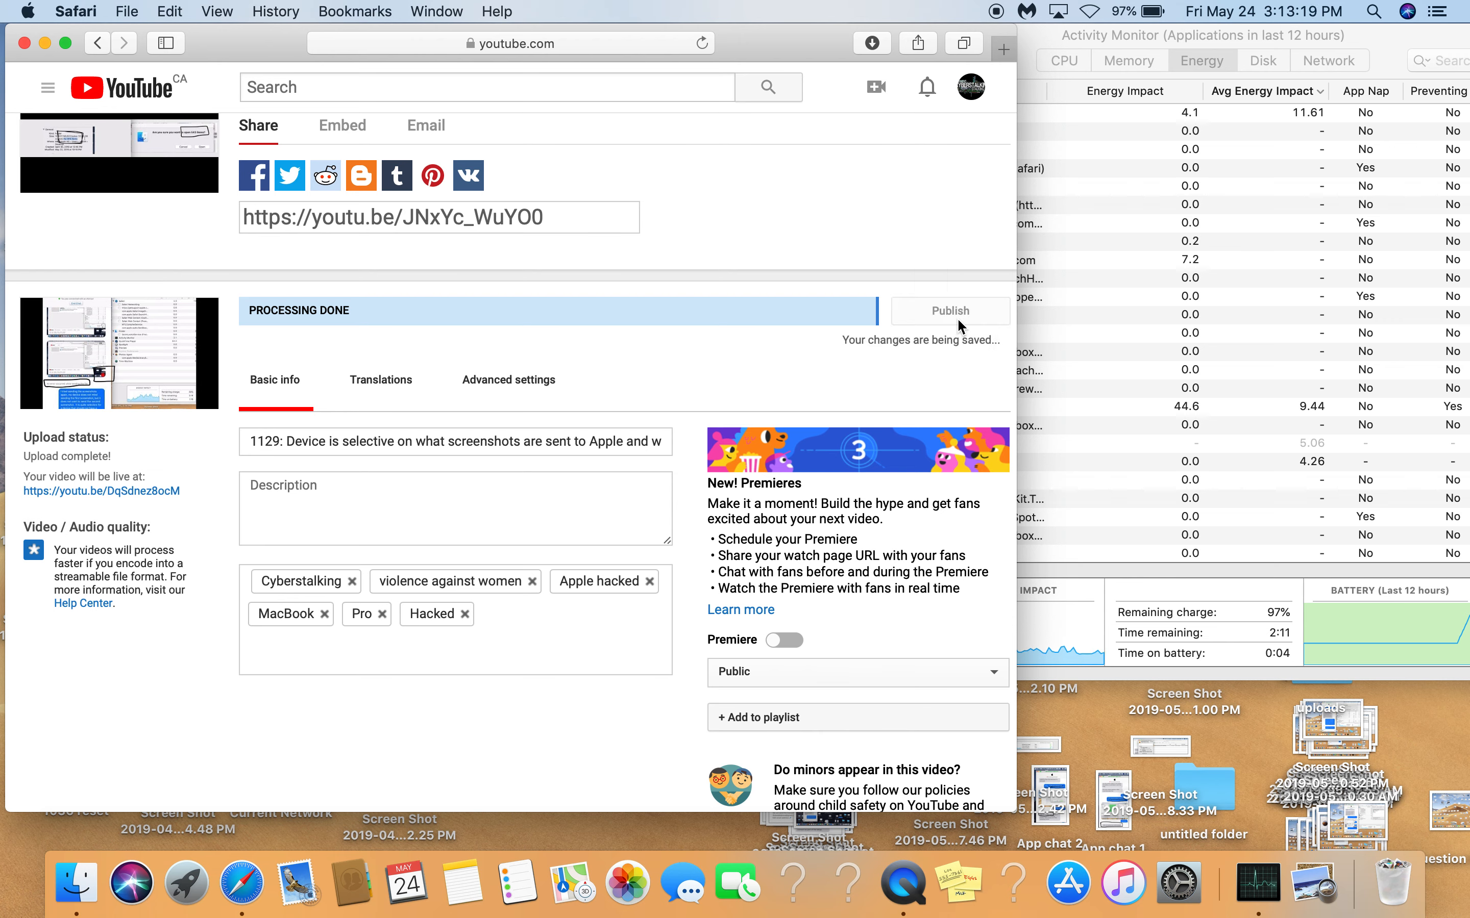
{"action": "left_click", "coordinate": [947, 310]}
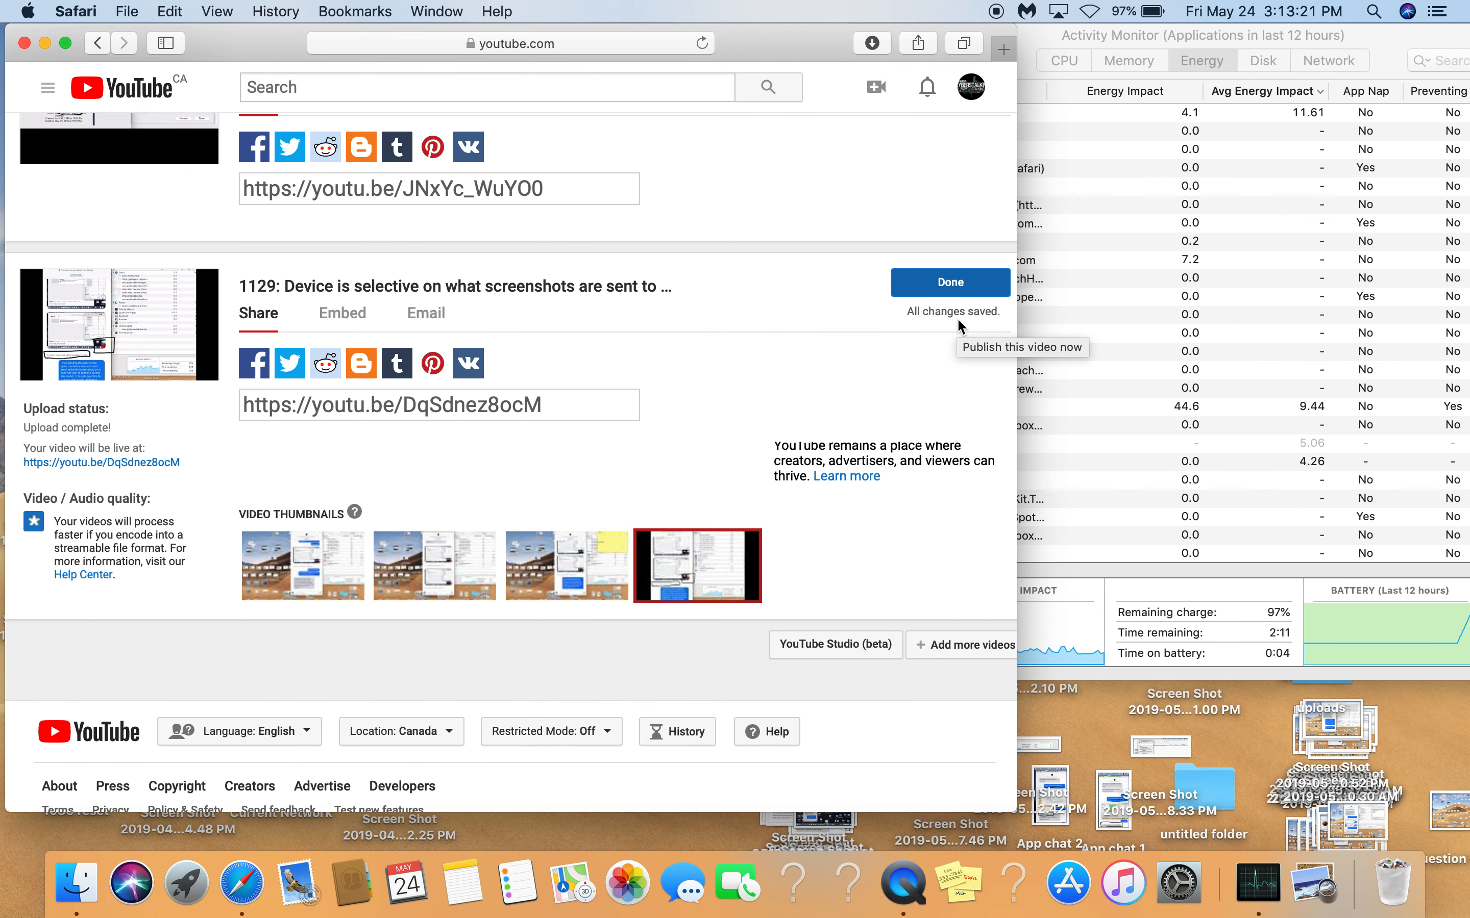
{"action": "left_click", "coordinate": [949, 282]}
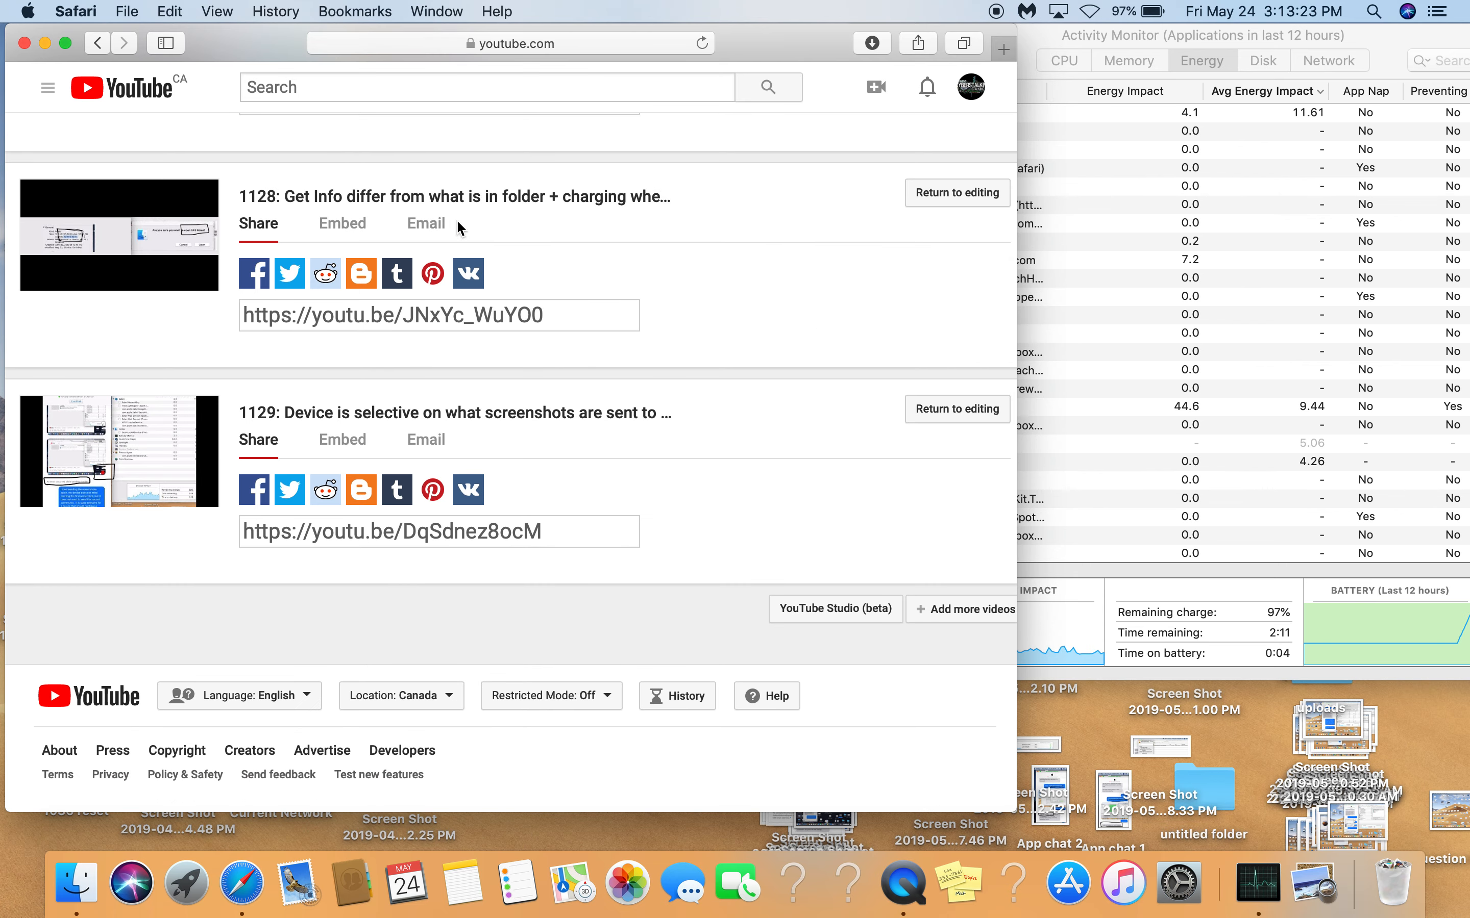
{"action": "scroll", "scroll_direction": "up", "scroll_amount": 3}
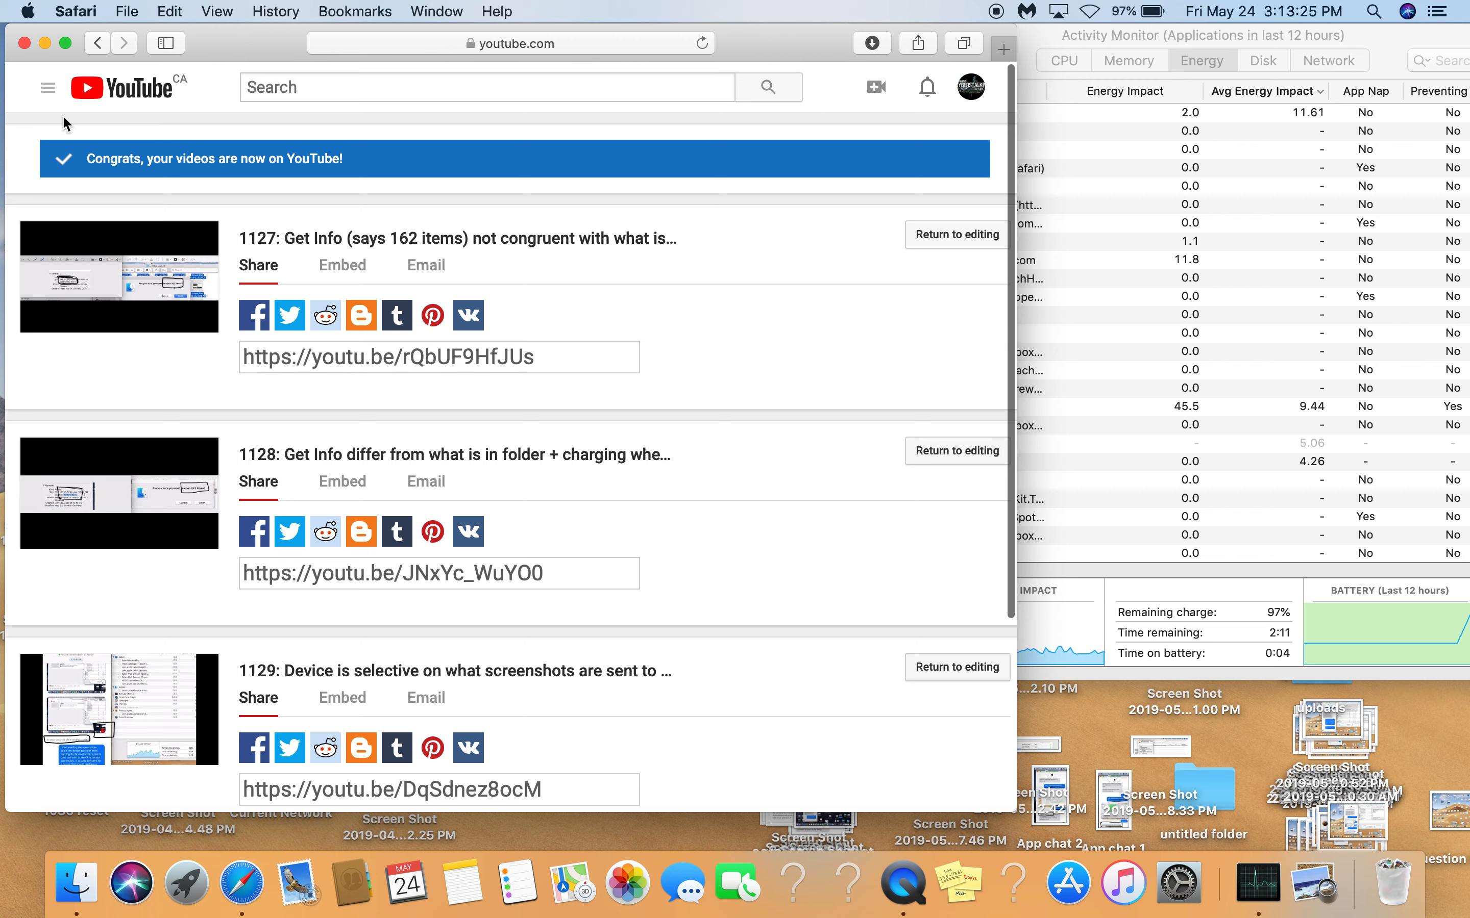
{"action": "mouse_move", "coordinate": [283, 176]}
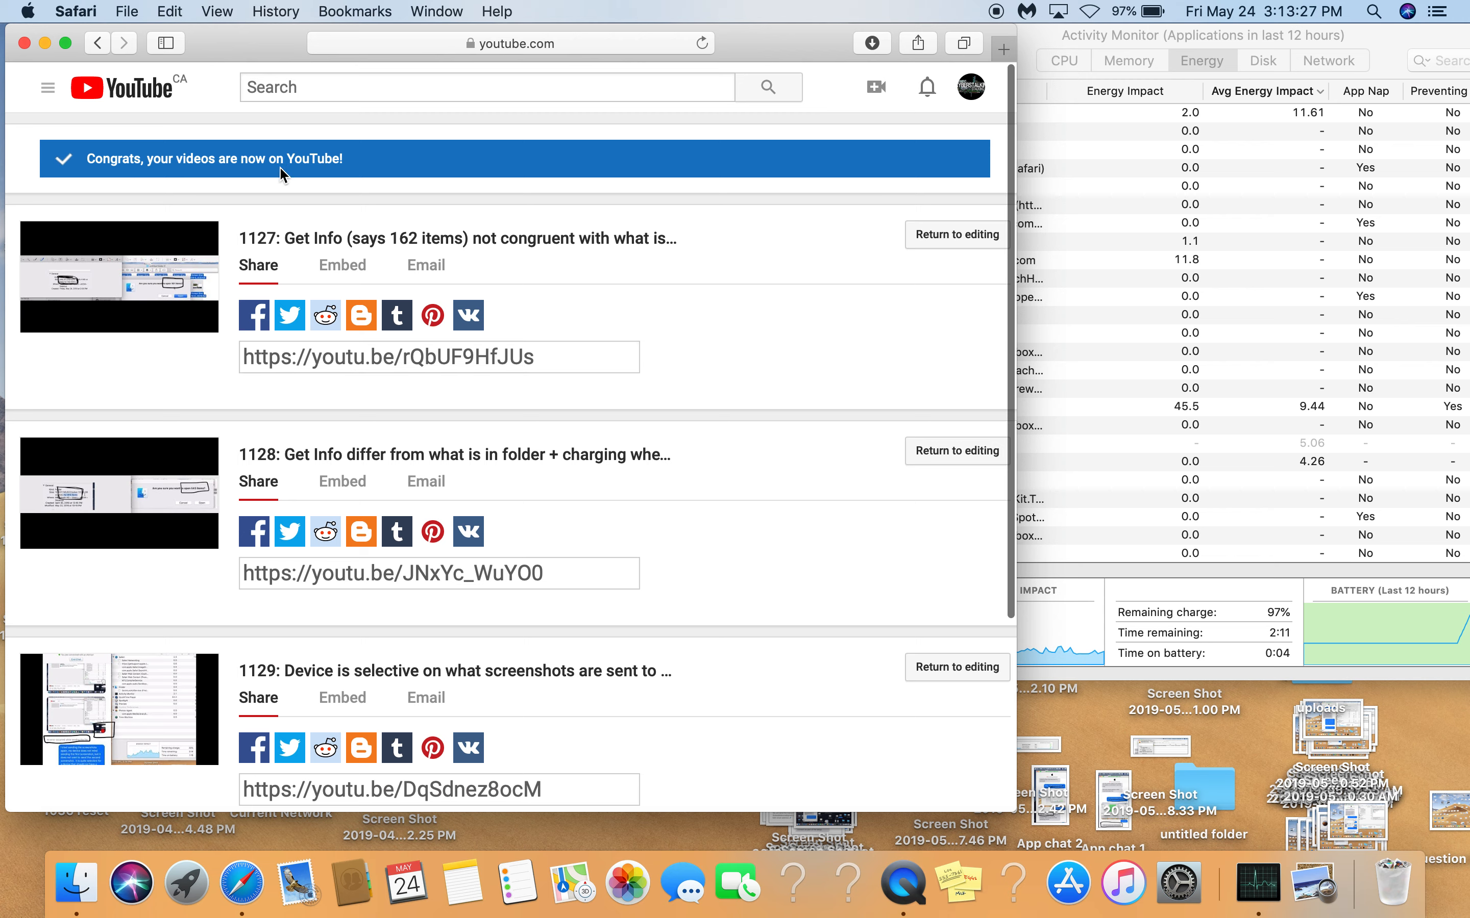
{"action": "mouse_move", "coordinate": [366, 168]}
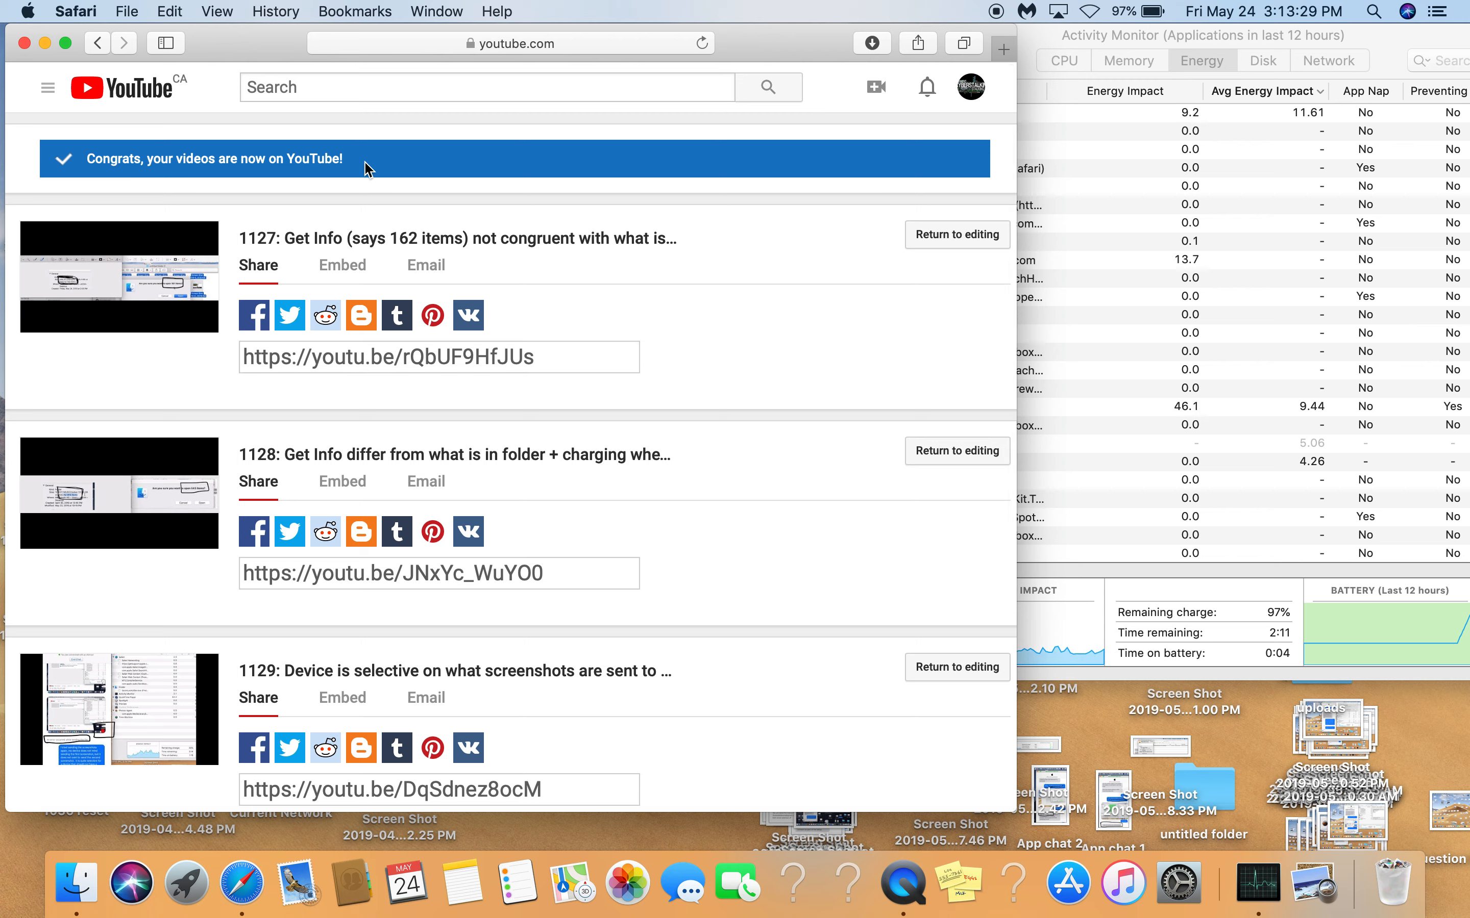
{"action": "mouse_move", "coordinate": [933, 56]}
{"action": "type", "text": "youtube"}
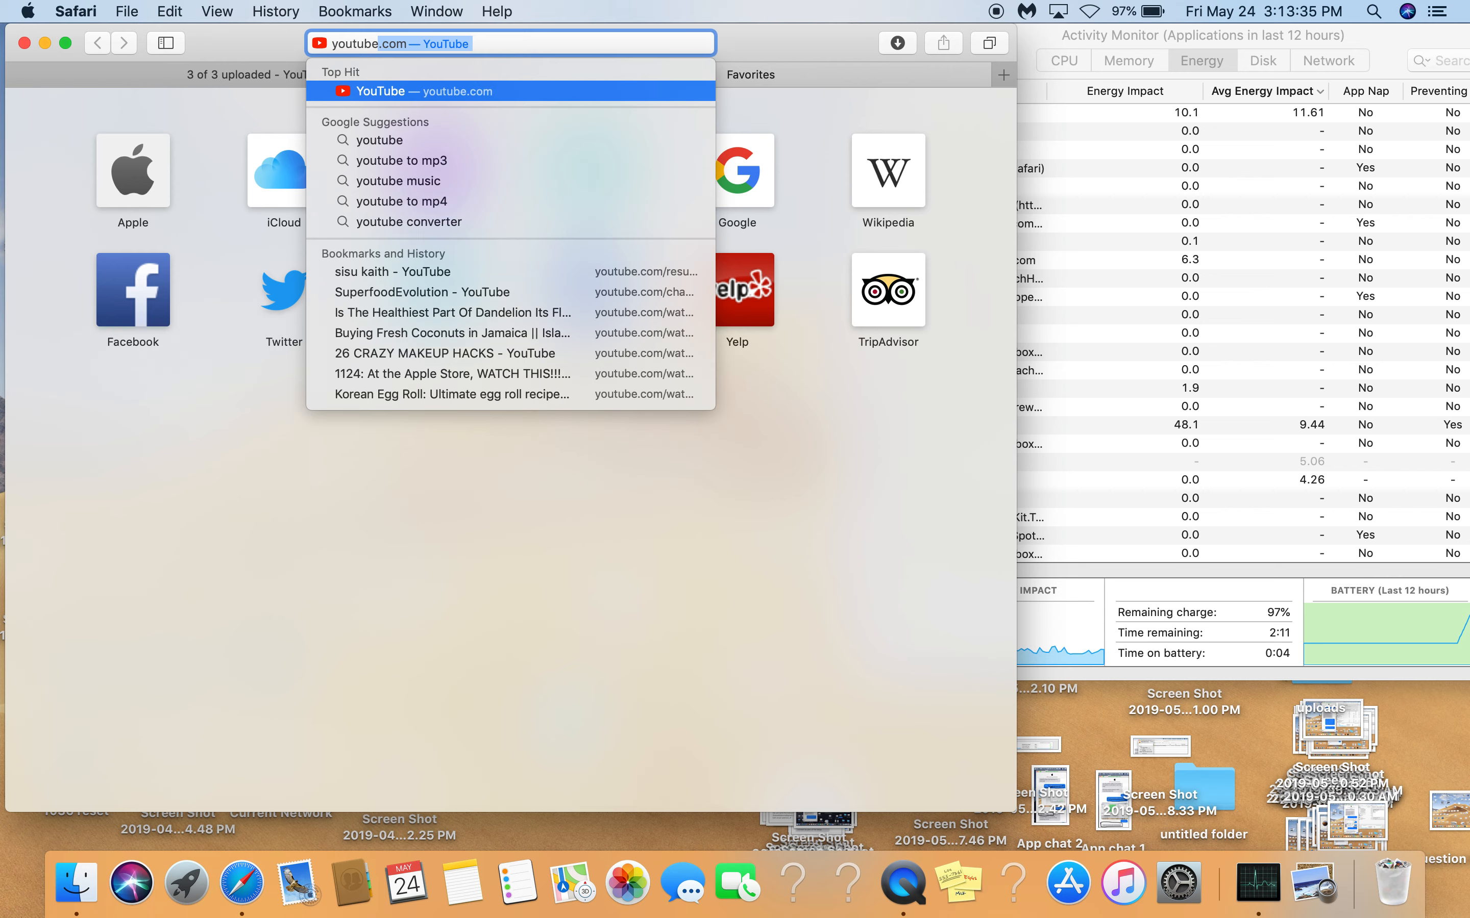
Load YouTube in the new tab and search it for 'sisu kaith'.
{"action": "key", "text": "backspace"}
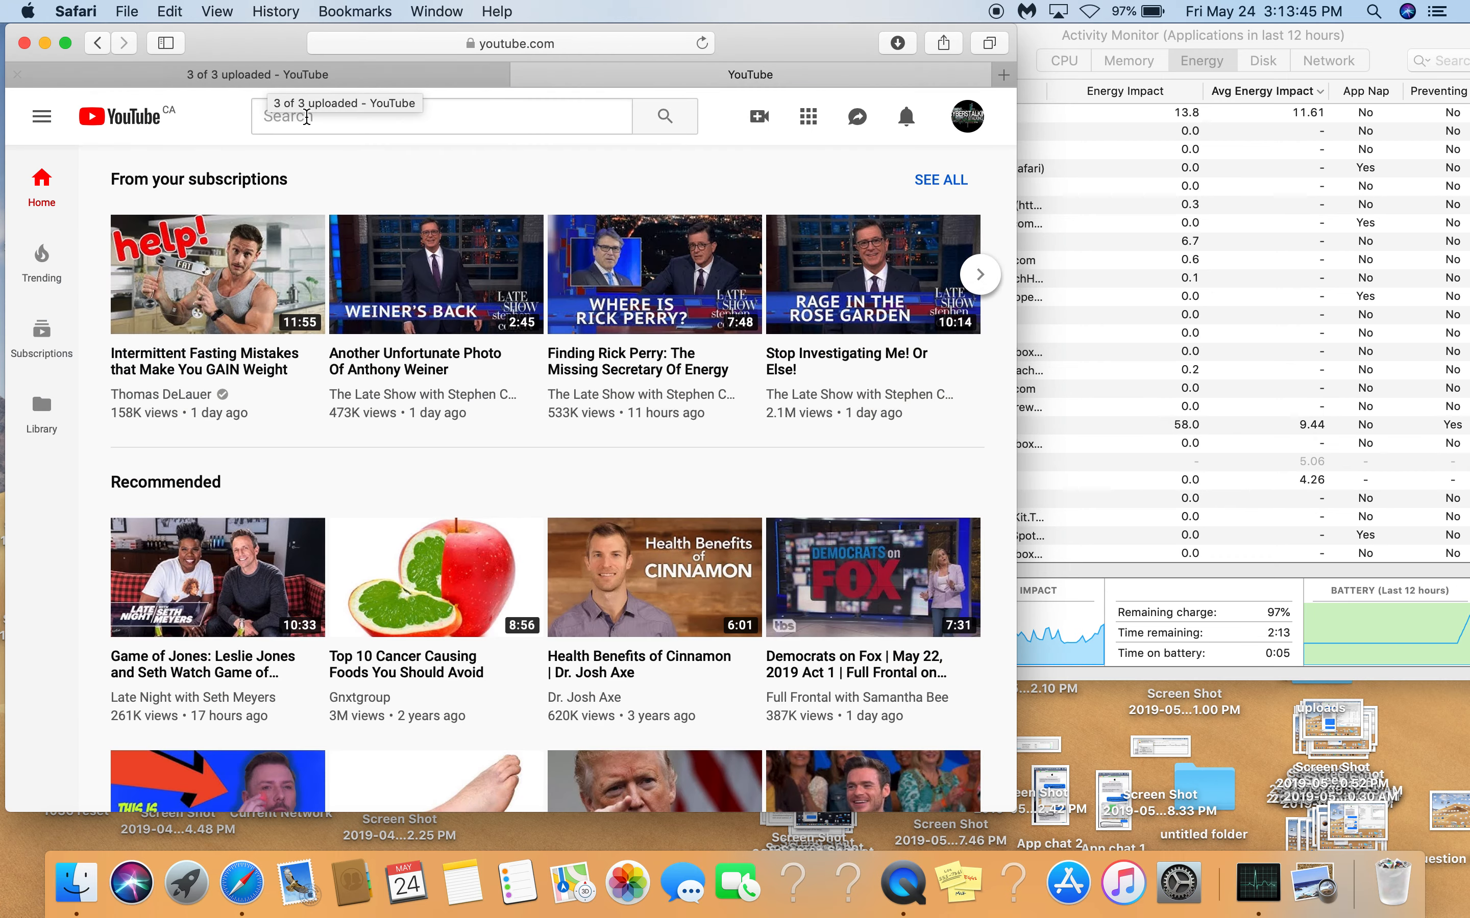
{"action": "type", "text": "sis"}
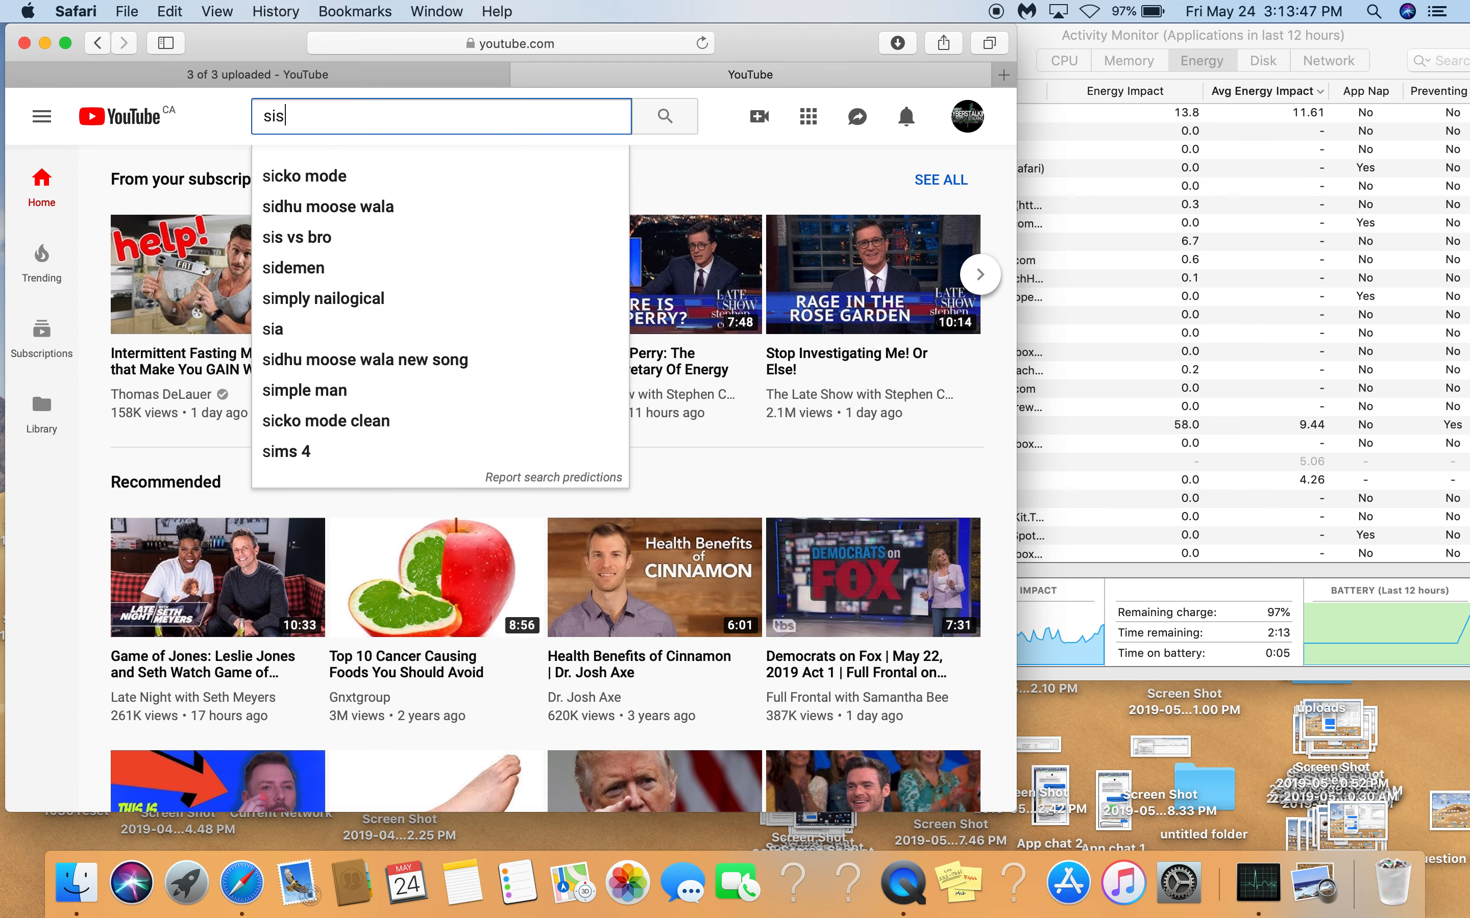
{"action": "type", "text": "u kaith"}
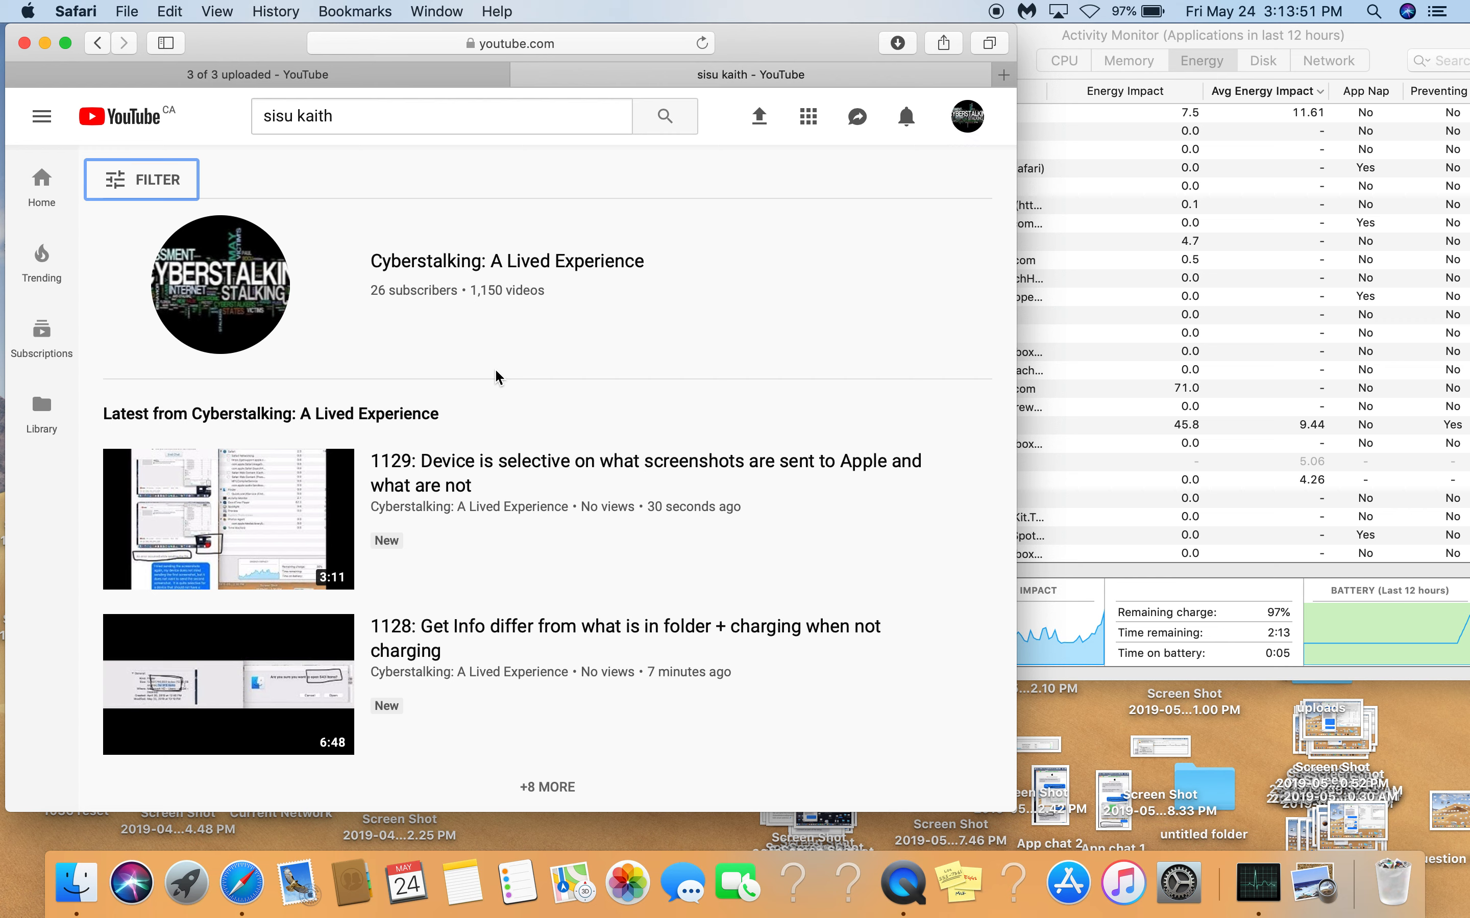
{"action": "mouse_move", "coordinate": [485, 252]}
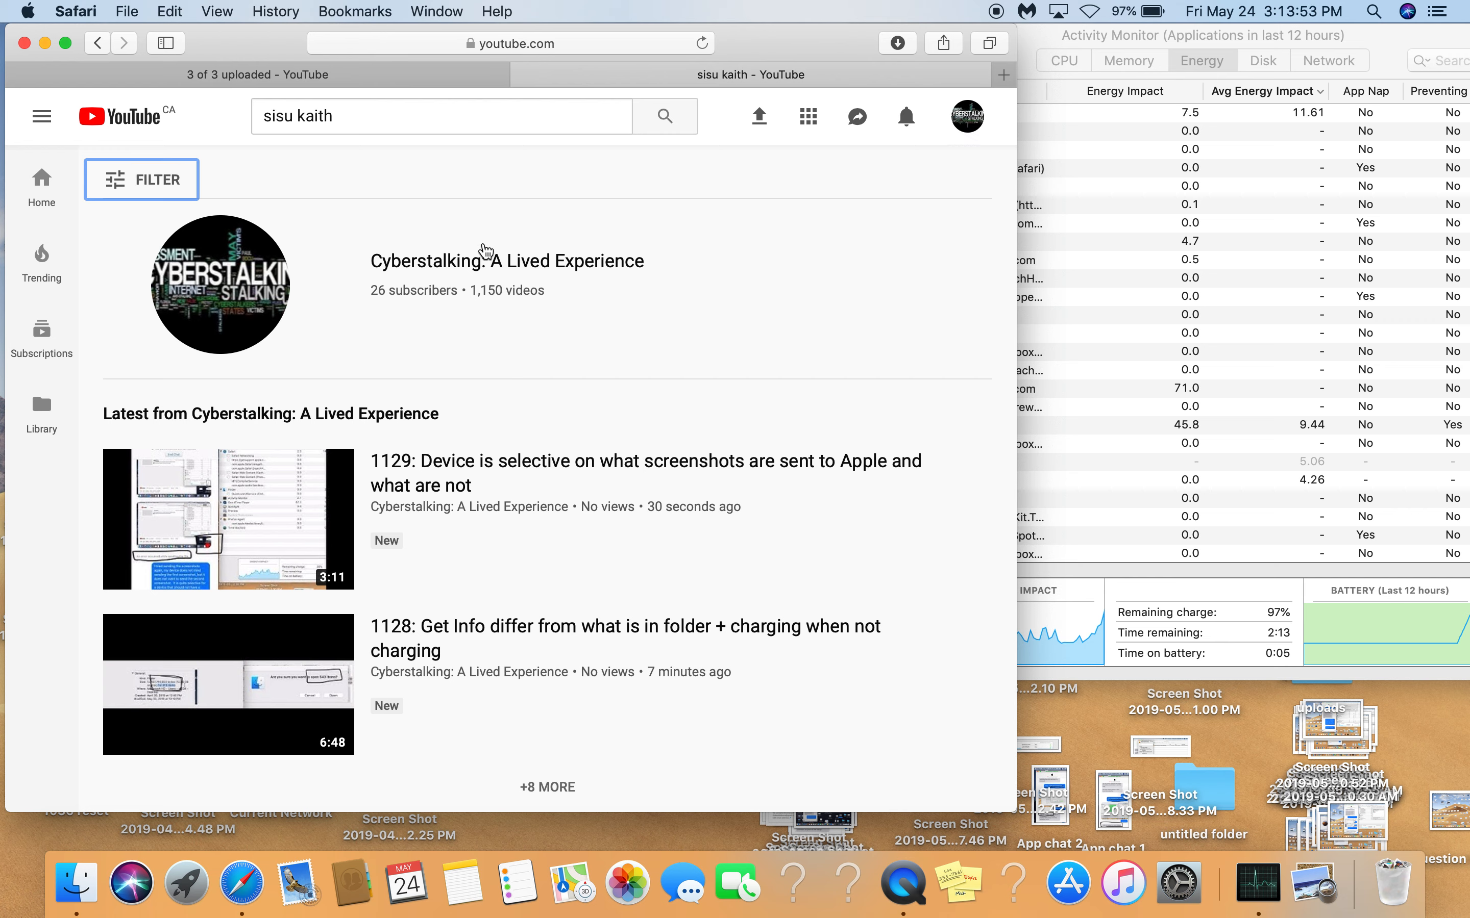
{"action": "mouse_move", "coordinate": [361, 273]}
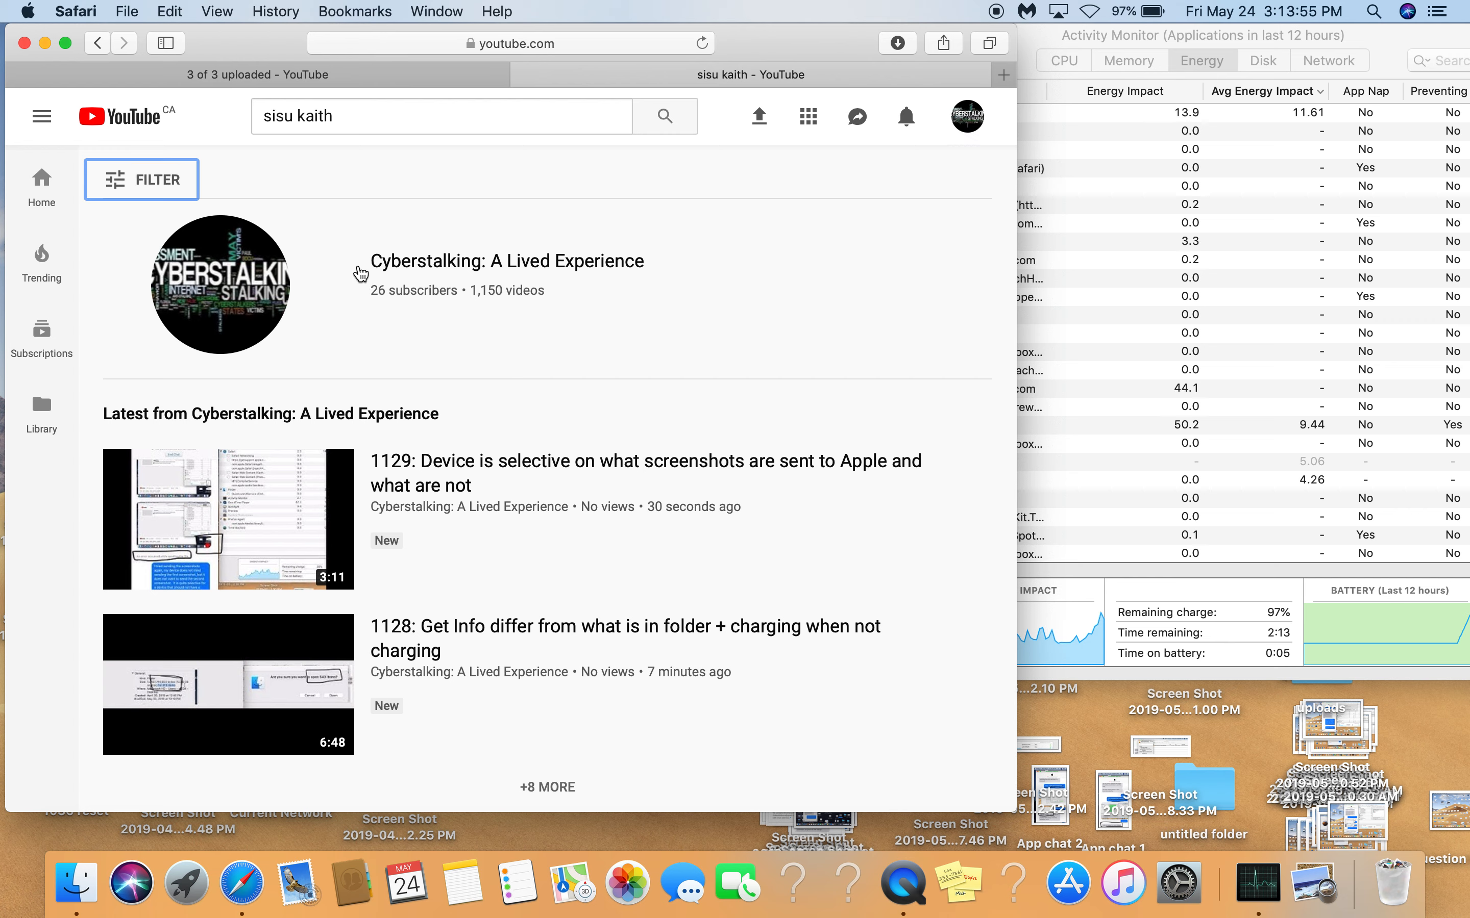
{"action": "mouse_move", "coordinate": [652, 405]}
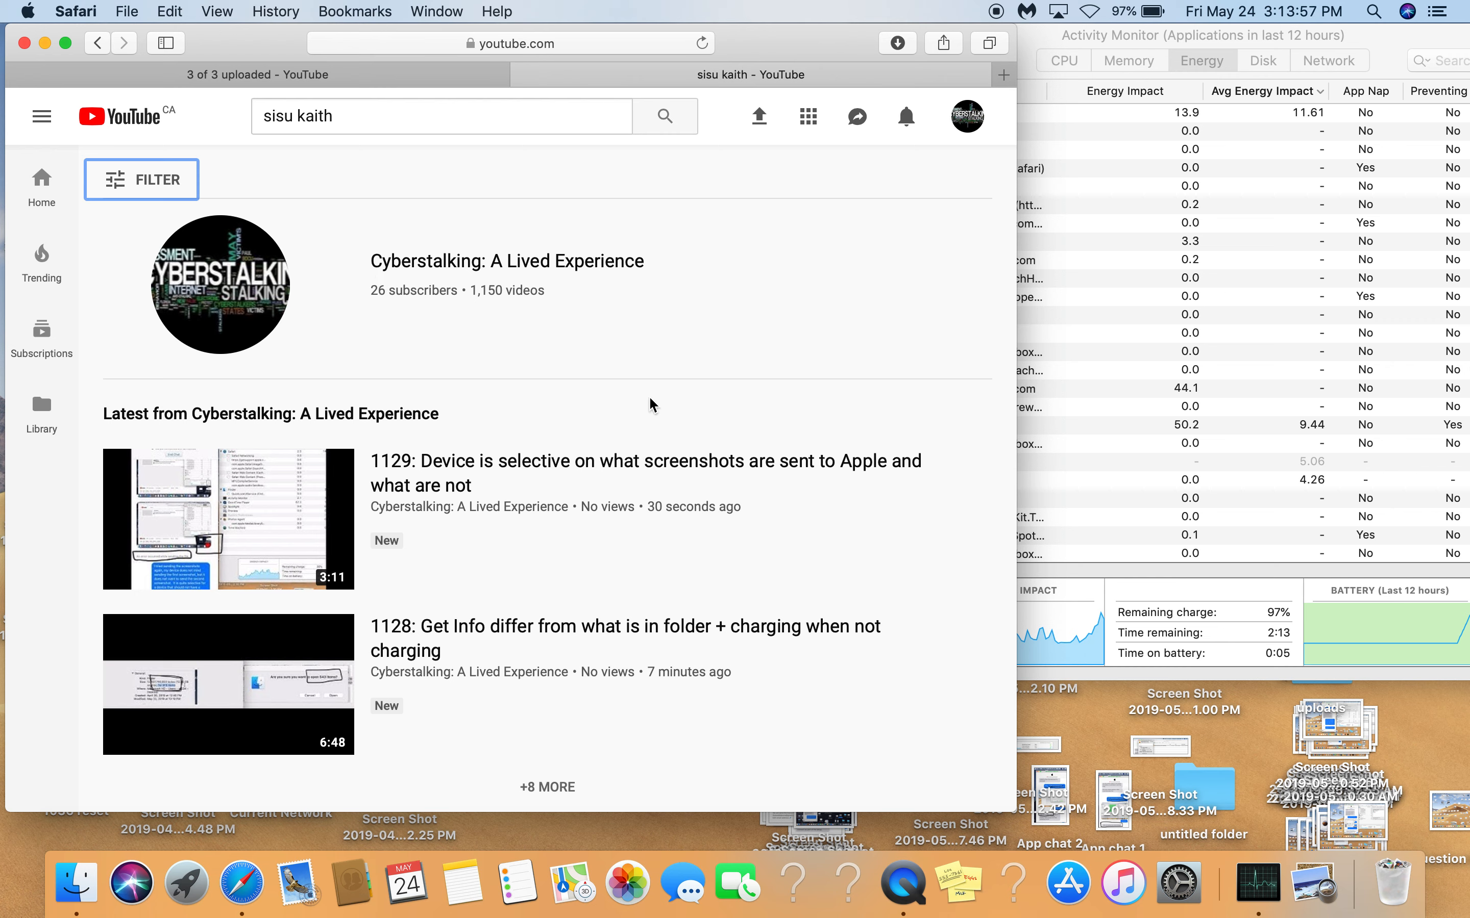
{"action": "mouse_move", "coordinate": [480, 253]}
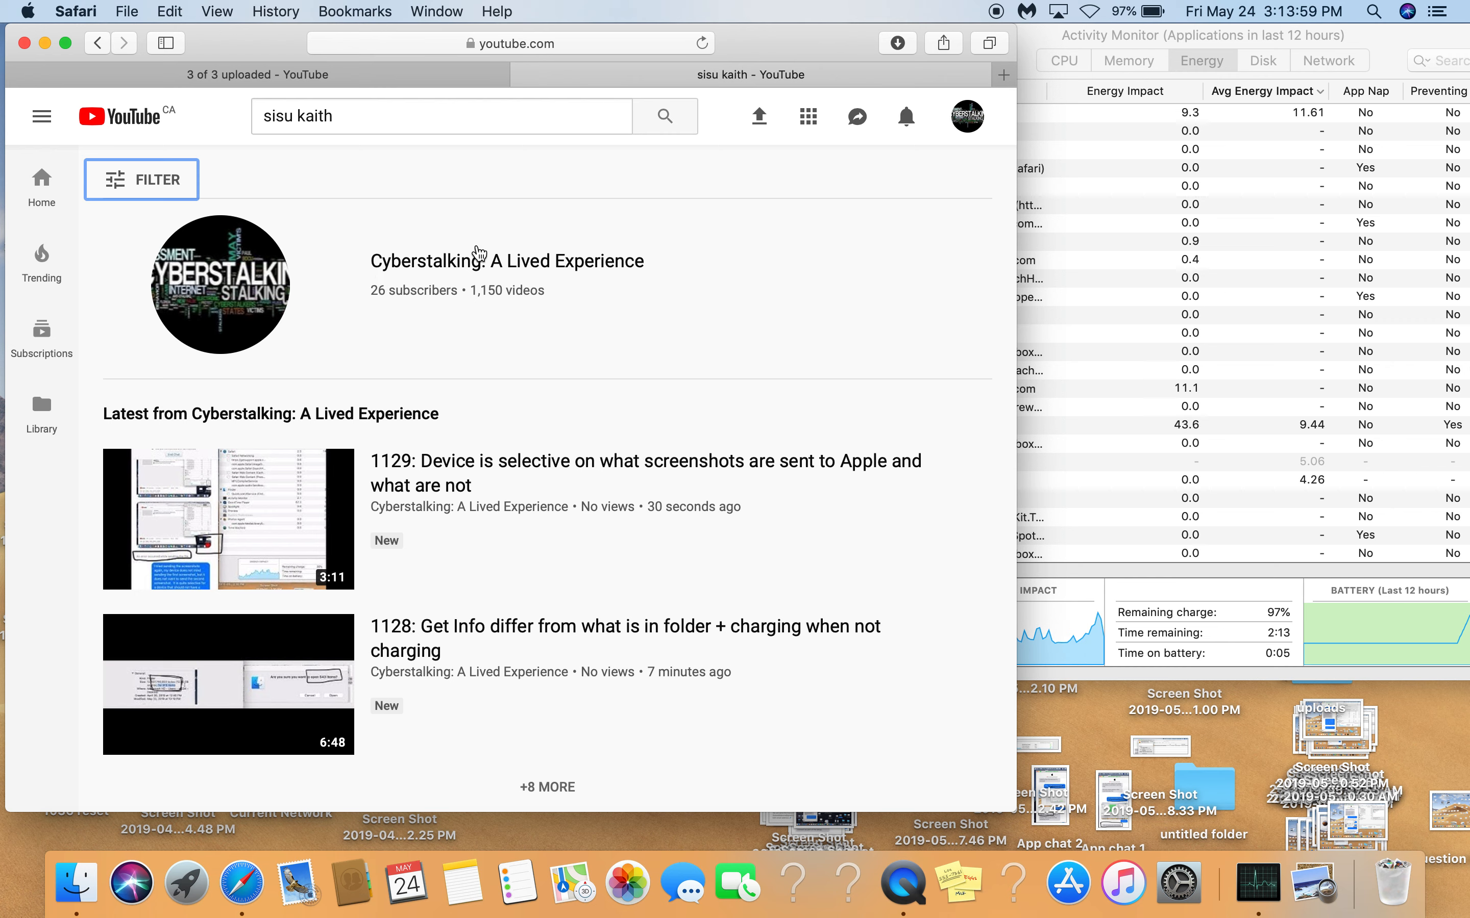
{"action": "mouse_move", "coordinate": [528, 338]}
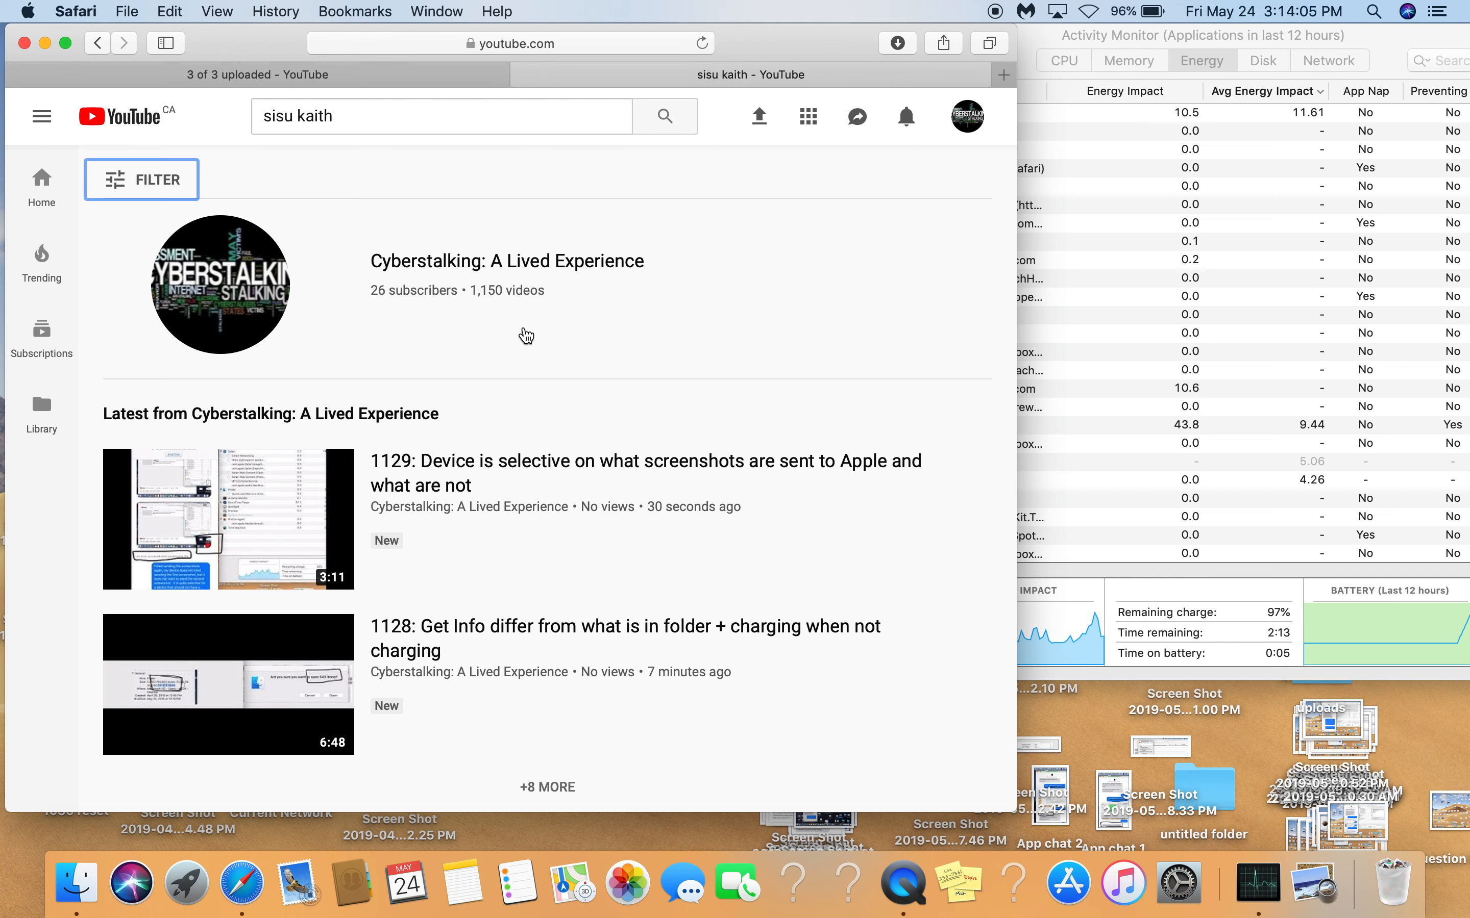
{"action": "mouse_move", "coordinate": [957, 882]}
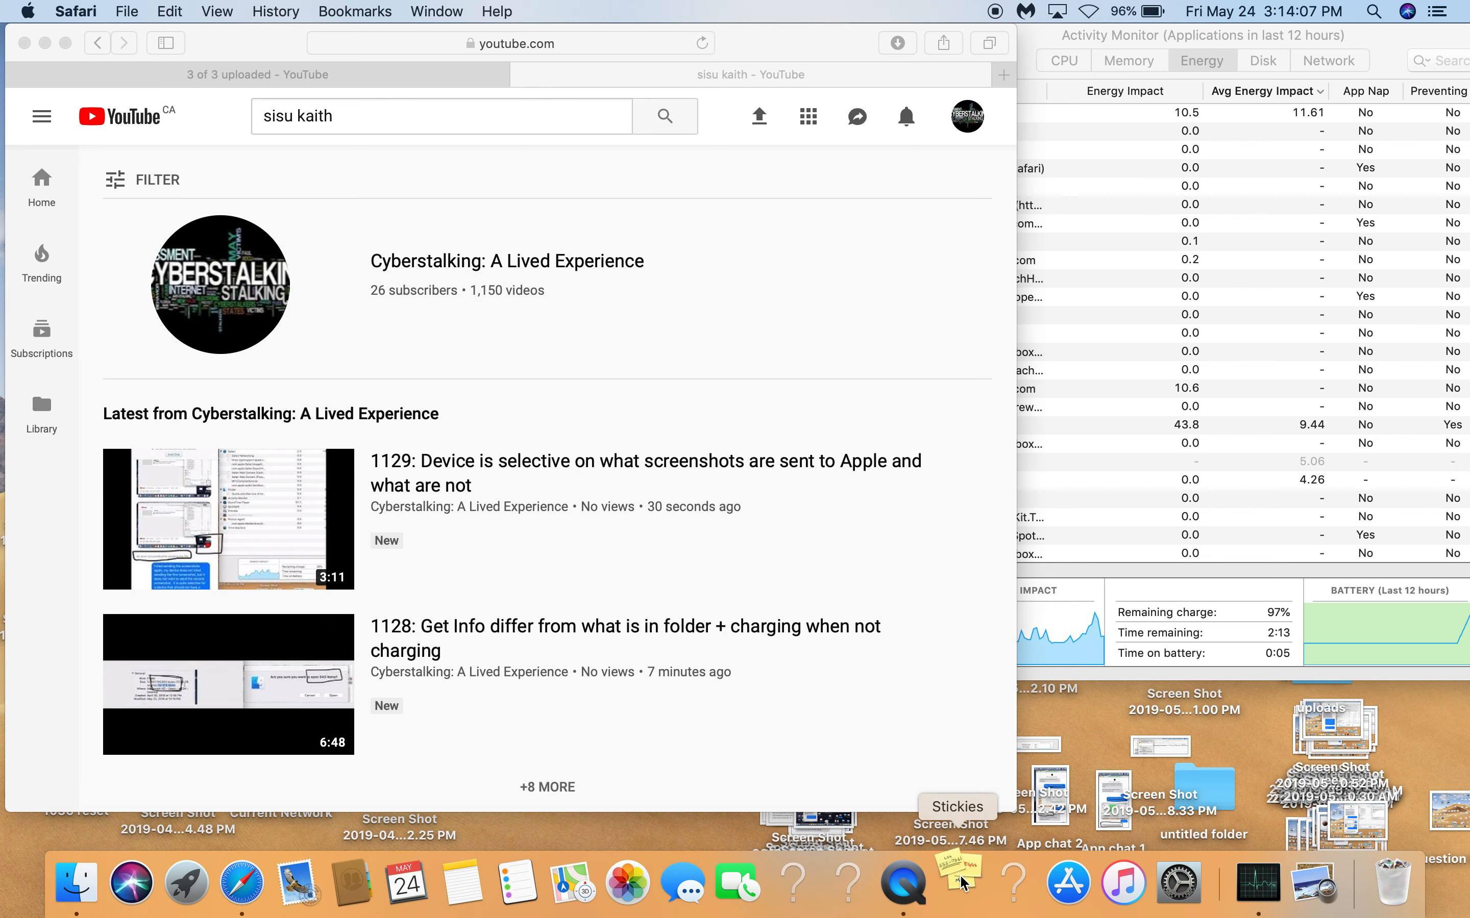
Bring the Stickies notes forward over the channel results listing the new 1129 and 1128 videos.
{"action": "left_click", "coordinate": [958, 882]}
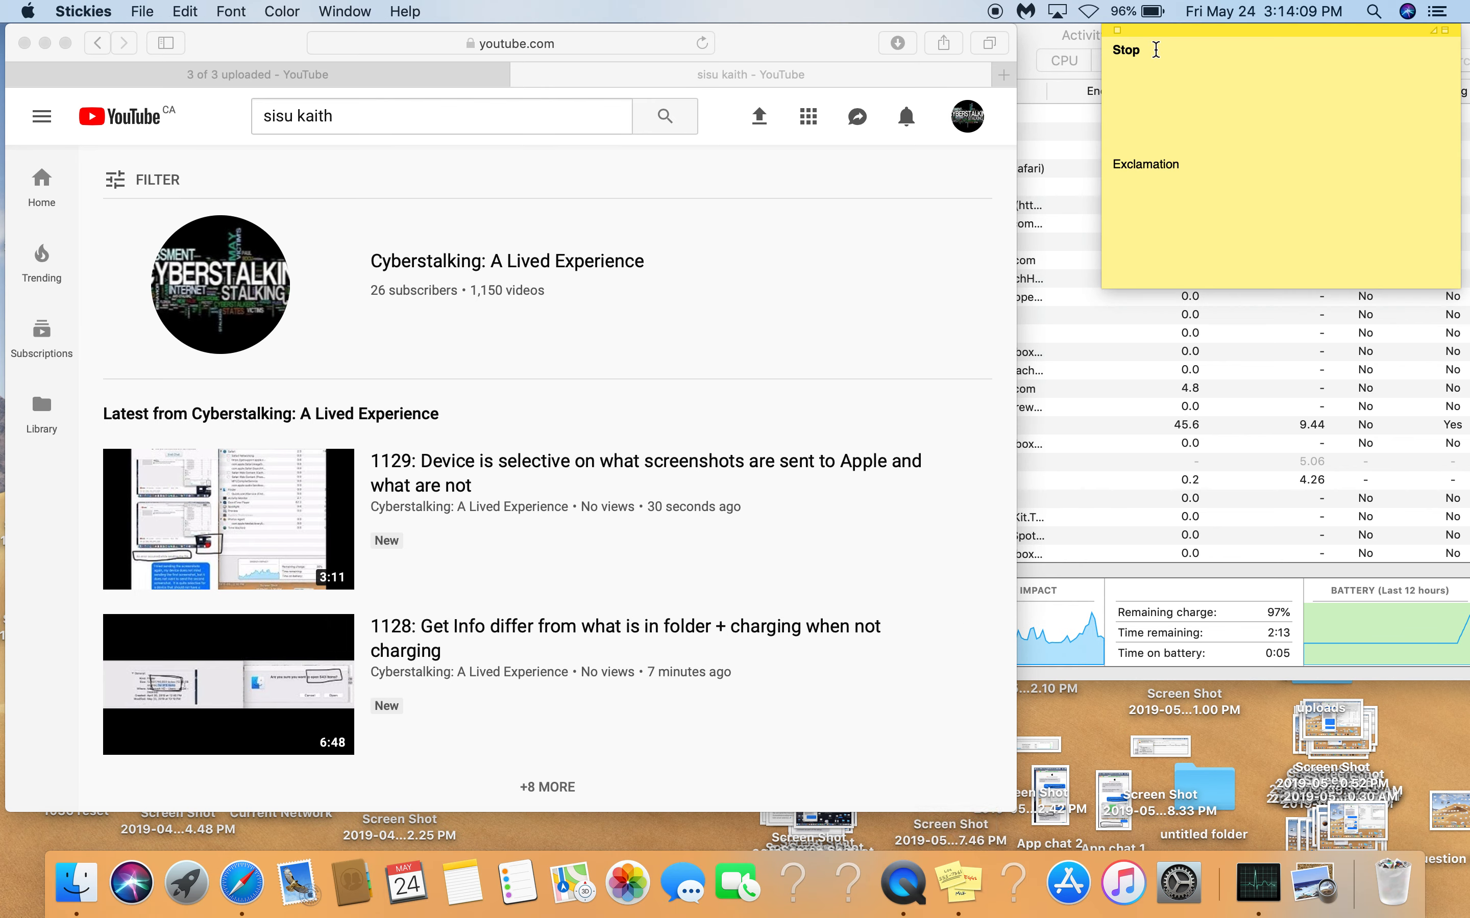